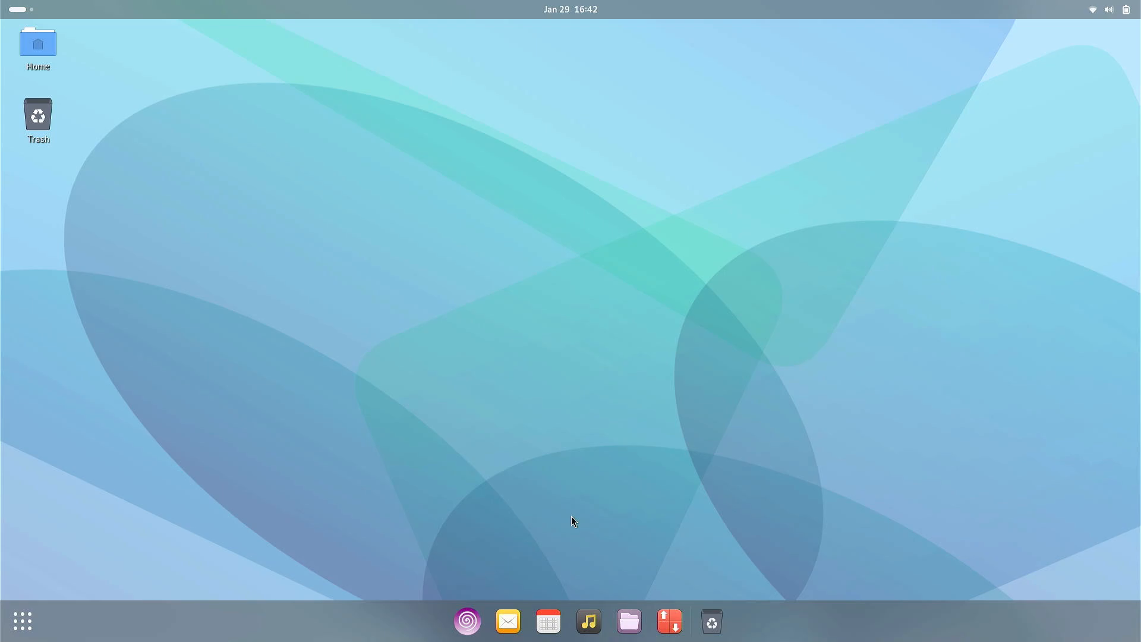
{"action": "mouse_move", "coordinate": [454, 431]}
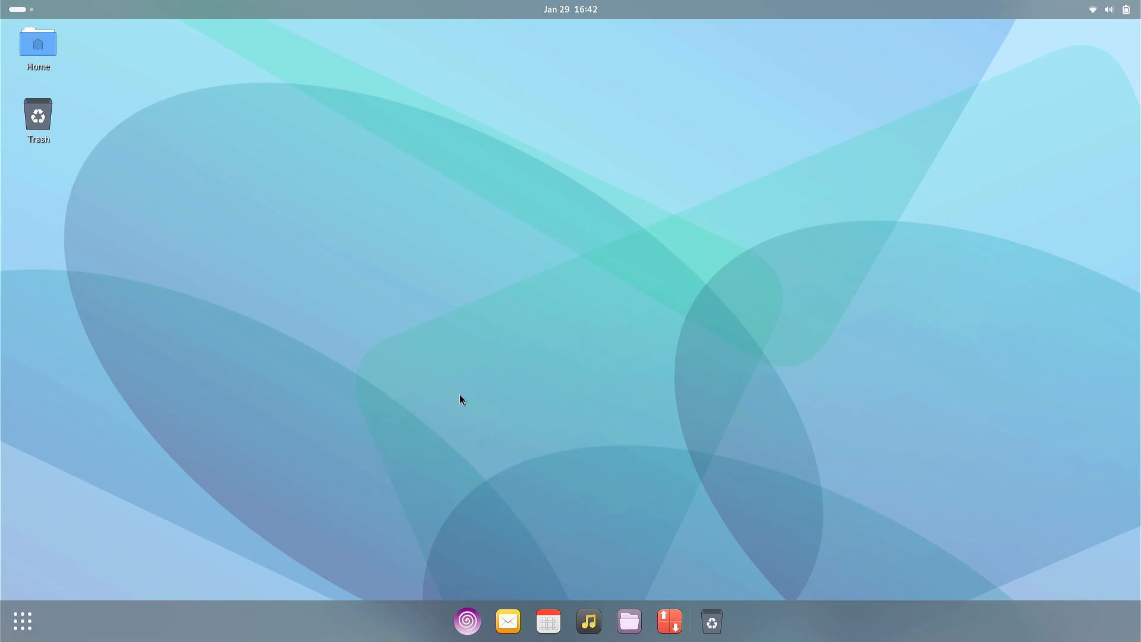
{"action": "mouse_move", "coordinate": [469, 393]}
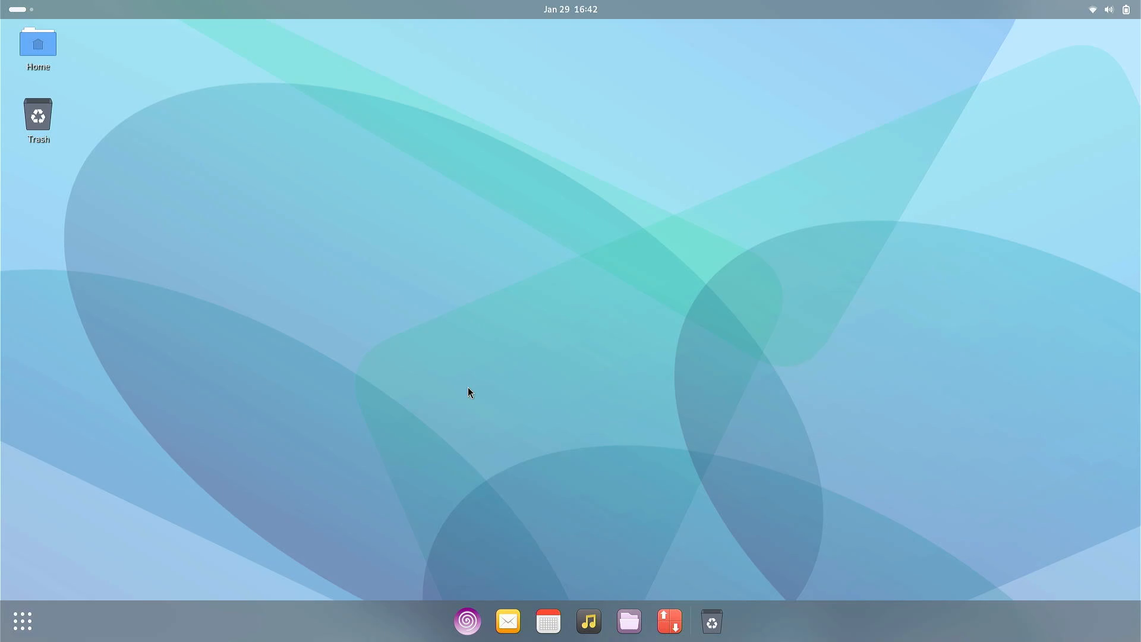
{"action": "mouse_move", "coordinate": [532, 382]}
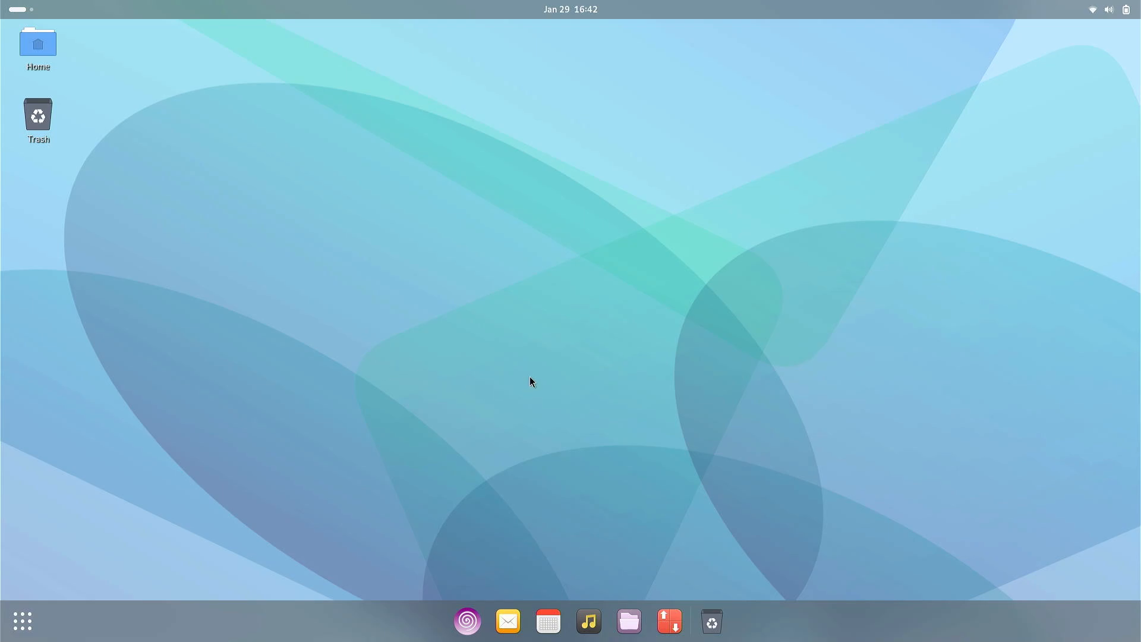
{"action": "mouse_move", "coordinate": [488, 368]}
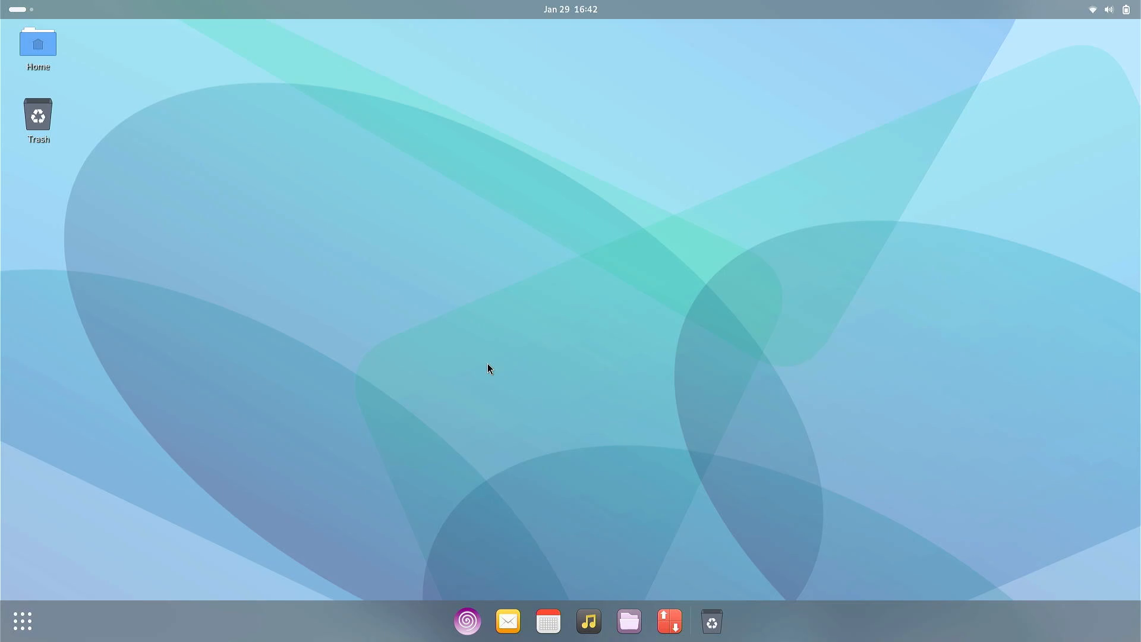
{"action": "mouse_move", "coordinate": [358, 284]}
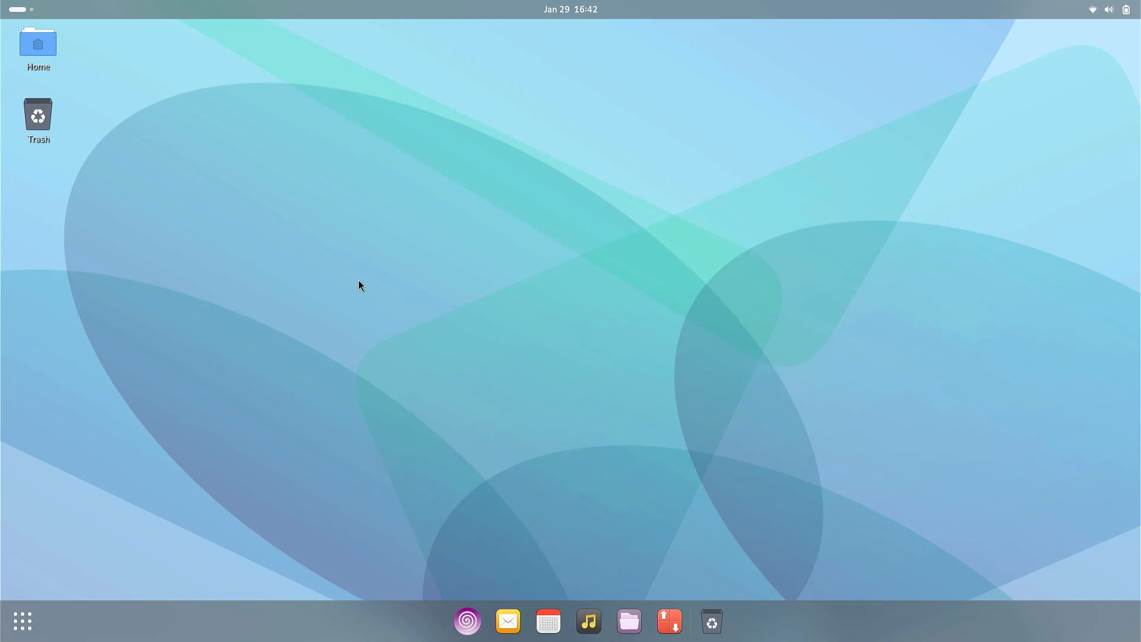
{"action": "mouse_move", "coordinate": [656, 595]}
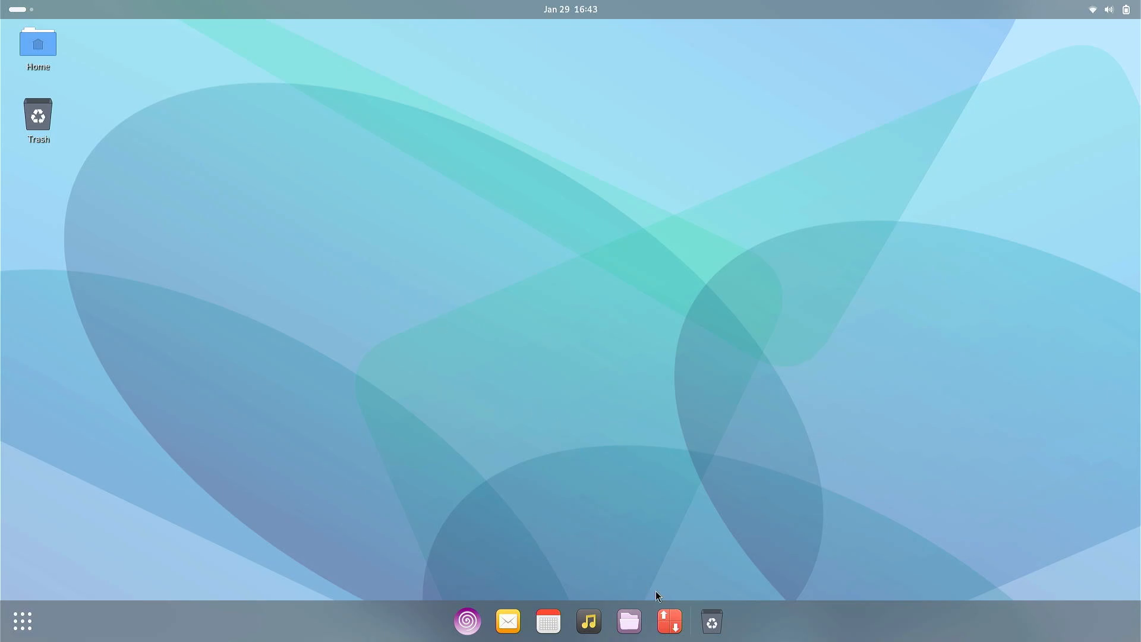
{"action": "mouse_move", "coordinate": [668, 621]}
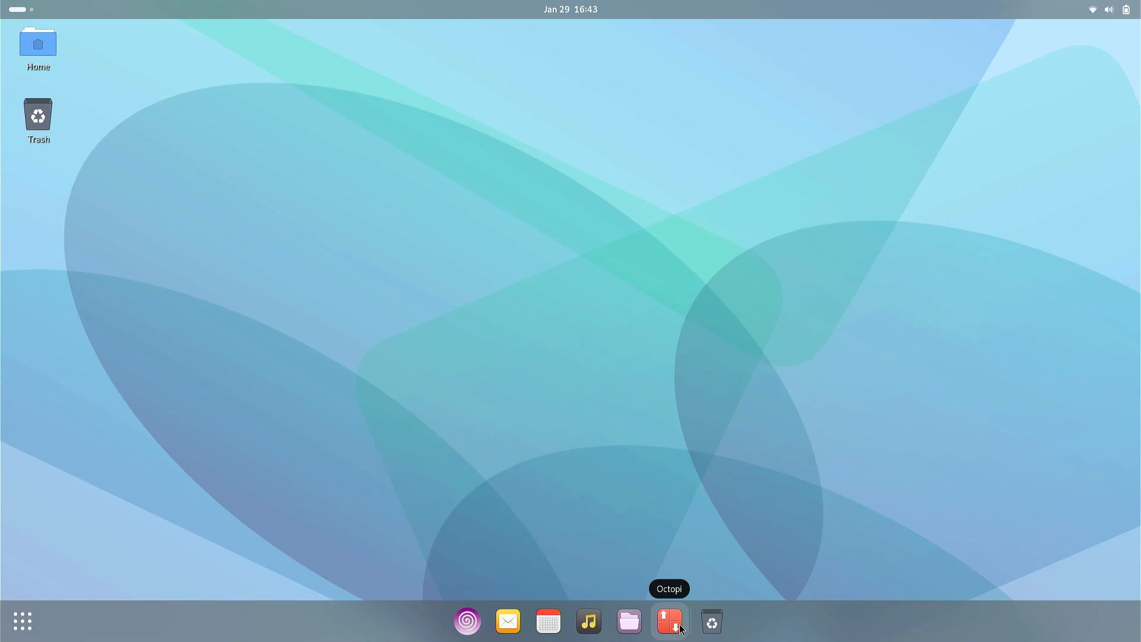
{"action": "mouse_move", "coordinate": [465, 620]}
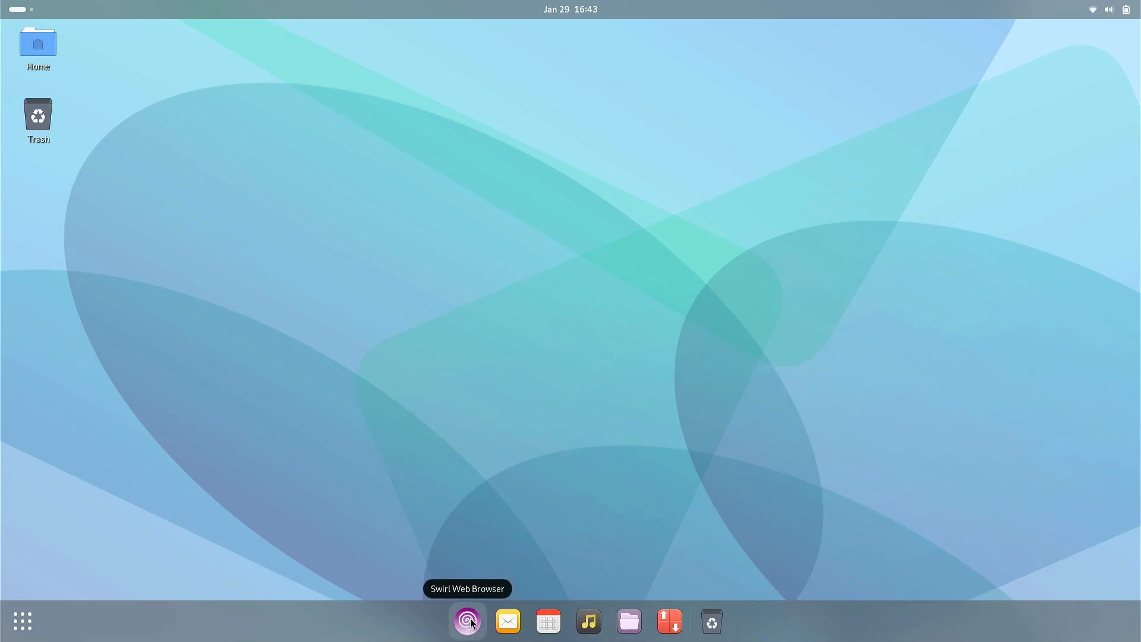
{"action": "mouse_move", "coordinate": [48, 635]}
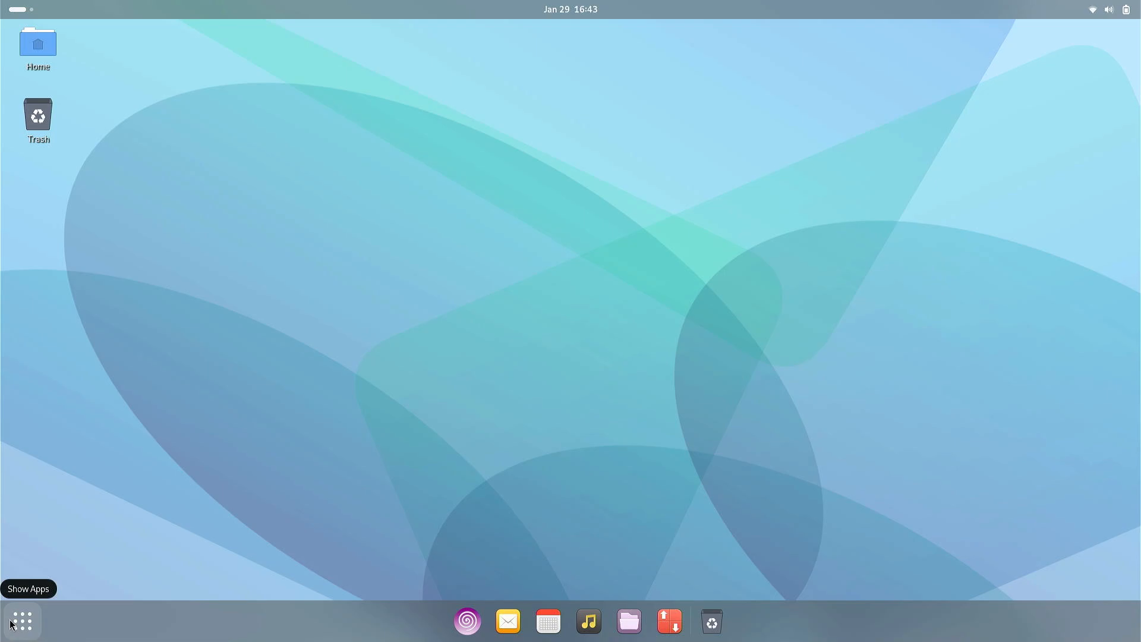
Show the grid of installed applications from the dock's Show Apps button
{"action": "left_click", "coordinate": [22, 622]}
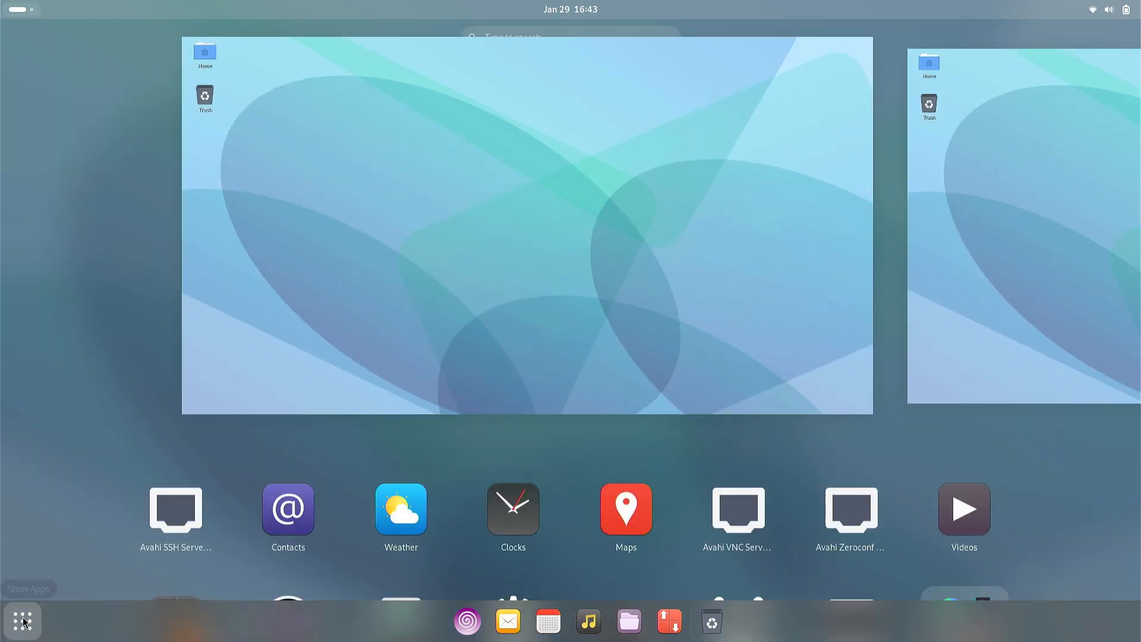
{"action": "left_click", "coordinate": [23, 621]}
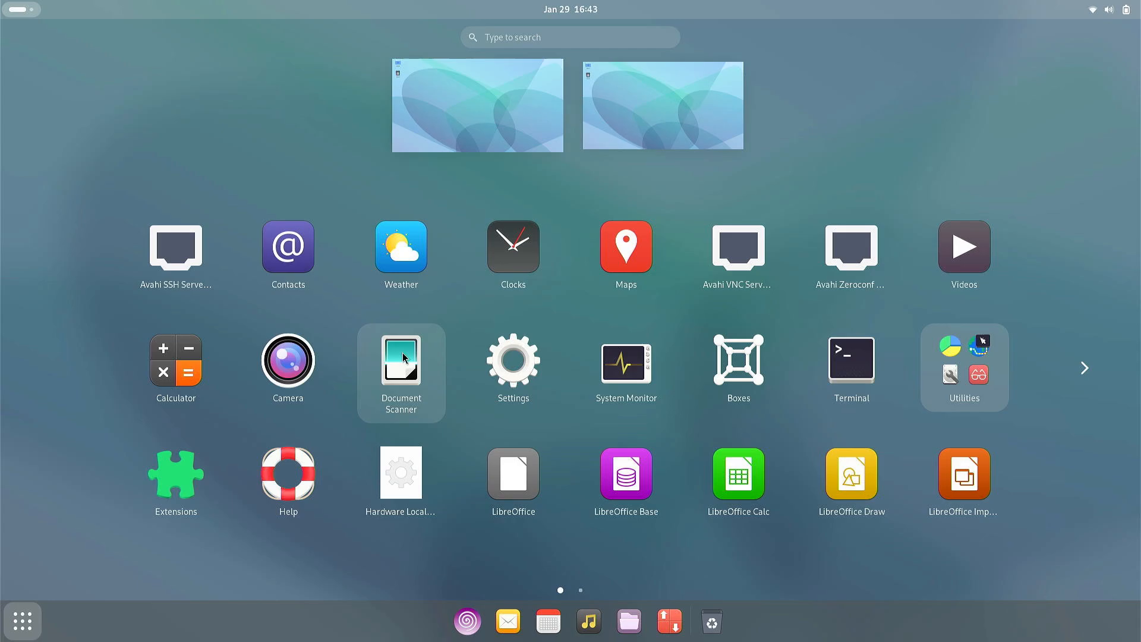
{"action": "mouse_move", "coordinate": [513, 367]}
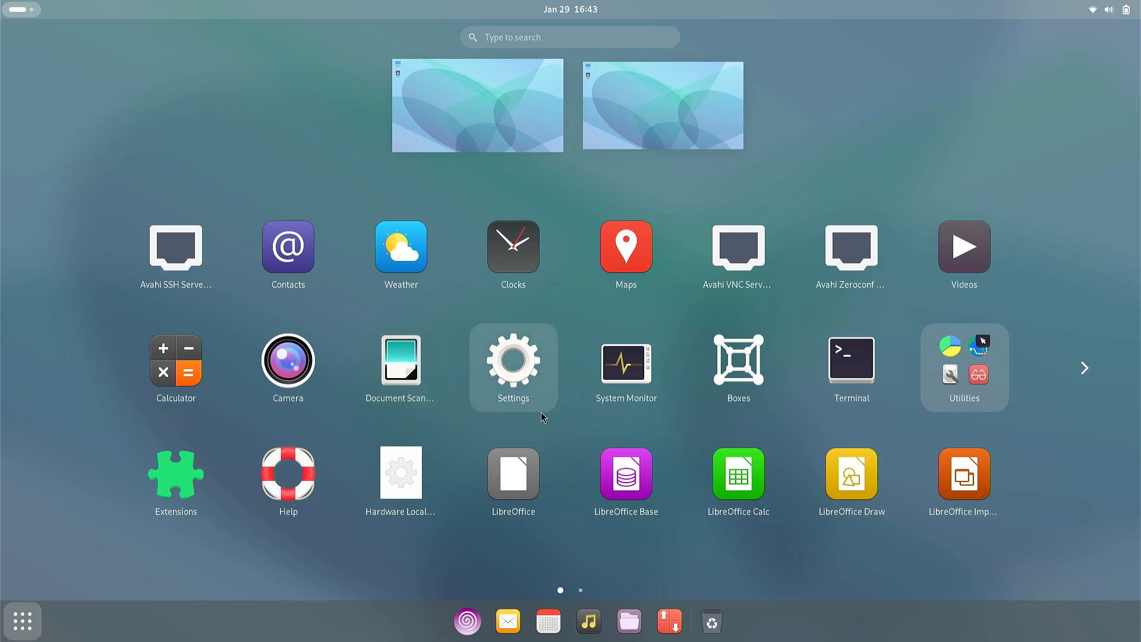
{"action": "mouse_move", "coordinate": [287, 247]}
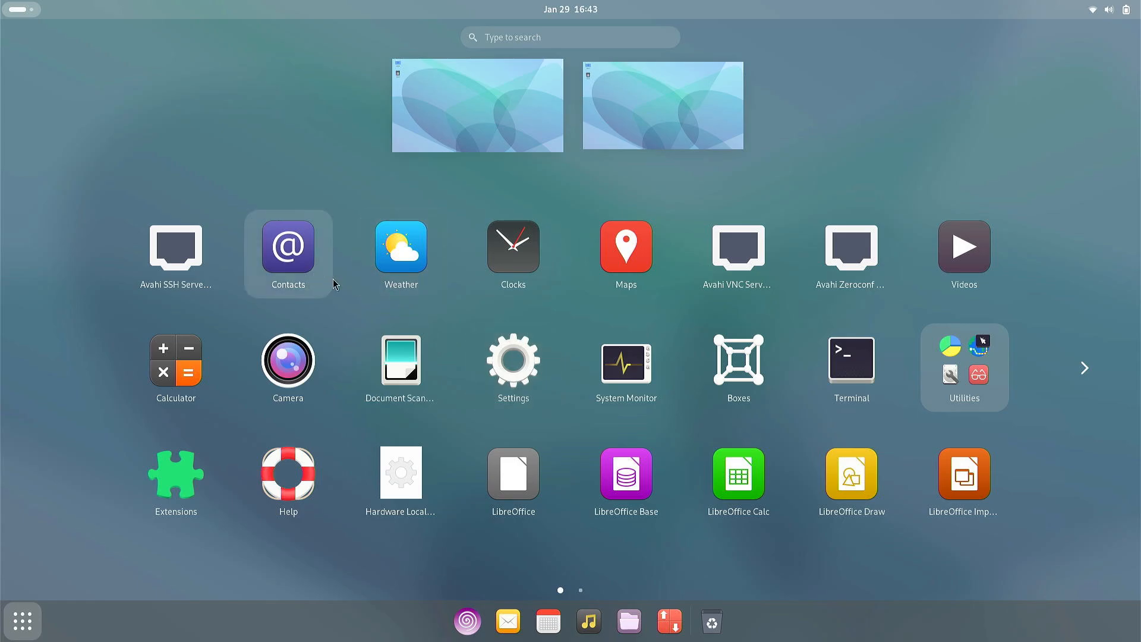
{"action": "mouse_move", "coordinate": [349, 252]}
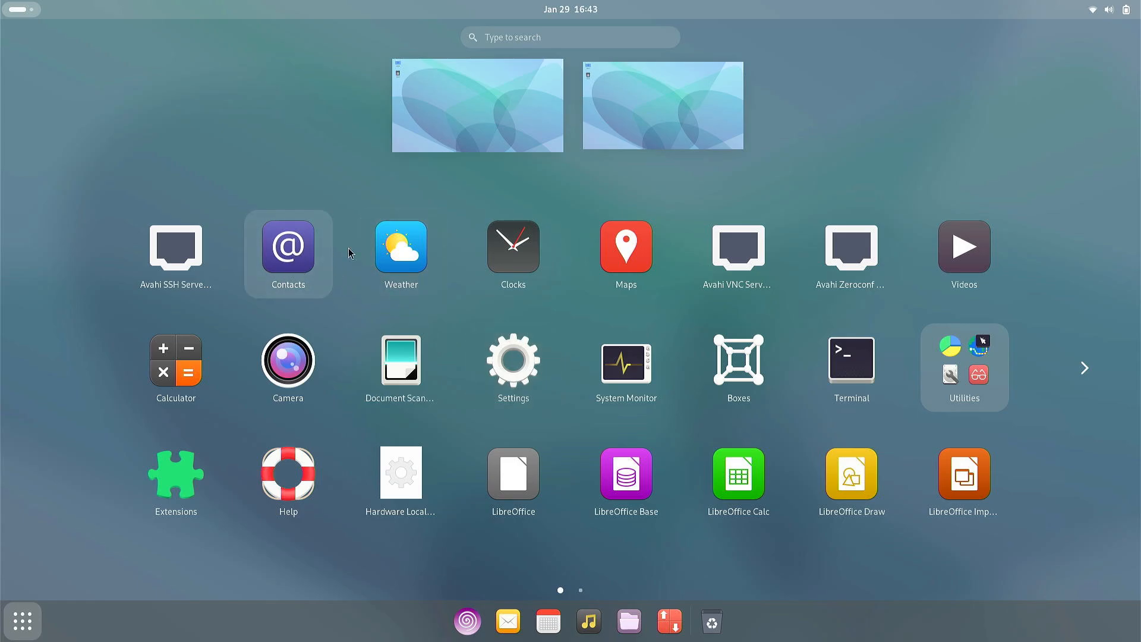
{"action": "mouse_move", "coordinate": [625, 245]}
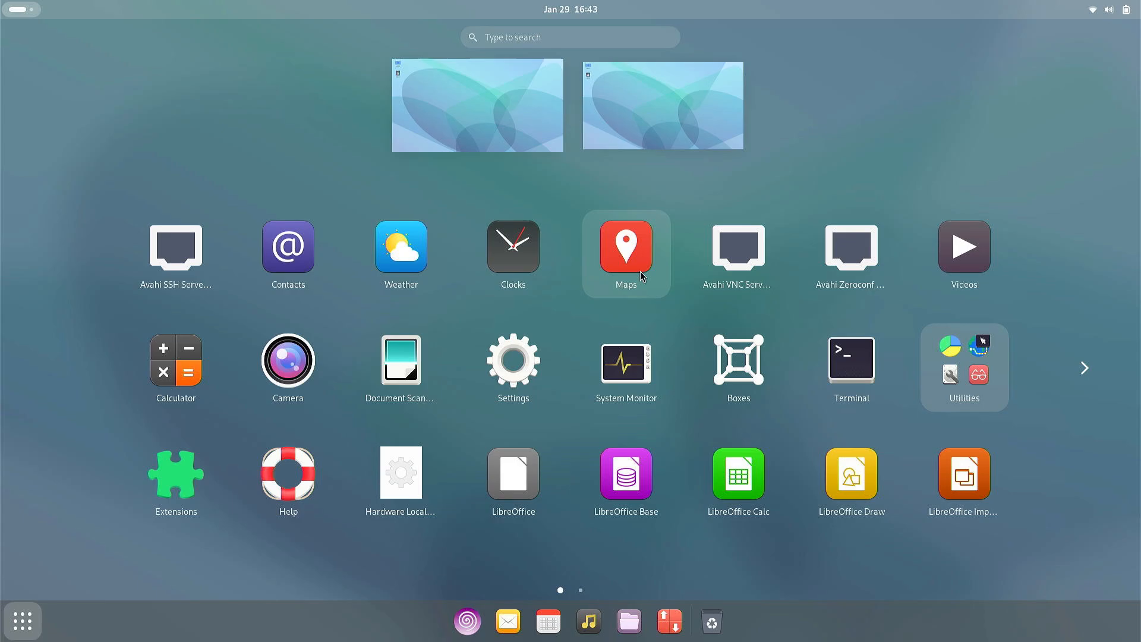
Launch GNOME Maps, zoom in on Detroit, then close the Maps window
{"action": "left_click", "coordinate": [624, 245]}
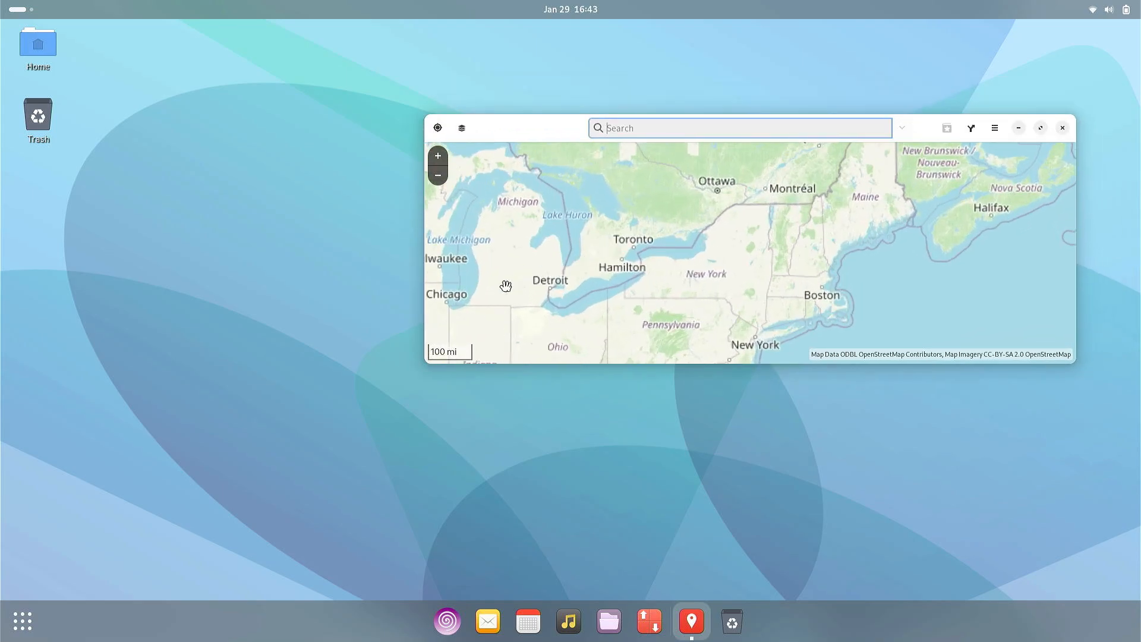
{"action": "scroll", "scroll_direction": "up", "scroll_amount": 3}
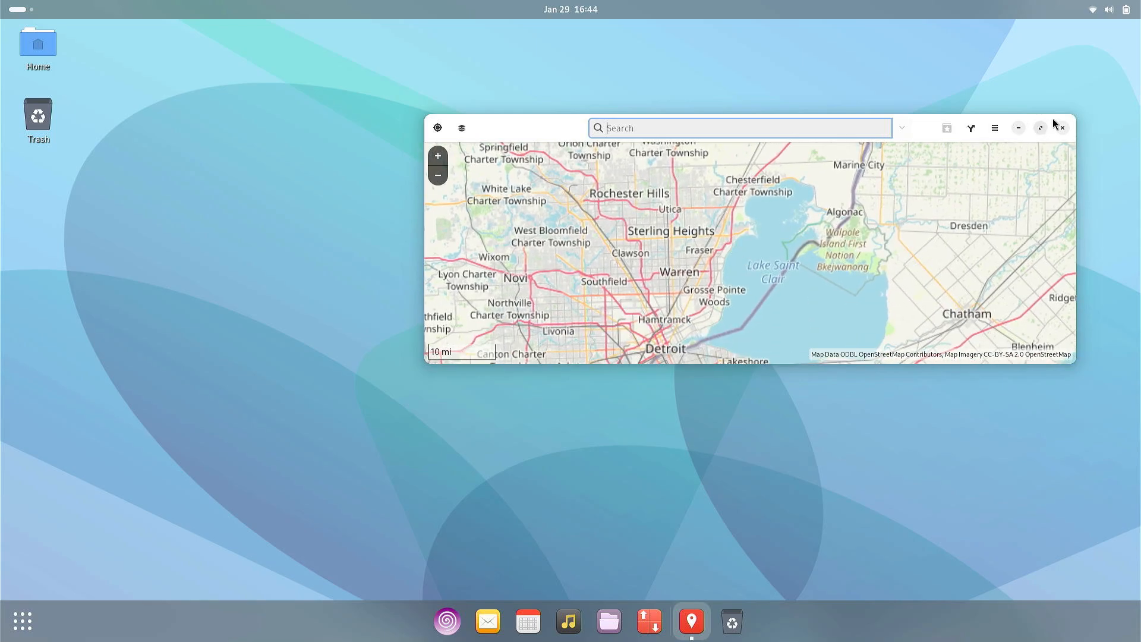
{"action": "left_click", "coordinate": [1063, 127]}
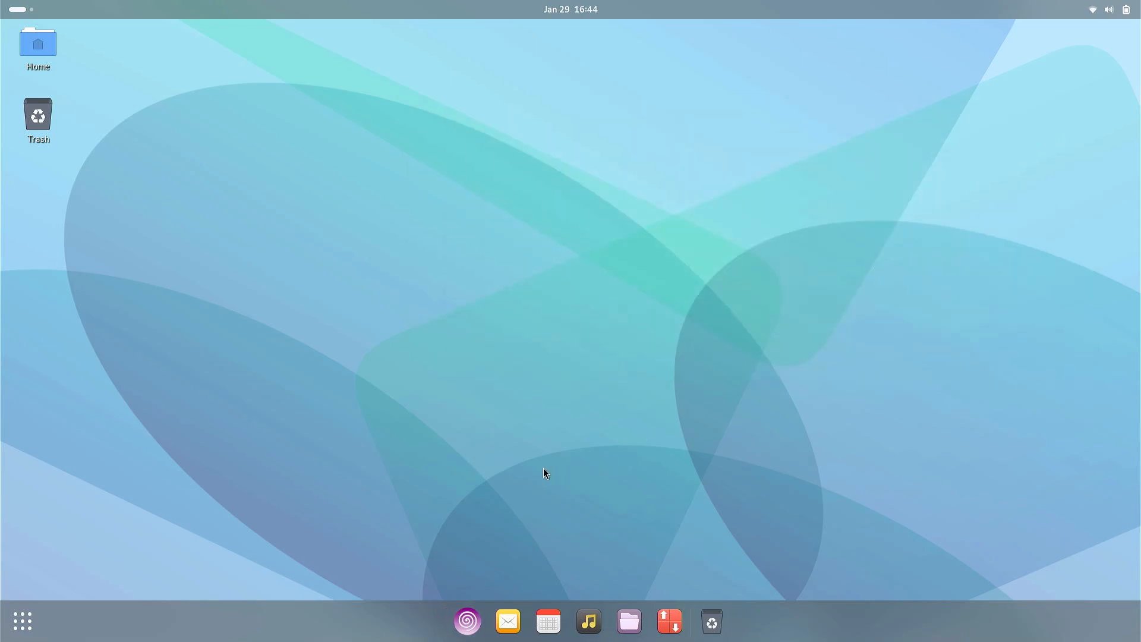
{"action": "mouse_move", "coordinate": [104, 627]}
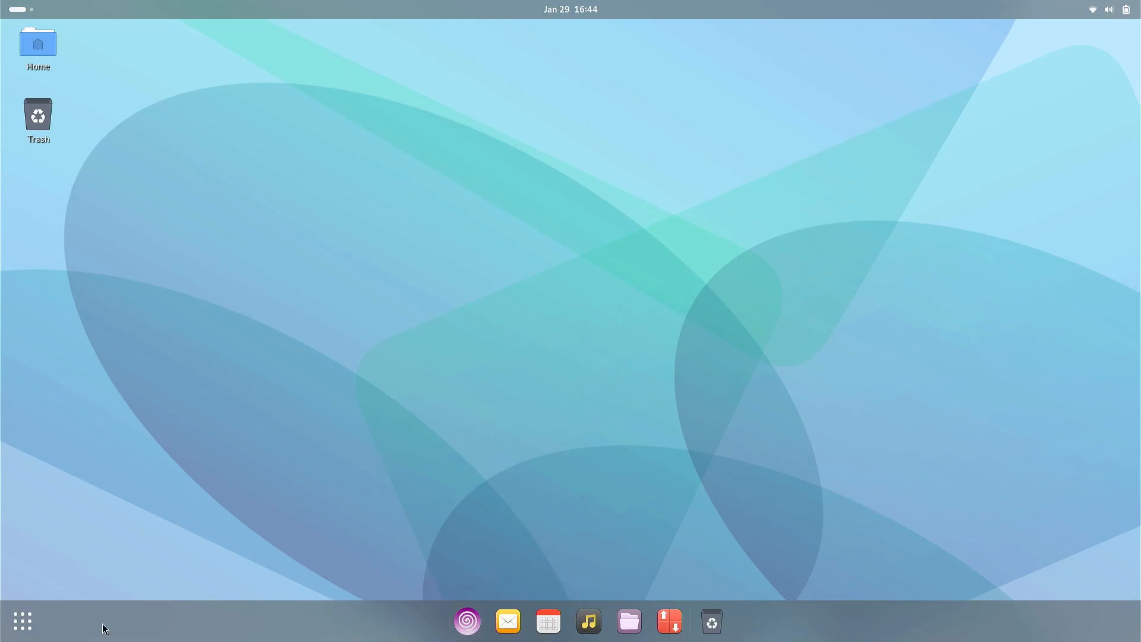
{"action": "left_click", "coordinate": [21, 620]}
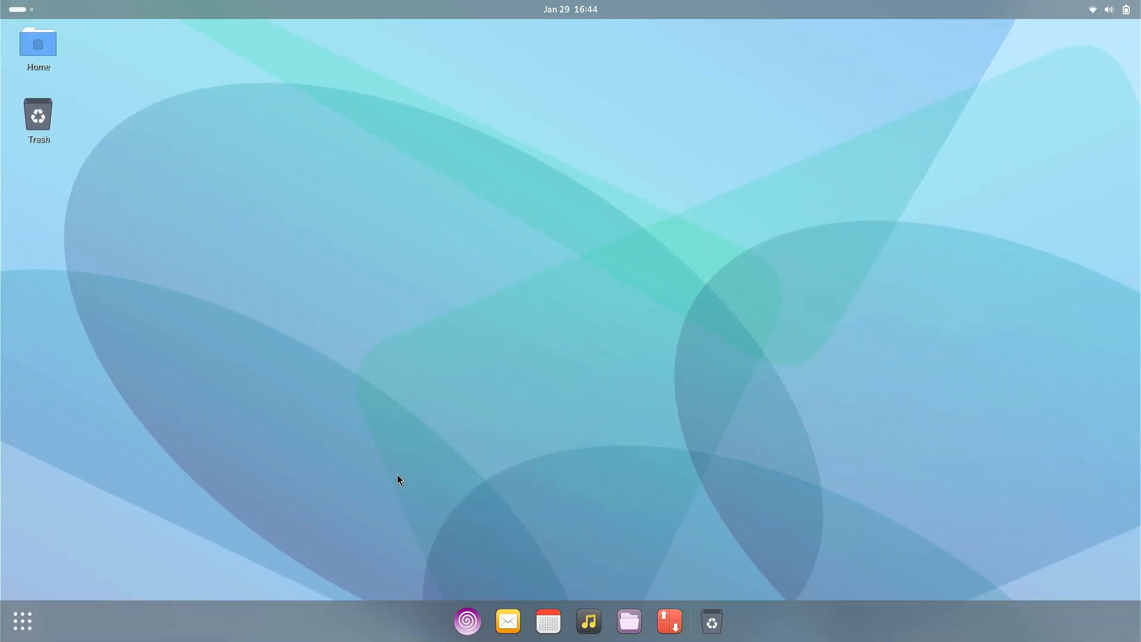
{"action": "left_click", "coordinate": [690, 621]}
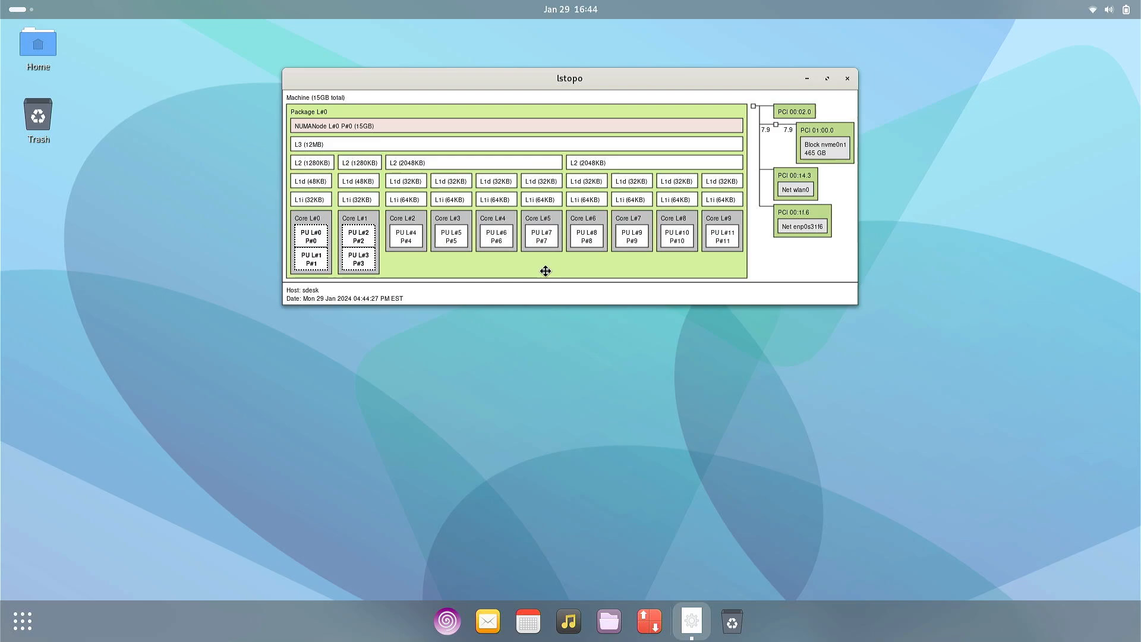
{"action": "mouse_move", "coordinate": [699, 131]}
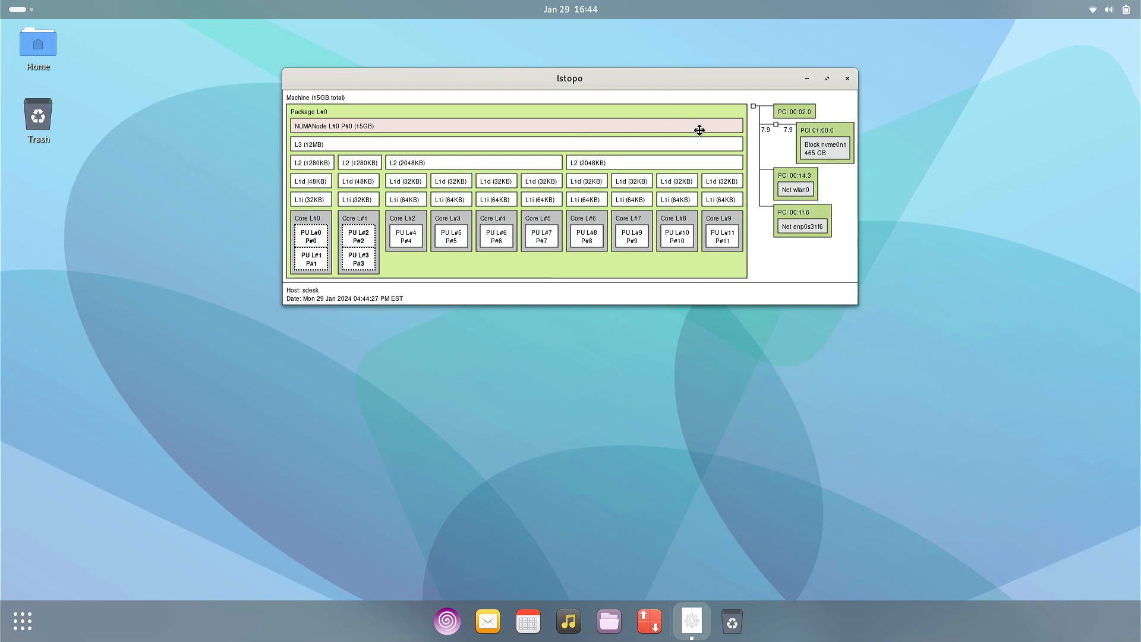
{"action": "mouse_move", "coordinate": [797, 90]}
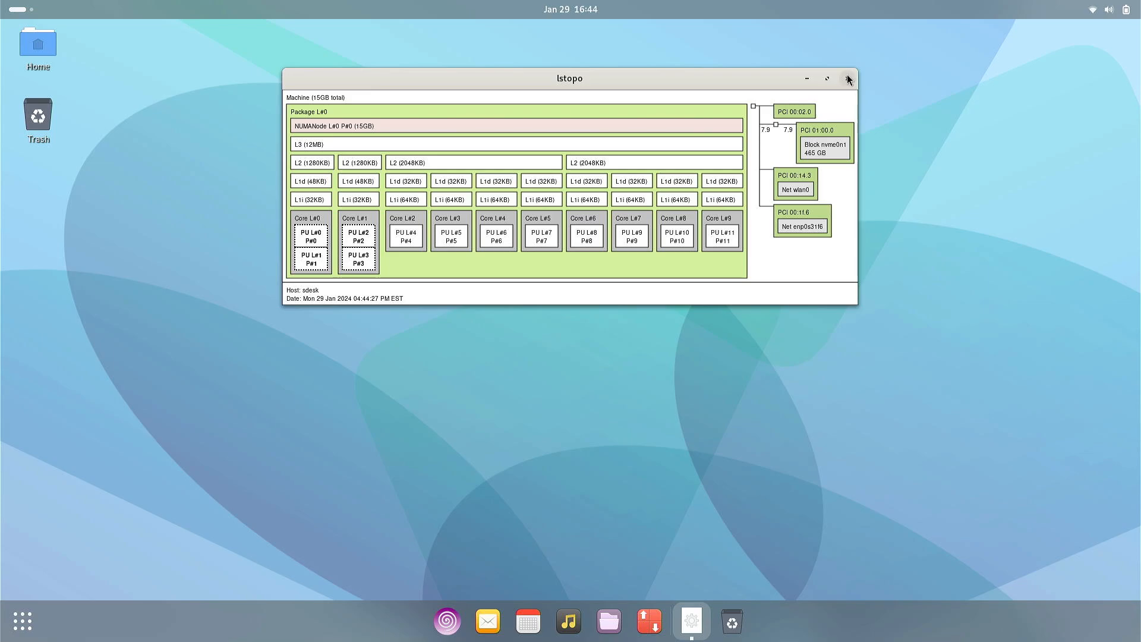
{"action": "left_click", "coordinate": [847, 79]}
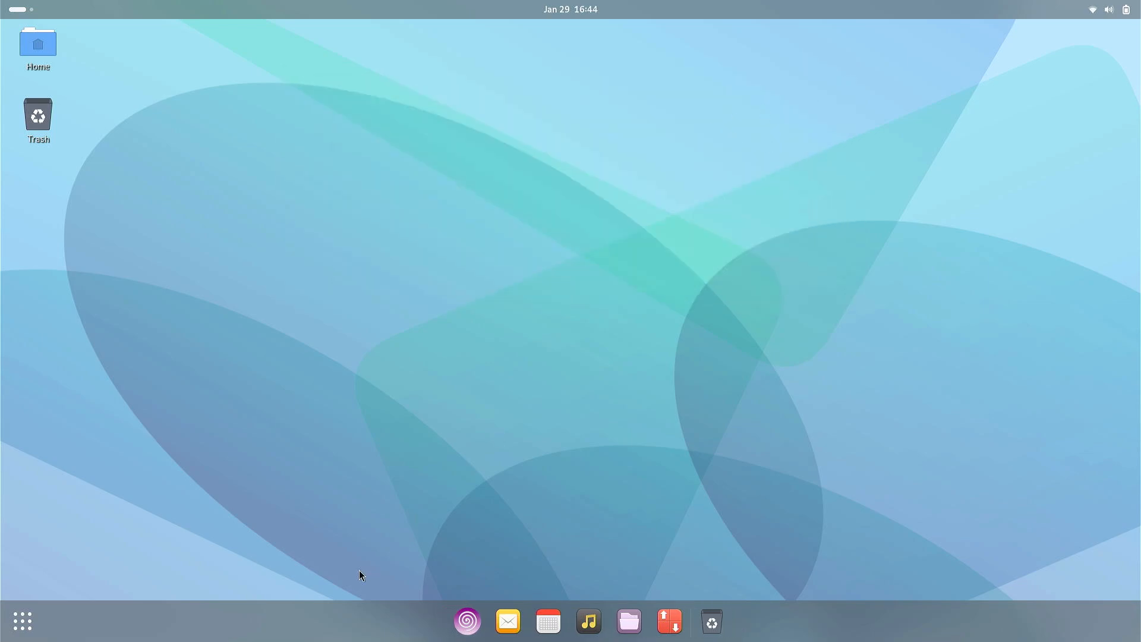
{"action": "left_click", "coordinate": [21, 621]}
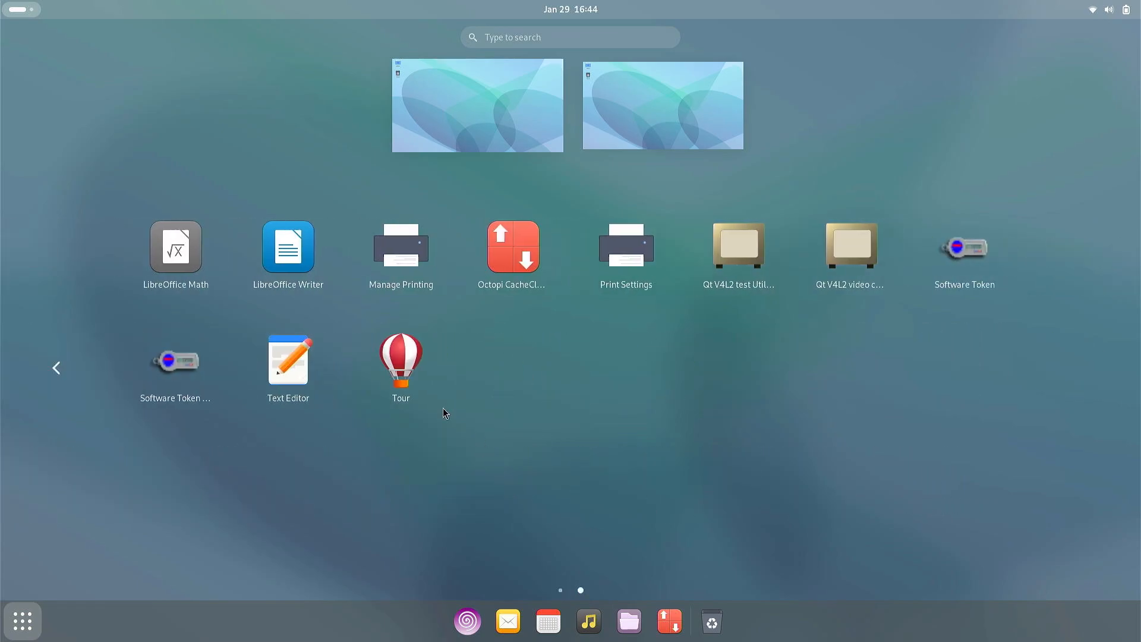
{"action": "mouse_move", "coordinate": [401, 254]}
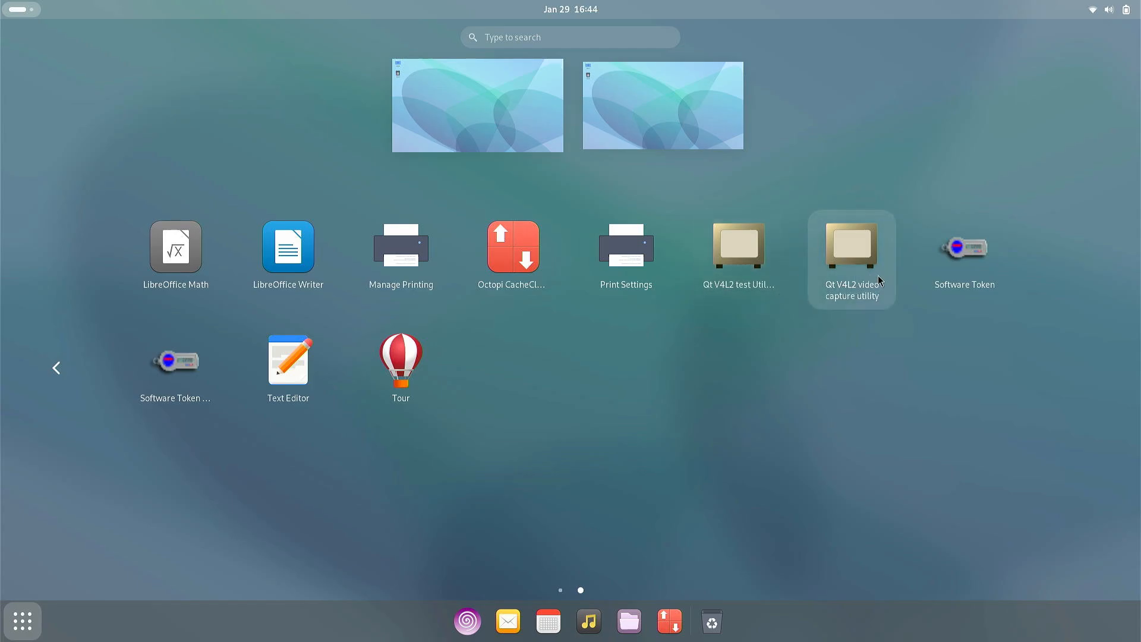
{"action": "mouse_move", "coordinate": [964, 254]}
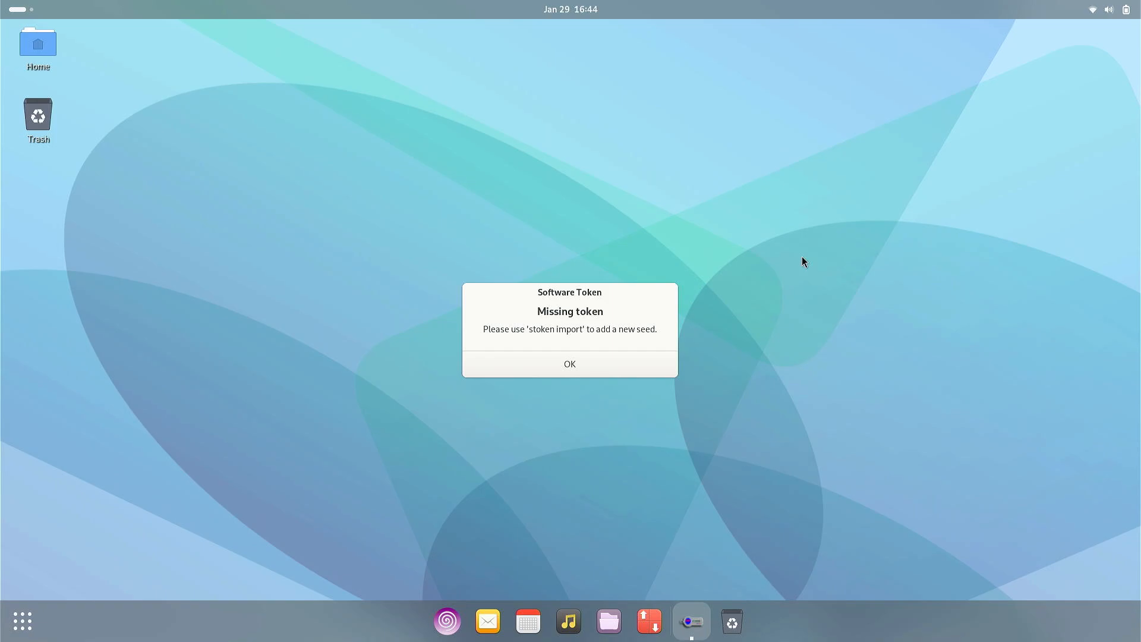
{"action": "left_click", "coordinate": [569, 364]}
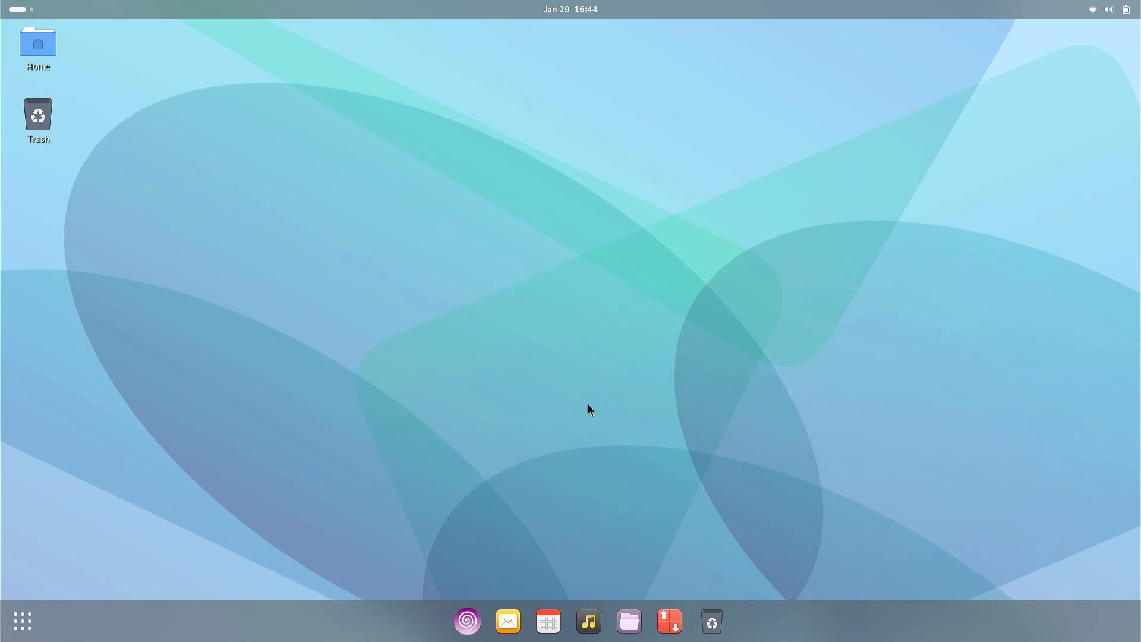
{"action": "mouse_move", "coordinate": [442, 520]}
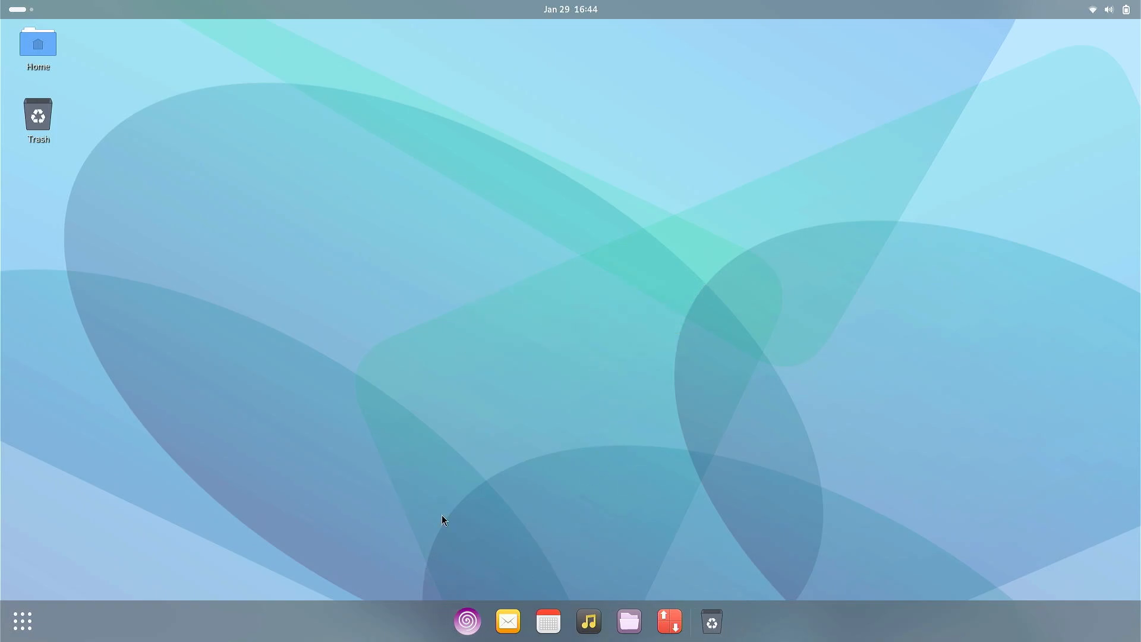
{"action": "mouse_move", "coordinate": [544, 543]}
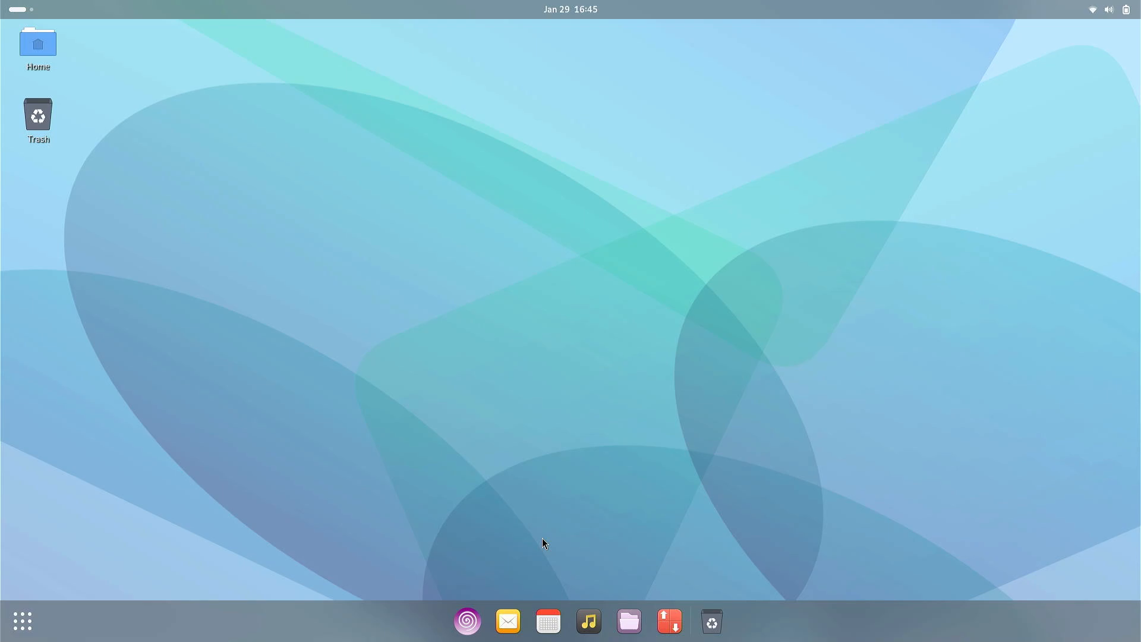
{"action": "mouse_move", "coordinate": [223, 216]}
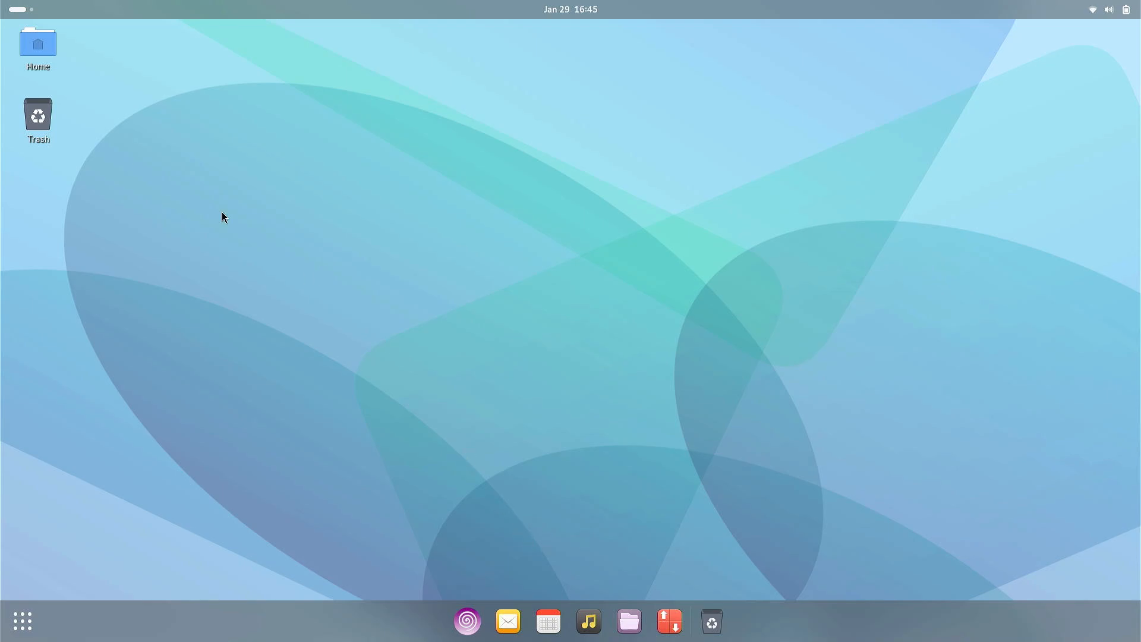
{"action": "mouse_move", "coordinate": [863, 7]}
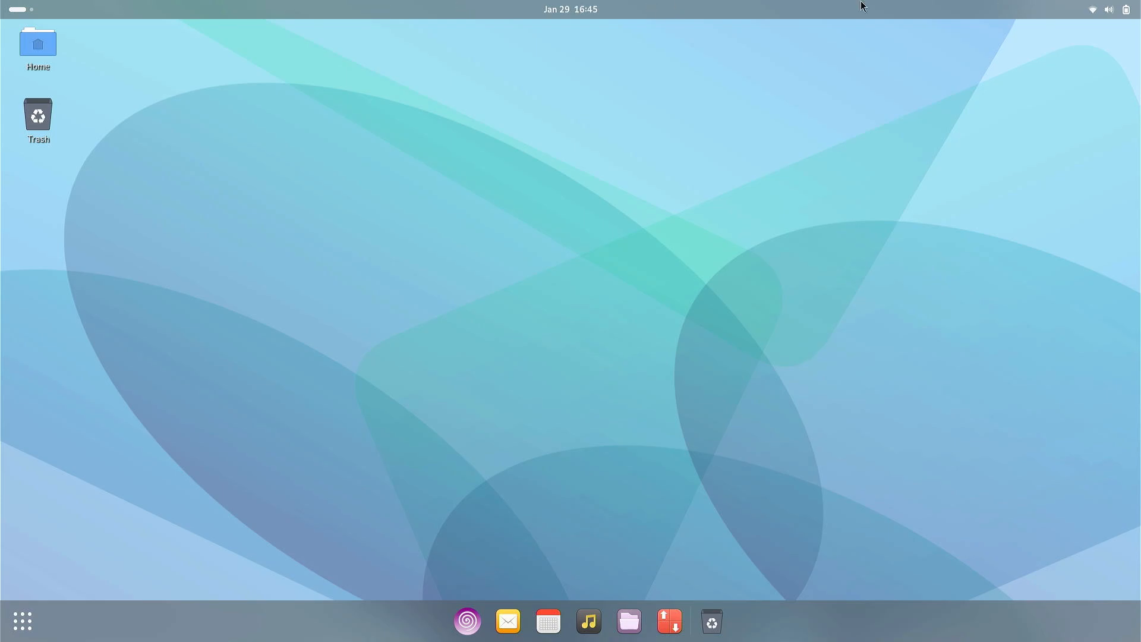
{"action": "mouse_move", "coordinate": [192, 140]}
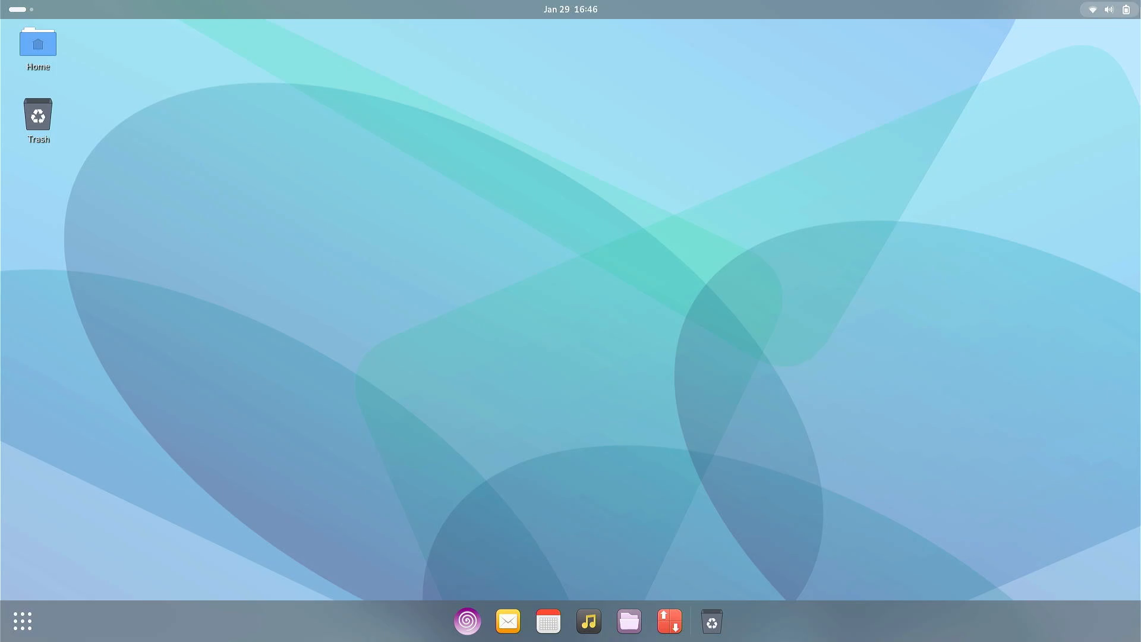
{"action": "mouse_move", "coordinate": [881, 125]}
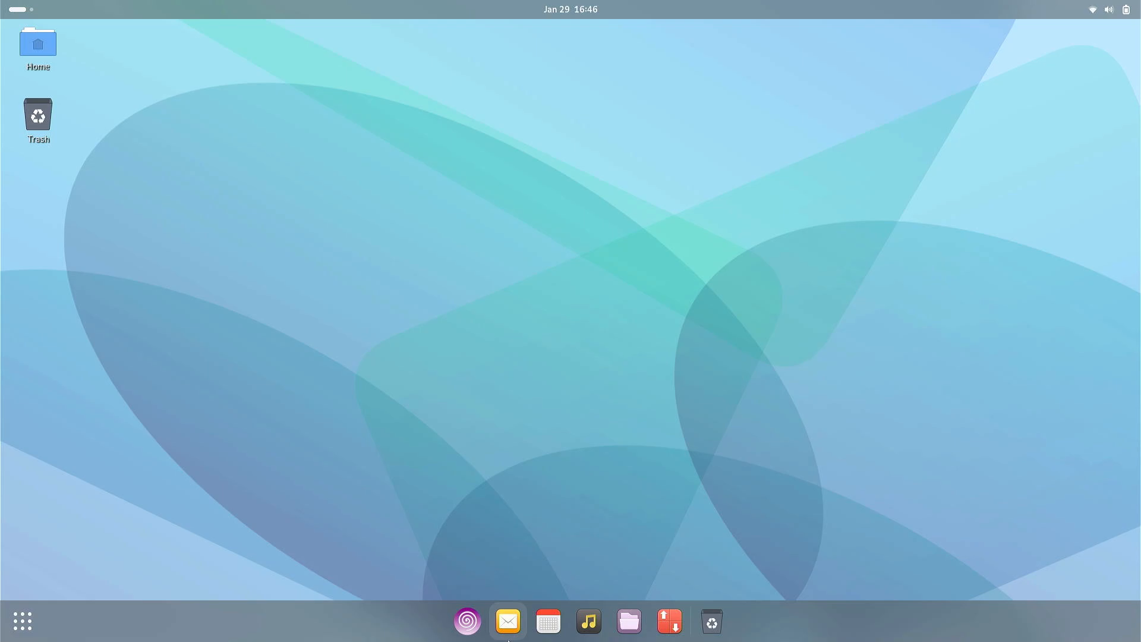
{"action": "mouse_move", "coordinate": [547, 621]}
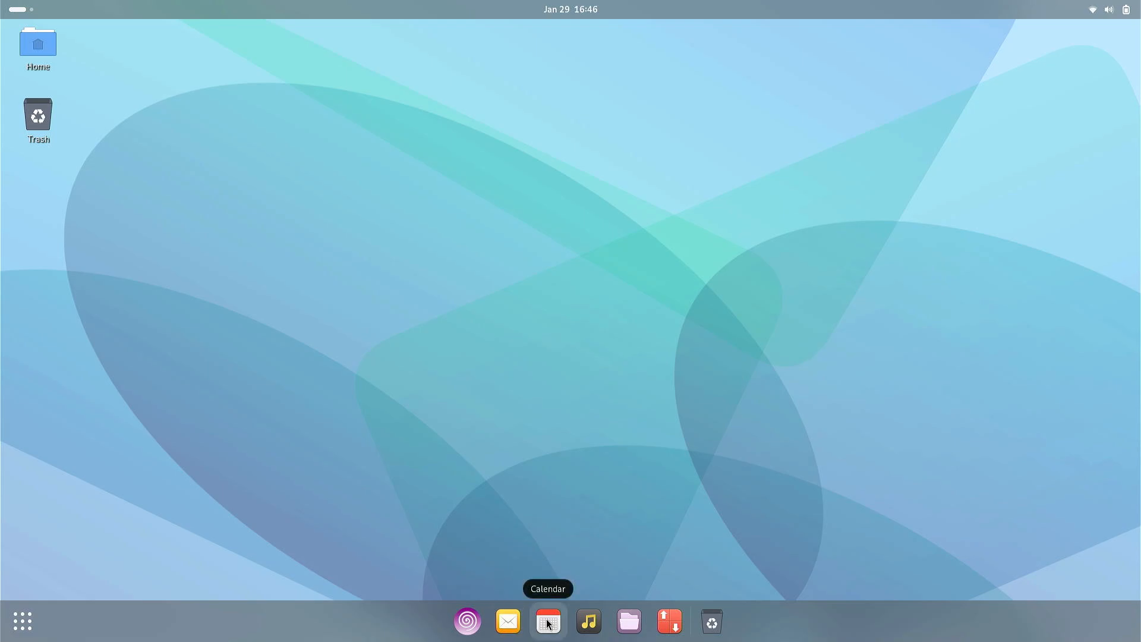
{"action": "left_click", "coordinate": [547, 621]}
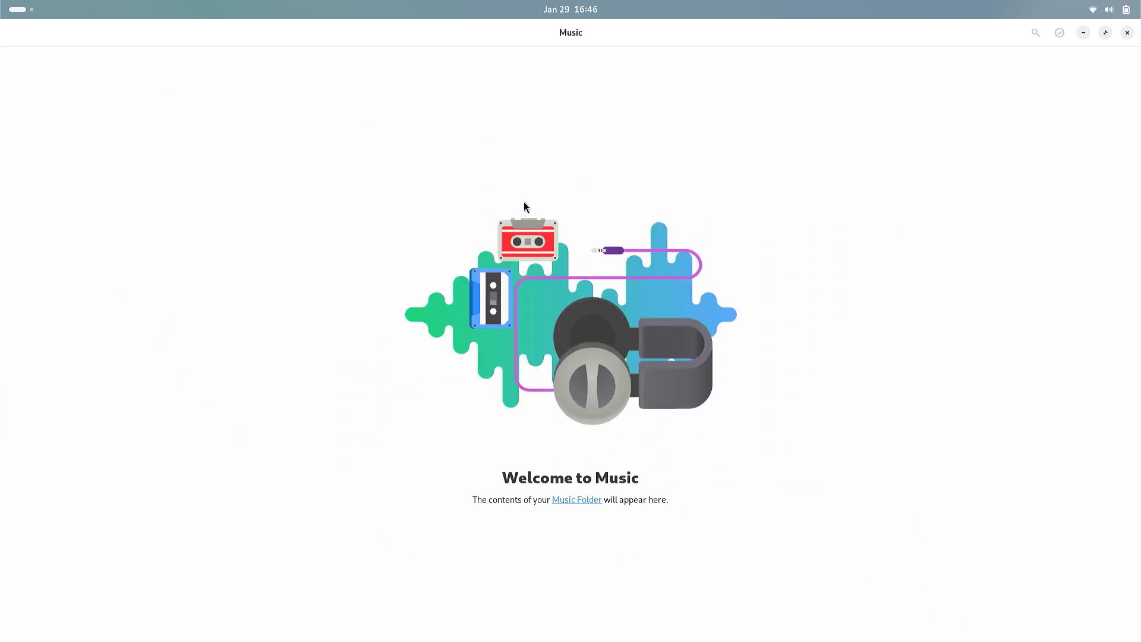
{"action": "mouse_move", "coordinate": [720, 238]}
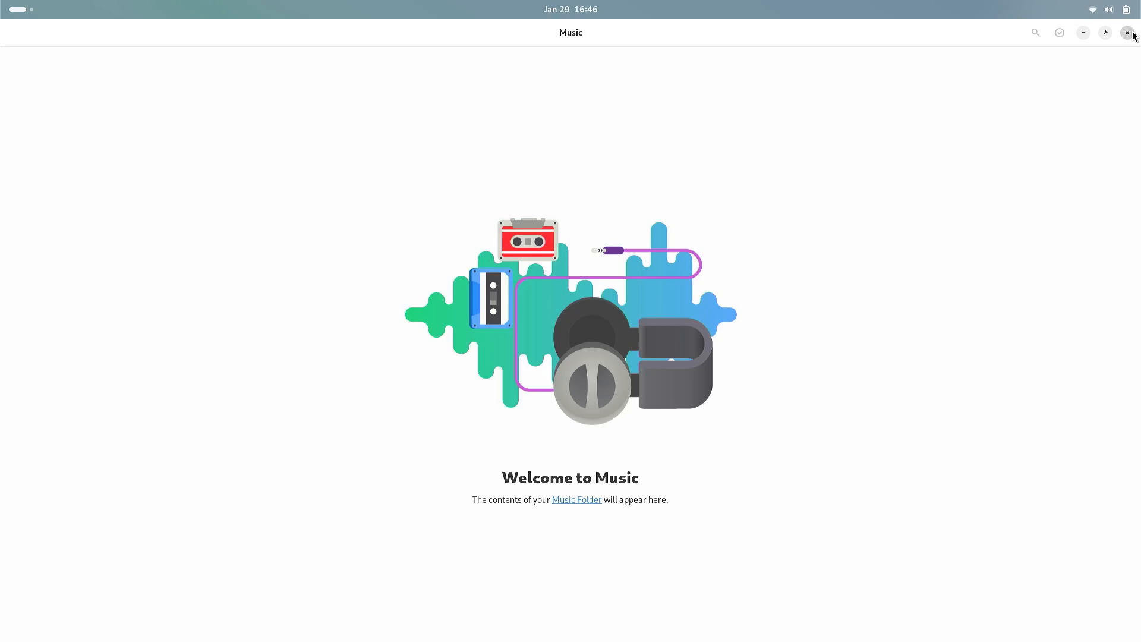
{"action": "left_click", "coordinate": [1126, 32]}
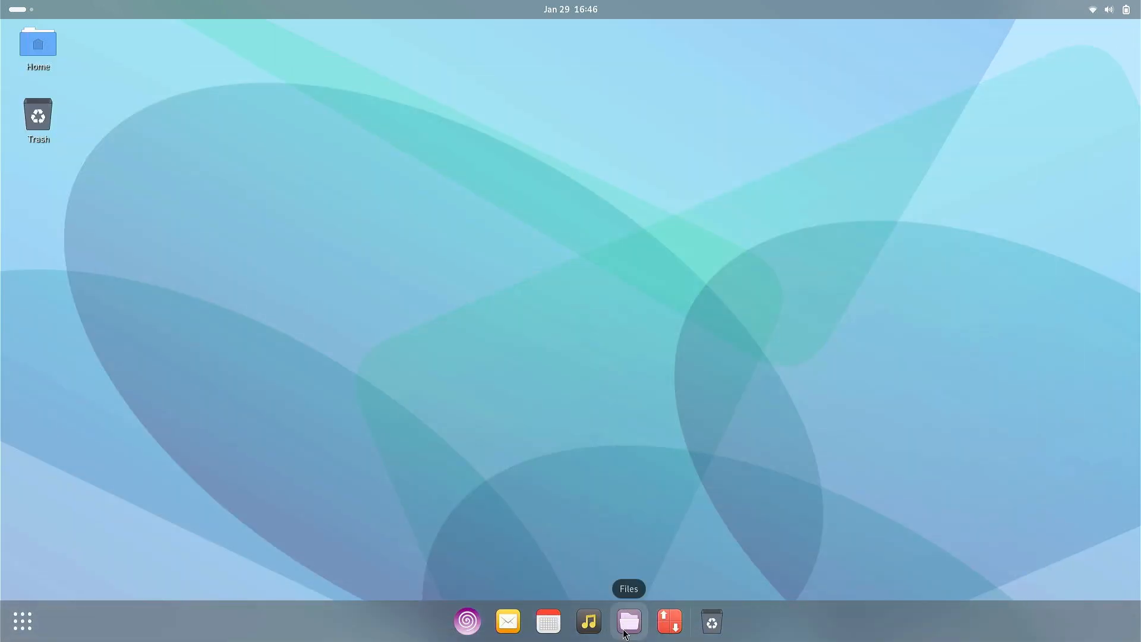
{"action": "left_click", "coordinate": [628, 620]}
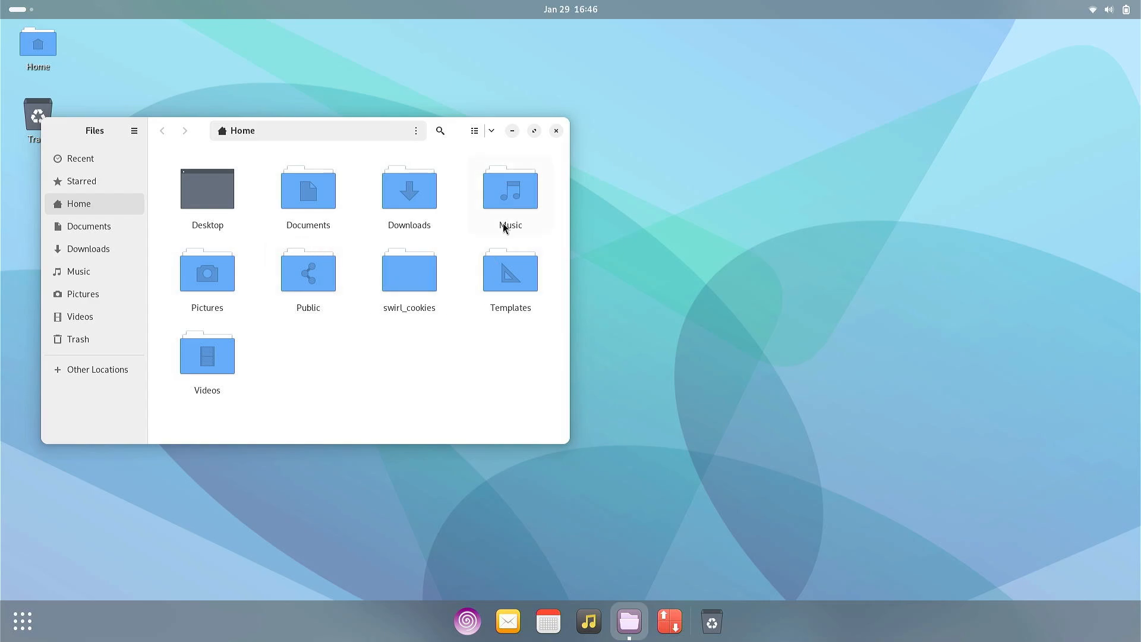
{"action": "left_click", "coordinate": [557, 131]}
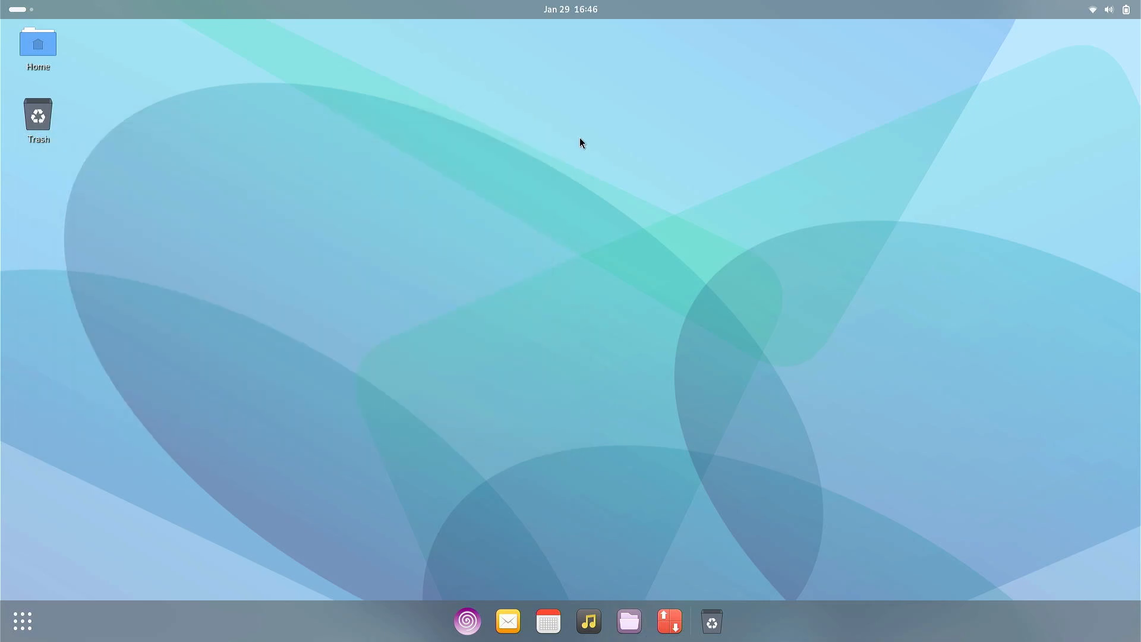
{"action": "mouse_move", "coordinate": [530, 369]}
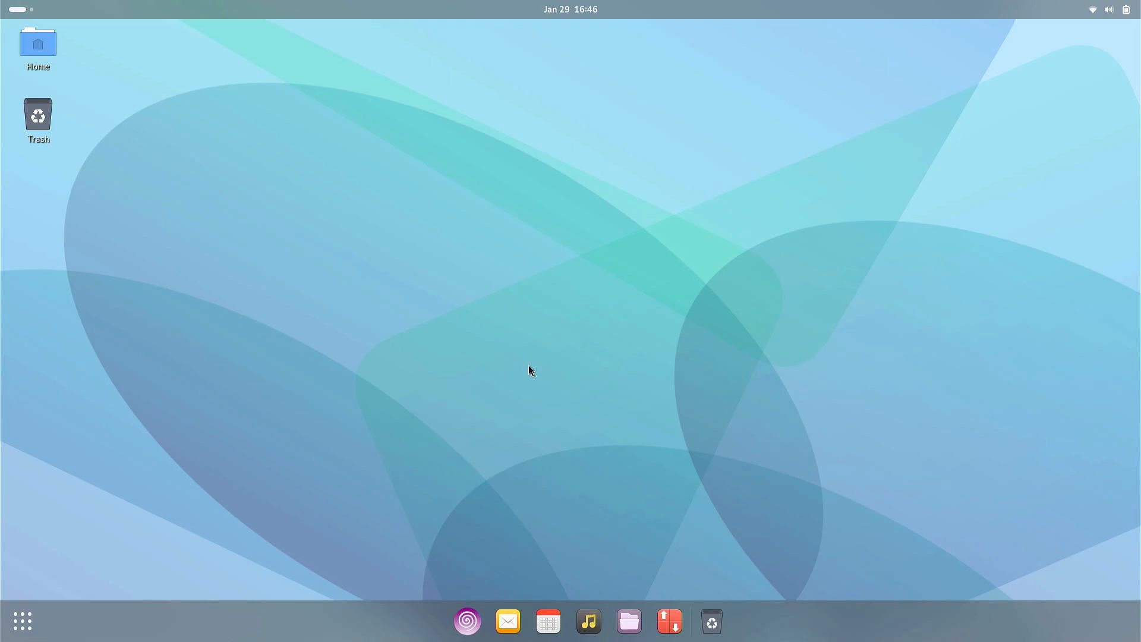
{"action": "left_click", "coordinate": [466, 620]}
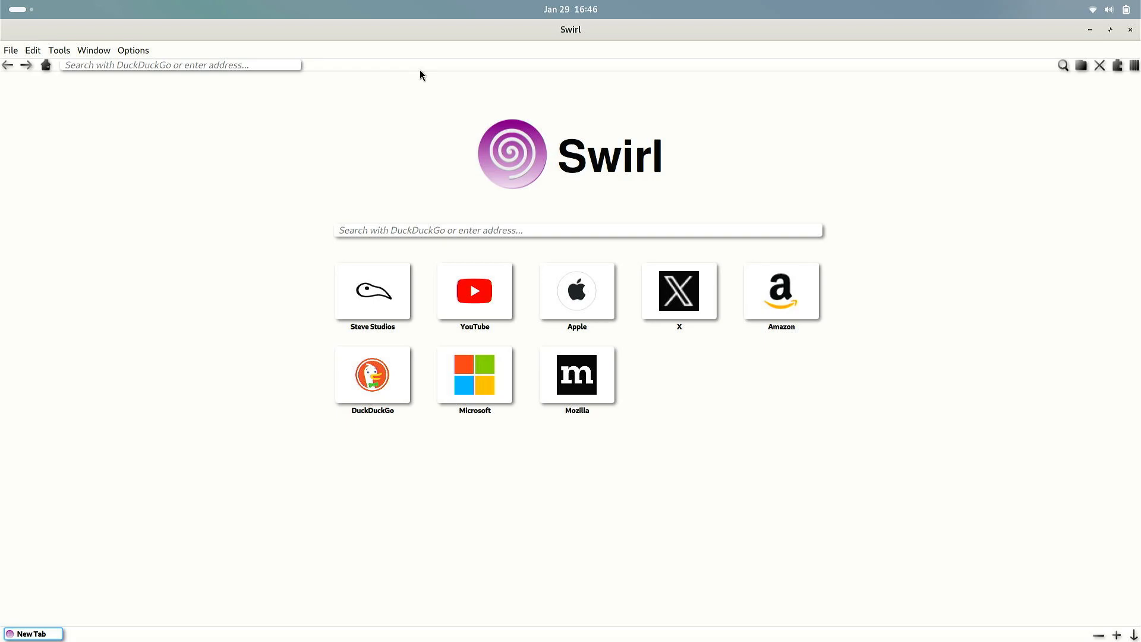
Enter google.com in Swirl's address field to get DuckDuckGo results for it
{"action": "left_click", "coordinate": [577, 229]}
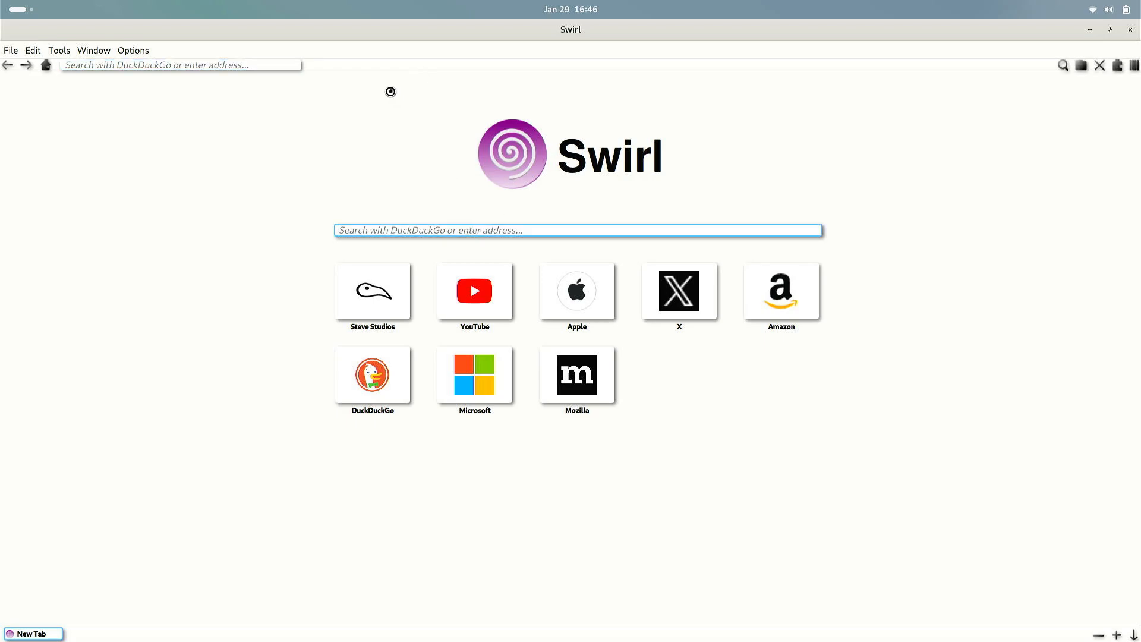
{"action": "left_click", "coordinate": [178, 64]}
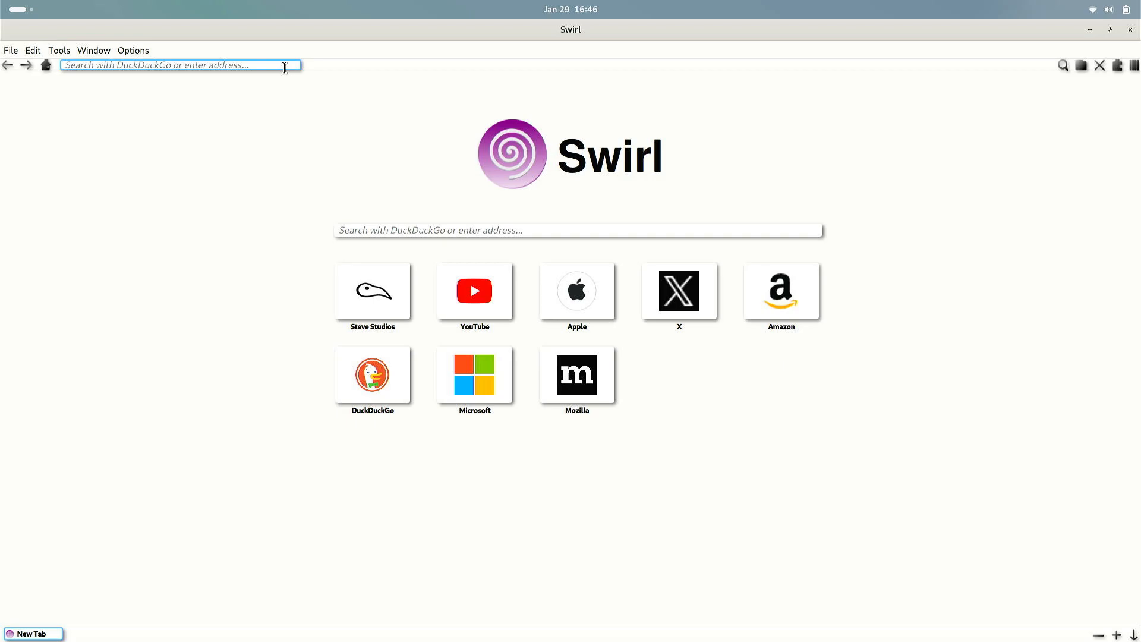
{"action": "type", "text": "google.com&ia=web"}
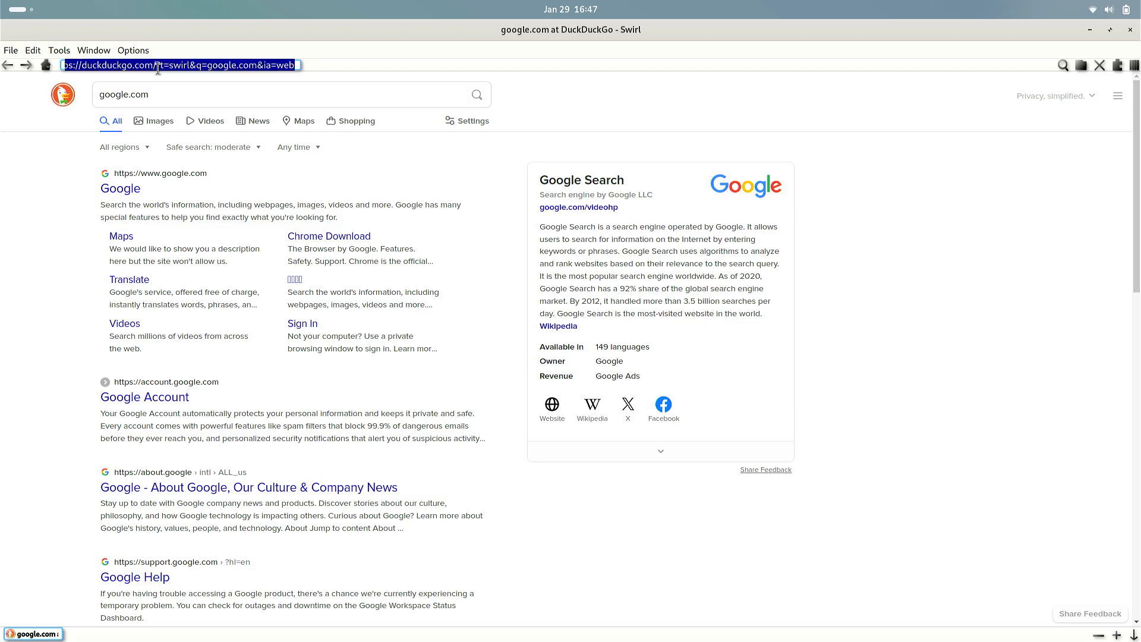
{"action": "type", "text": "google.co"}
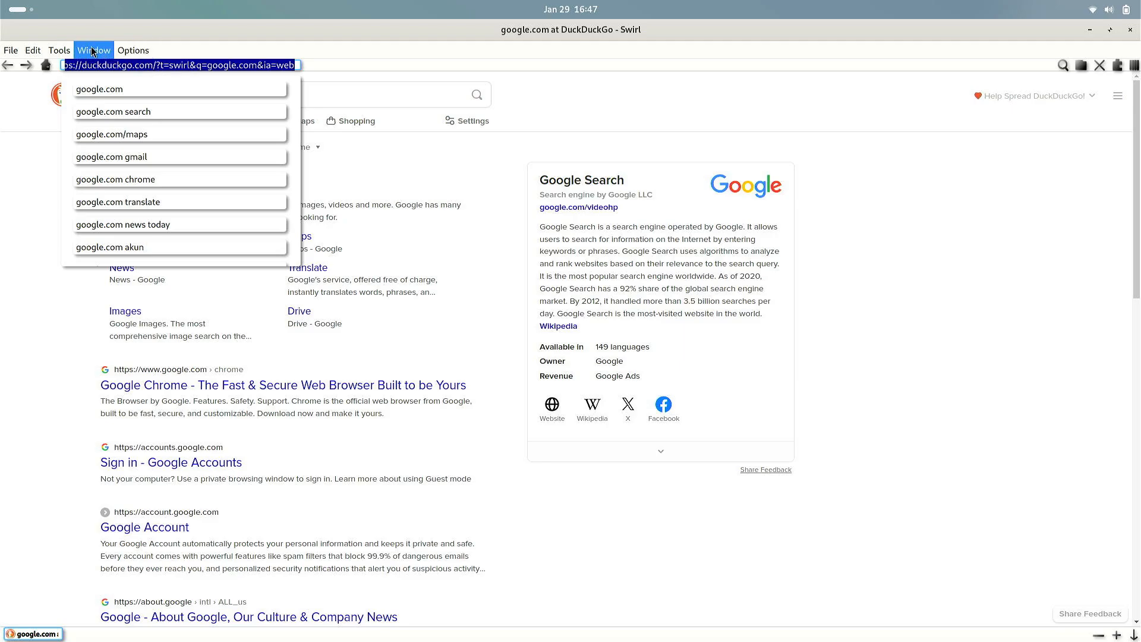
Browse the Tools, Window and Options menus and reach the browser settings page
{"action": "left_click", "coordinate": [58, 50]}
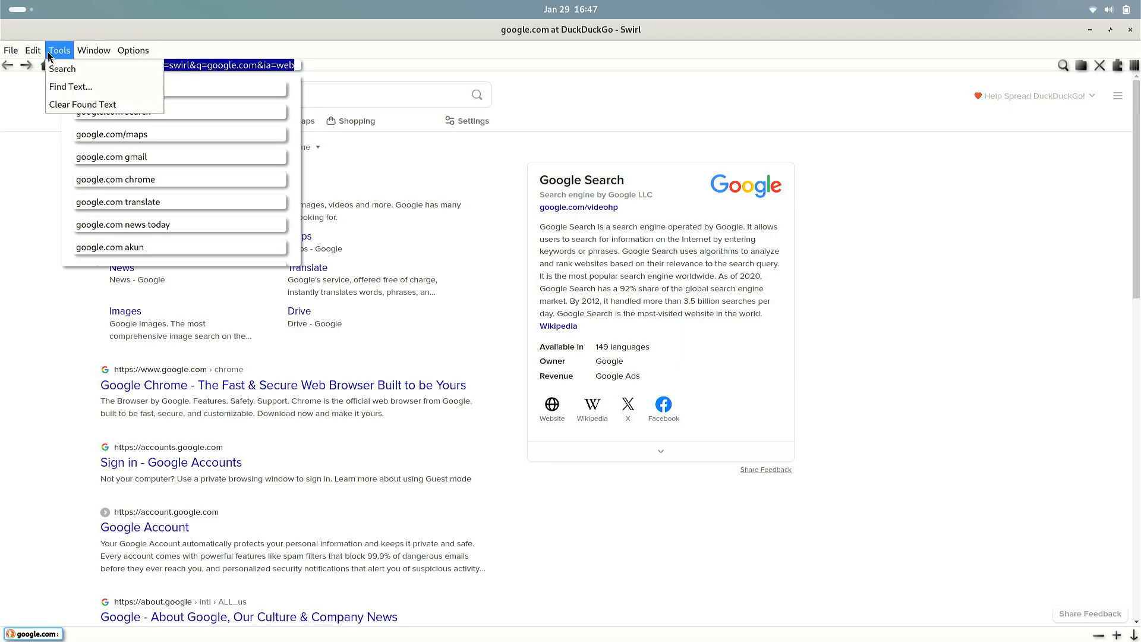
{"action": "left_click", "coordinate": [11, 50]}
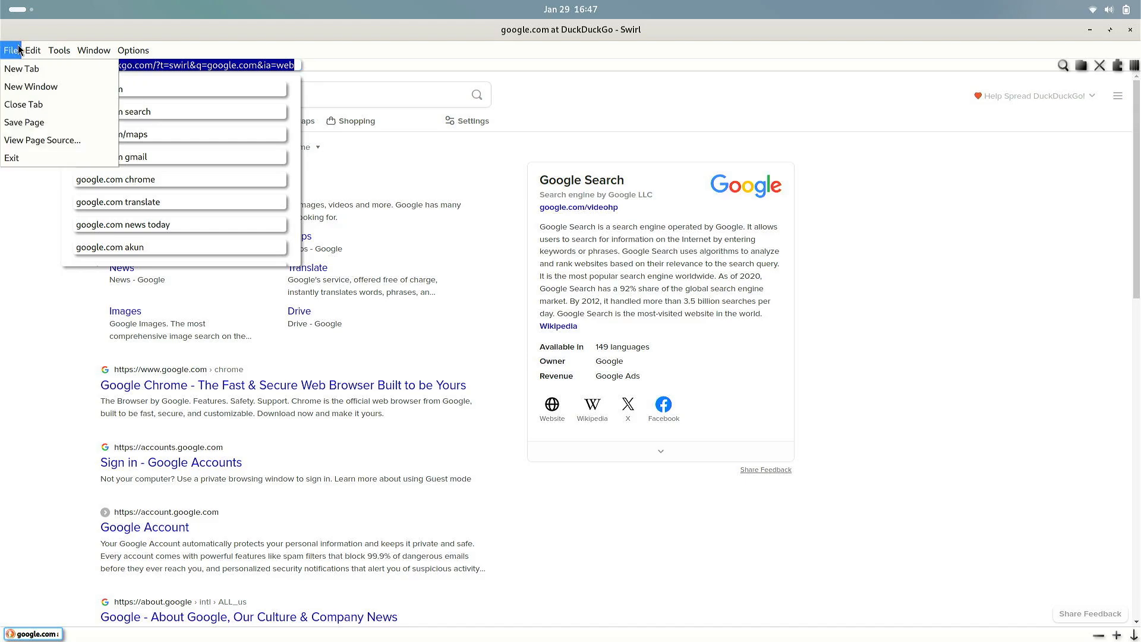
{"action": "left_click", "coordinate": [132, 50]}
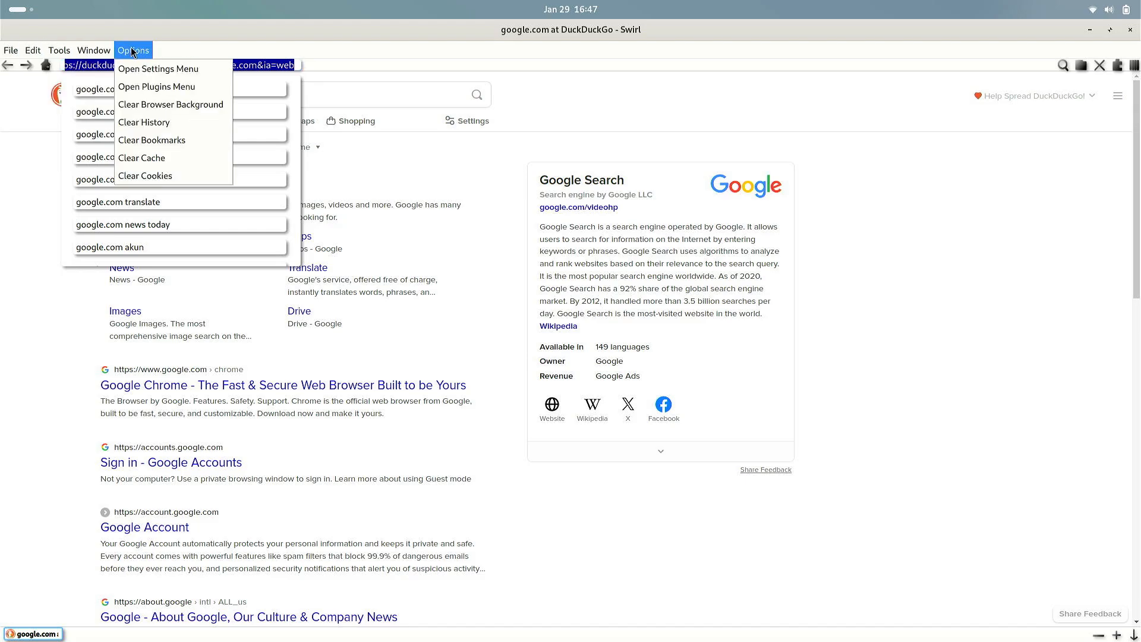
{"action": "left_click", "coordinate": [157, 69]}
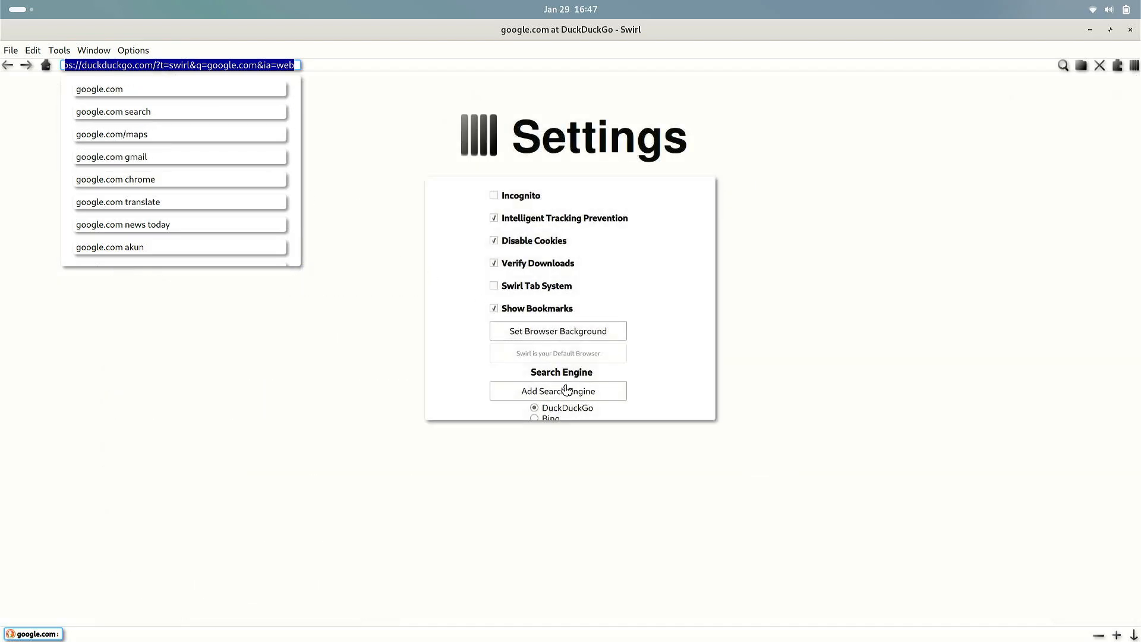
Select Google as the default search engine and cancel the Add Search Engine dialog
{"action": "scroll", "scroll_direction": "down", "scroll_amount": 3}
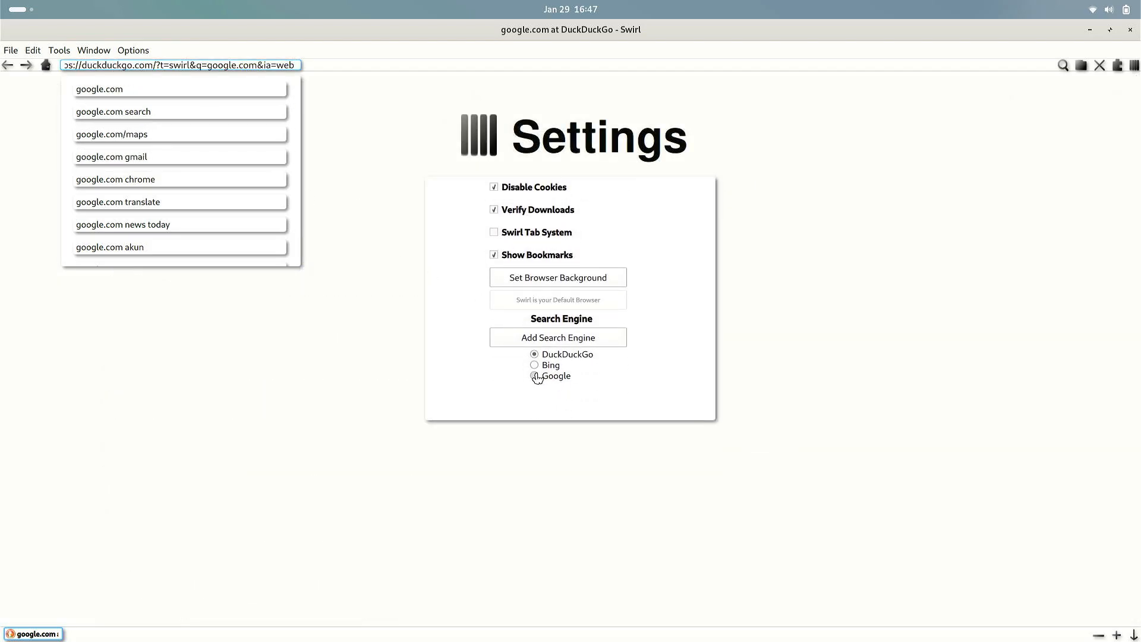
{"action": "left_click", "coordinate": [534, 376]}
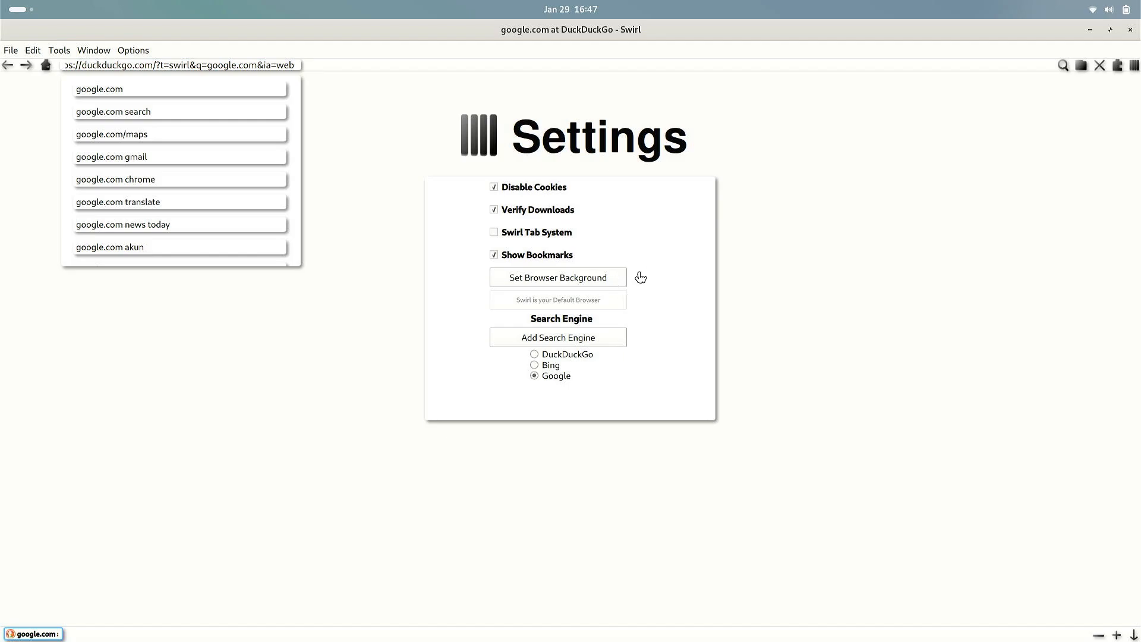
{"action": "left_click", "coordinate": [557, 337]}
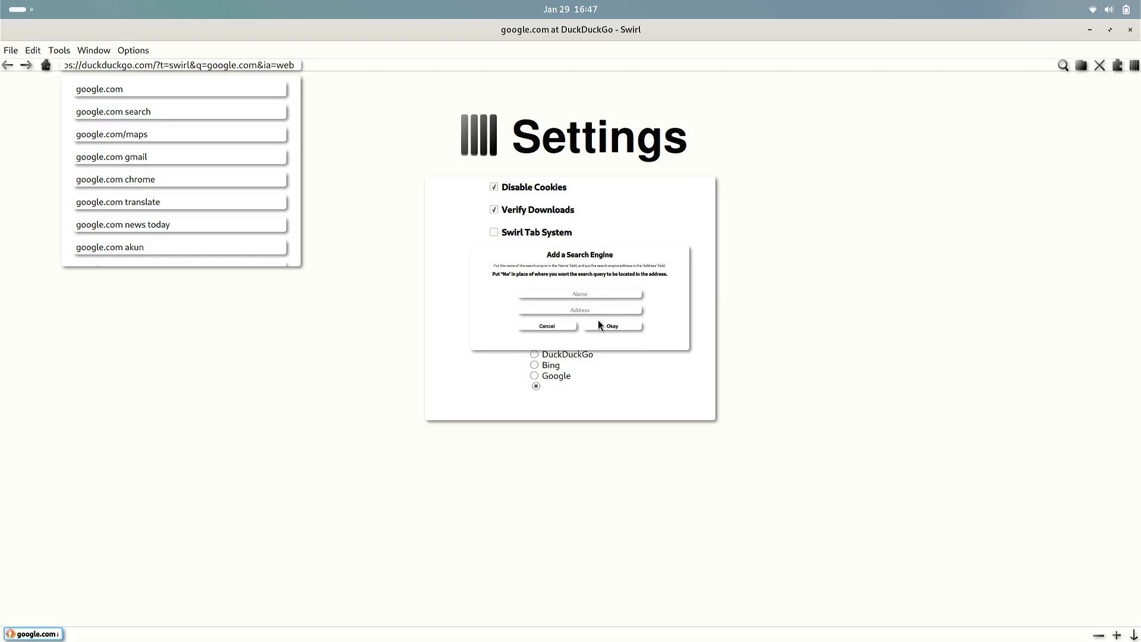
{"action": "left_click", "coordinate": [546, 325]}
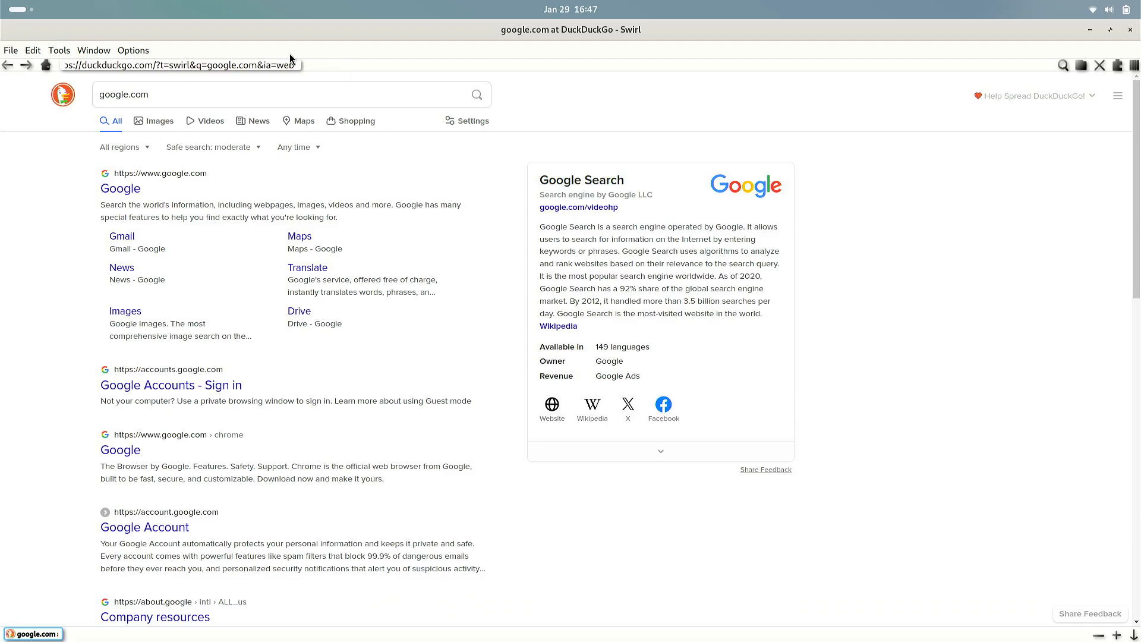
Load Google's homepage and focus its search field
{"action": "type", "text": "sear"}
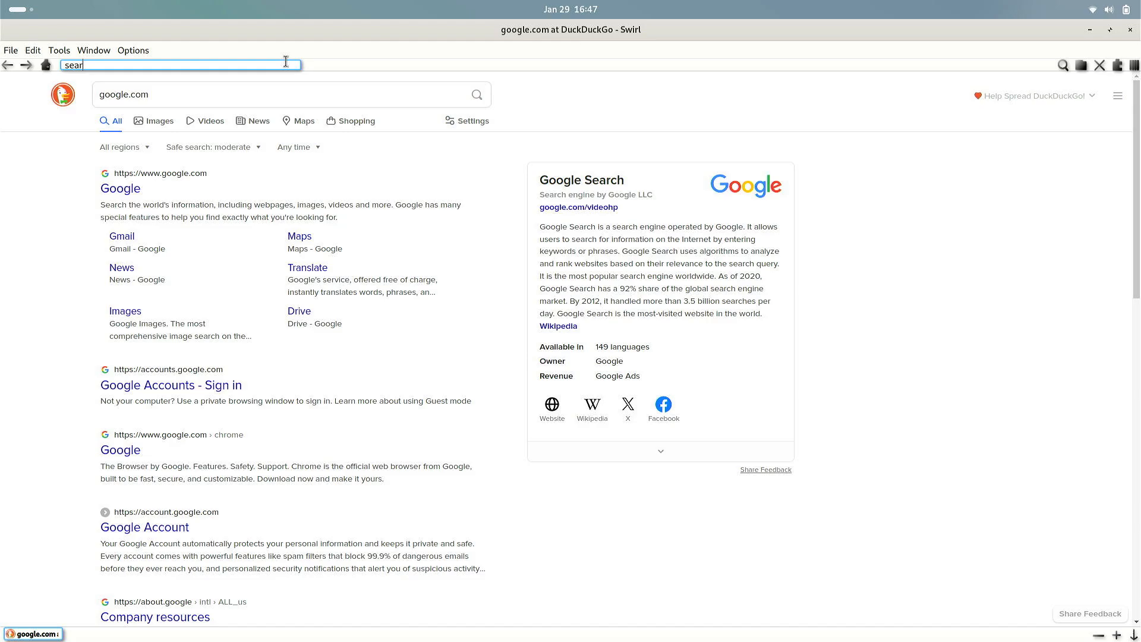
{"action": "type", "text": "https://search/"}
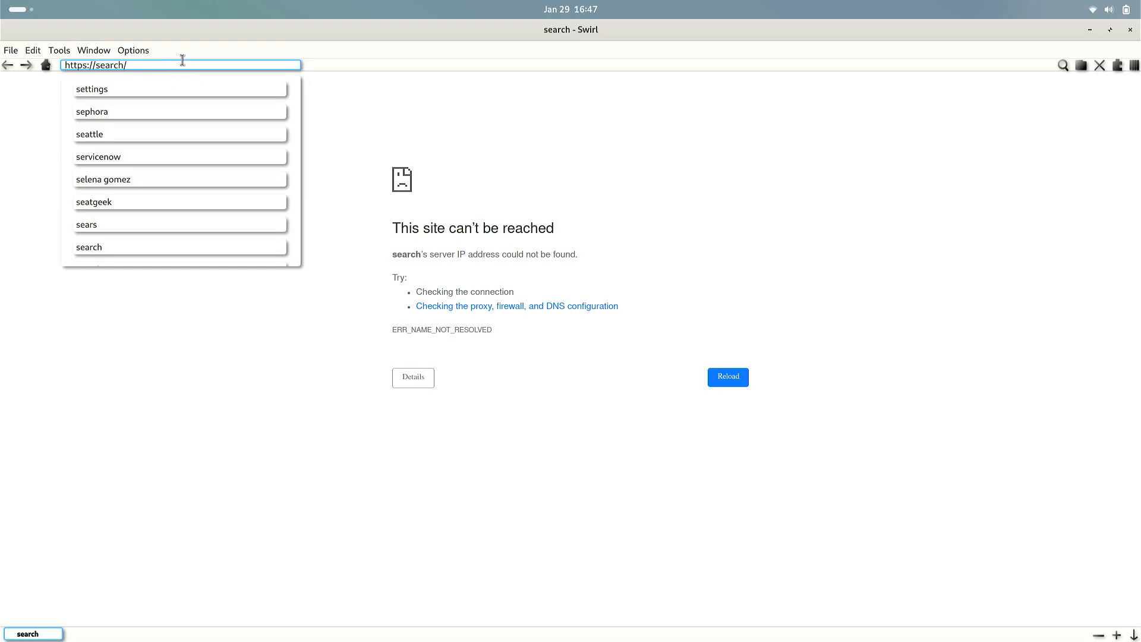
{"action": "type", "text": "google.com"}
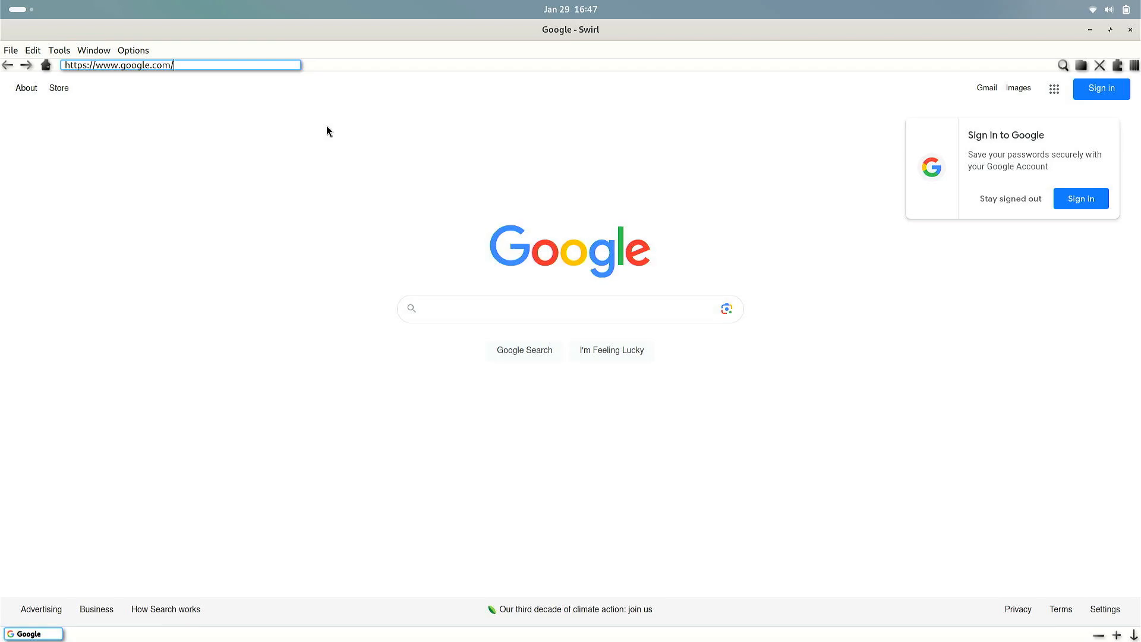
{"action": "left_click", "coordinate": [569, 309]}
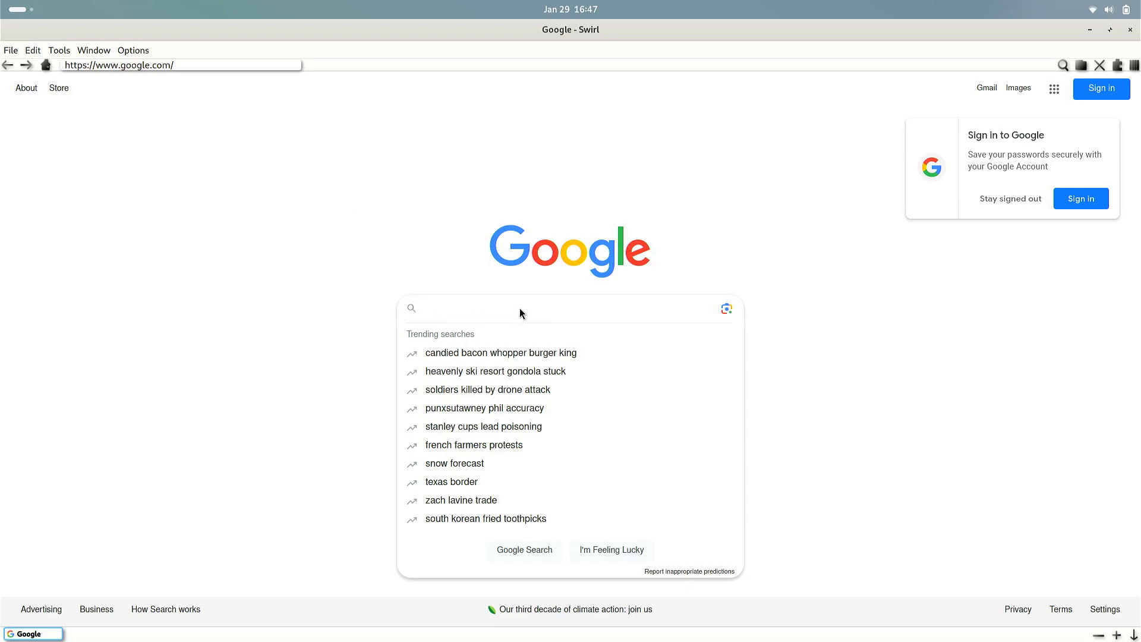
{"action": "mouse_move", "coordinate": [405, 289]}
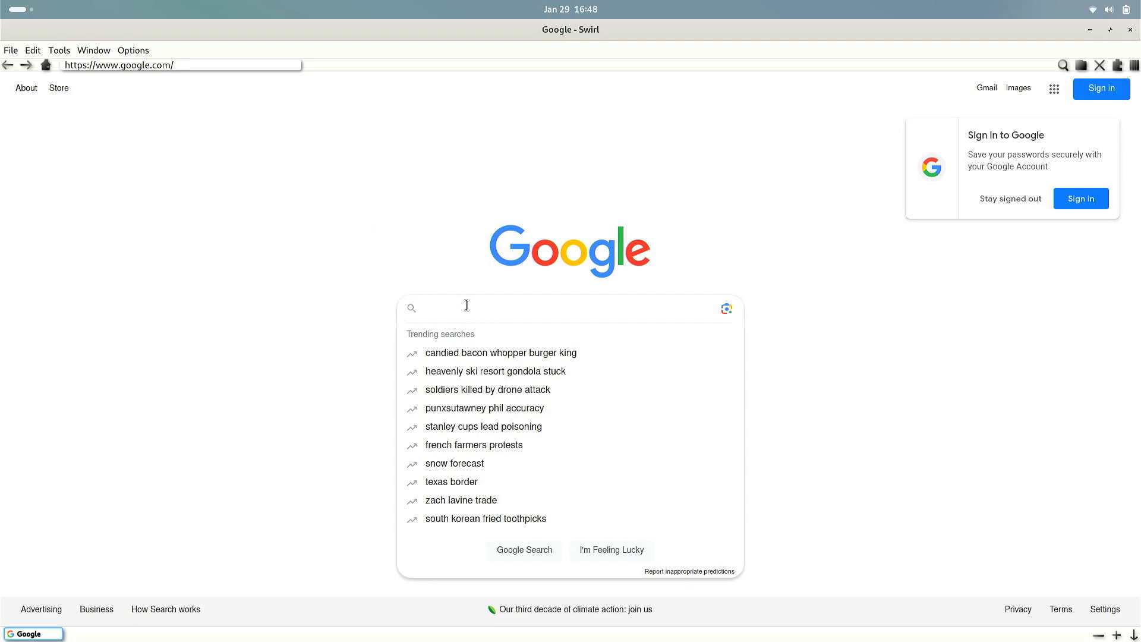
Search Google for 'test' and return focus to the address bar
{"action": "type", "text": "tes"}
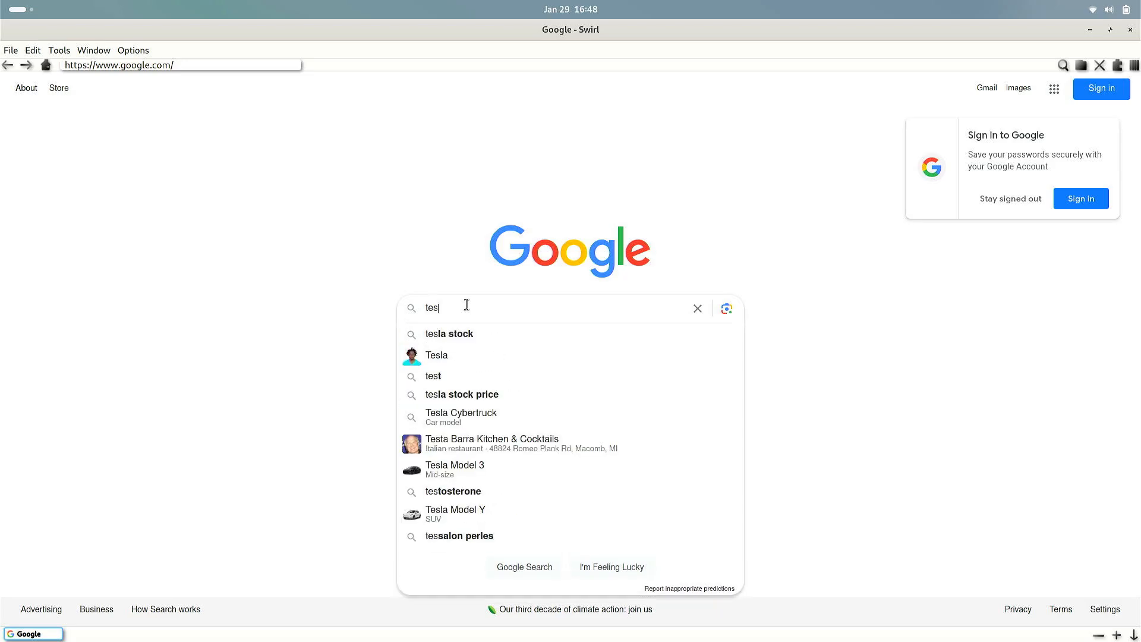
{"action": "left_click", "coordinate": [433, 375]}
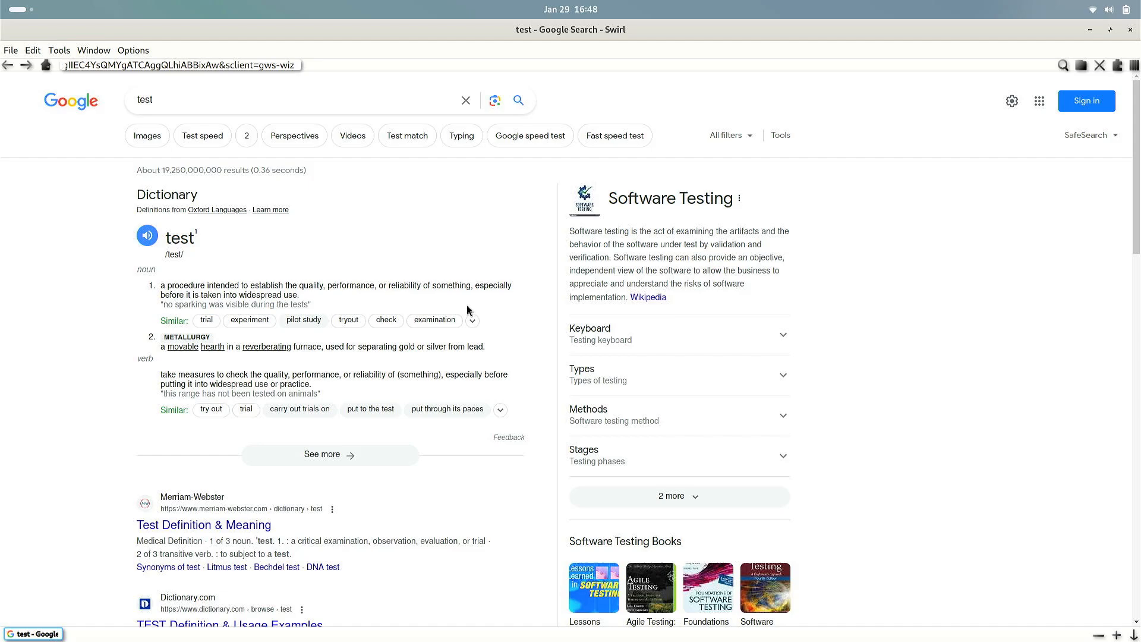
{"action": "mouse_move", "coordinate": [451, 67]}
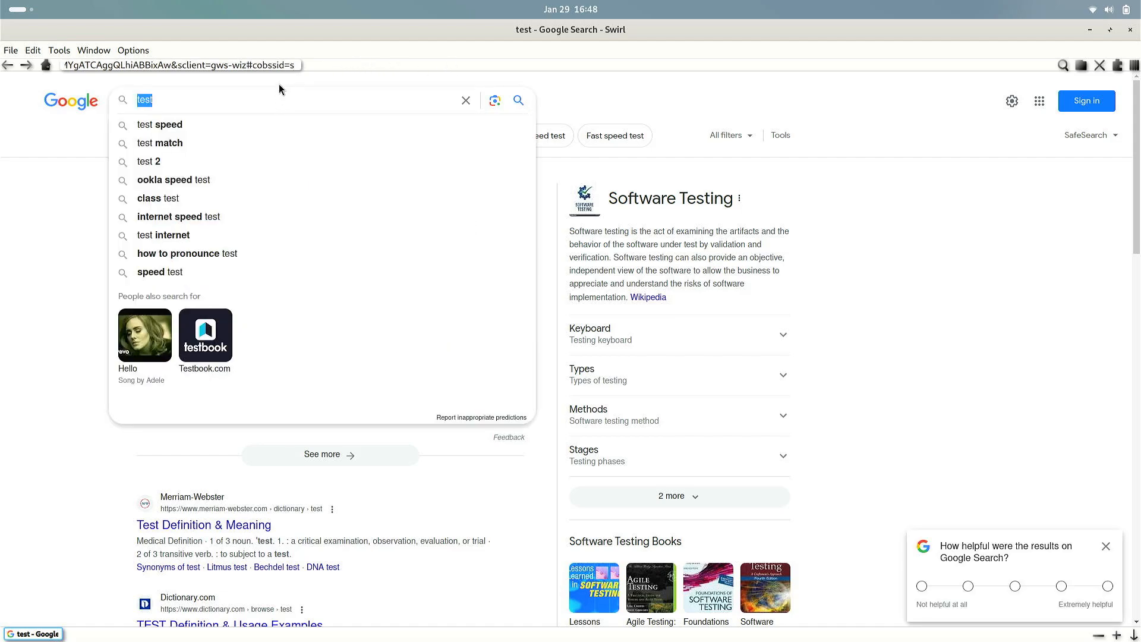
{"action": "left_click", "coordinate": [181, 64]}
{"action": "type", "text": "https://www.zdnet.com/"}
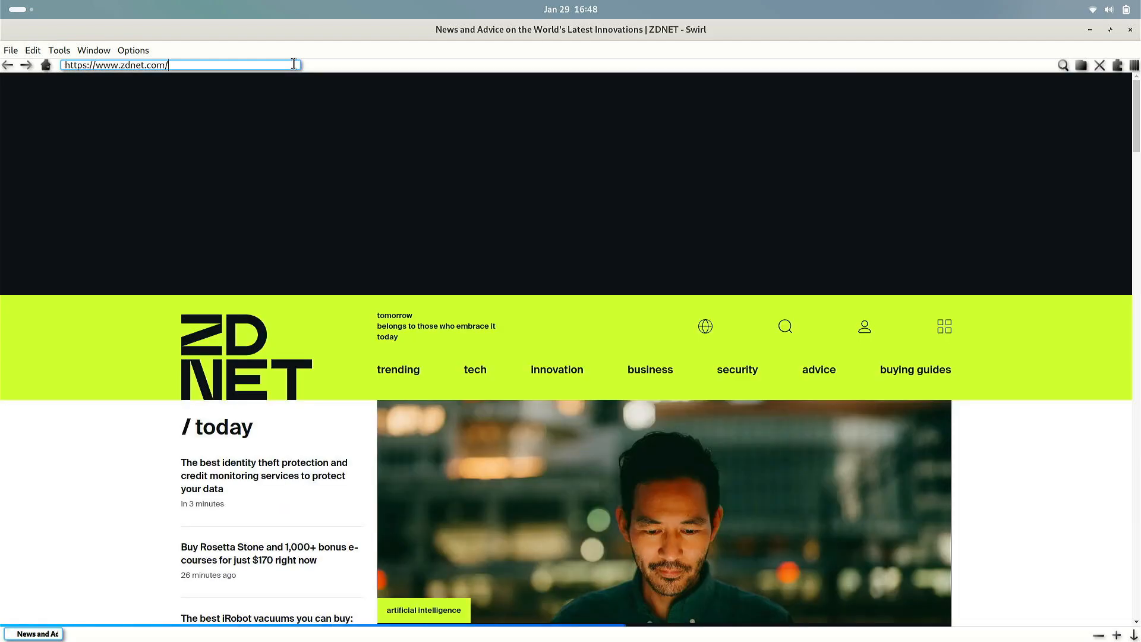
Scroll down through ZDNET's top stories of the week
{"action": "scroll", "scroll_direction": "down", "scroll_amount": 3}
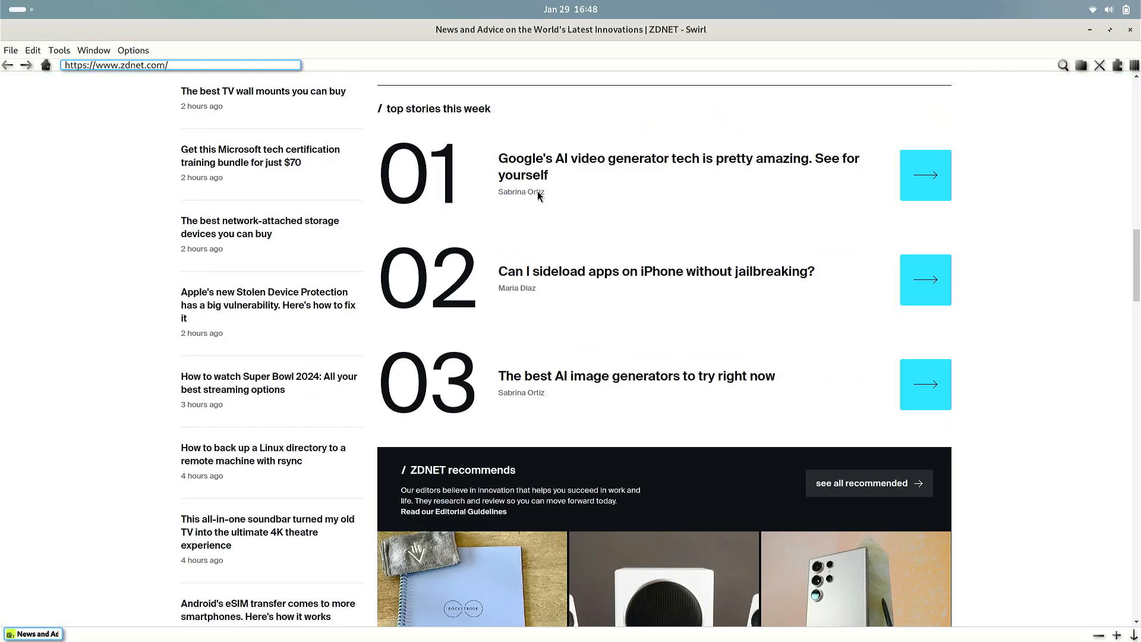
{"action": "scroll", "scroll_direction": "down", "scroll_amount": 3}
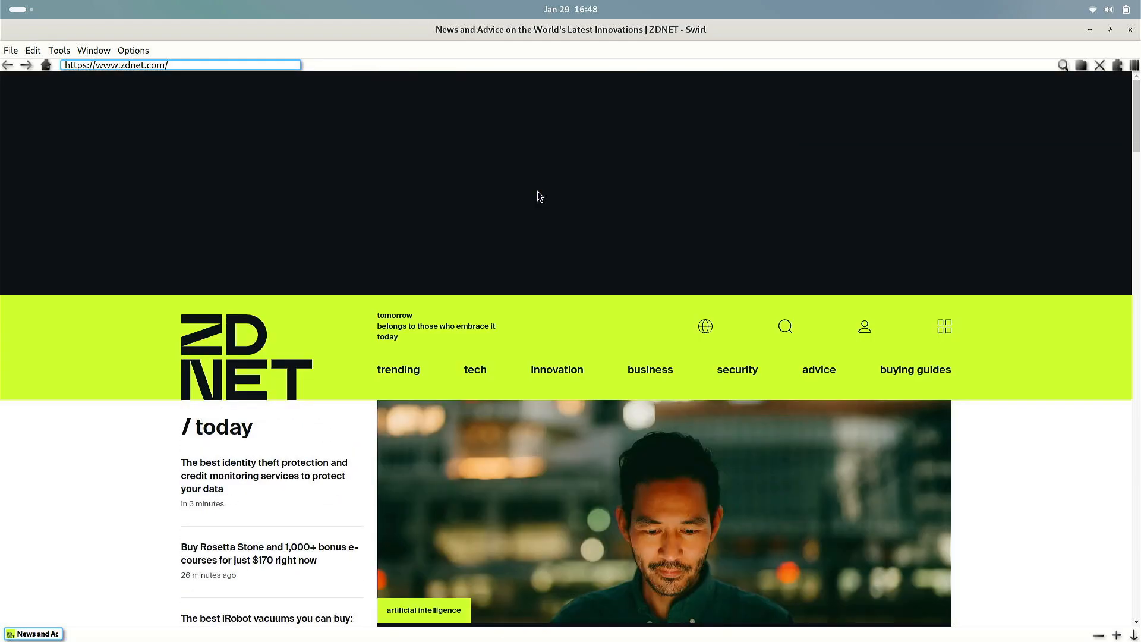
{"action": "scroll", "scroll_direction": "down", "scroll_amount": 3}
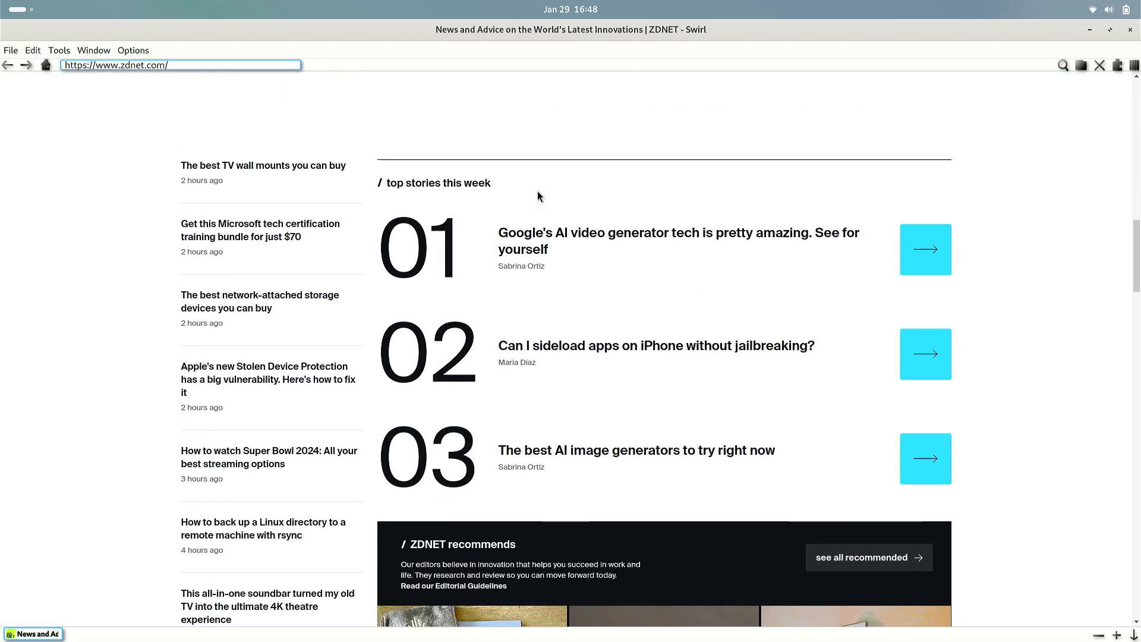
{"action": "scroll", "scroll_direction": "down", "scroll_amount": 3}
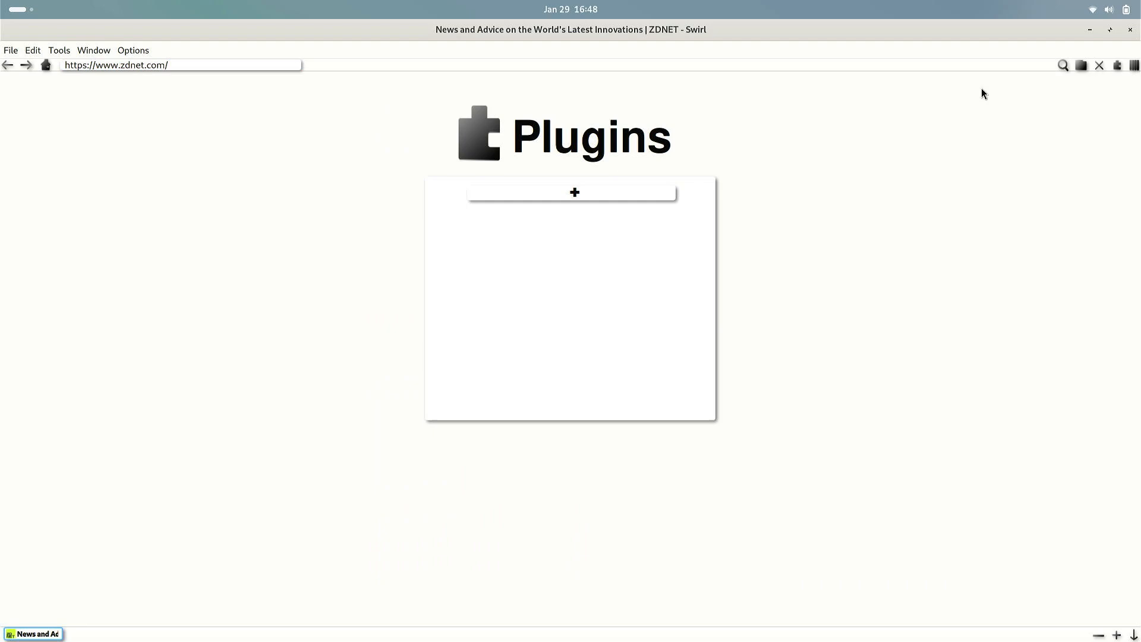
{"action": "left_click", "coordinate": [574, 193]}
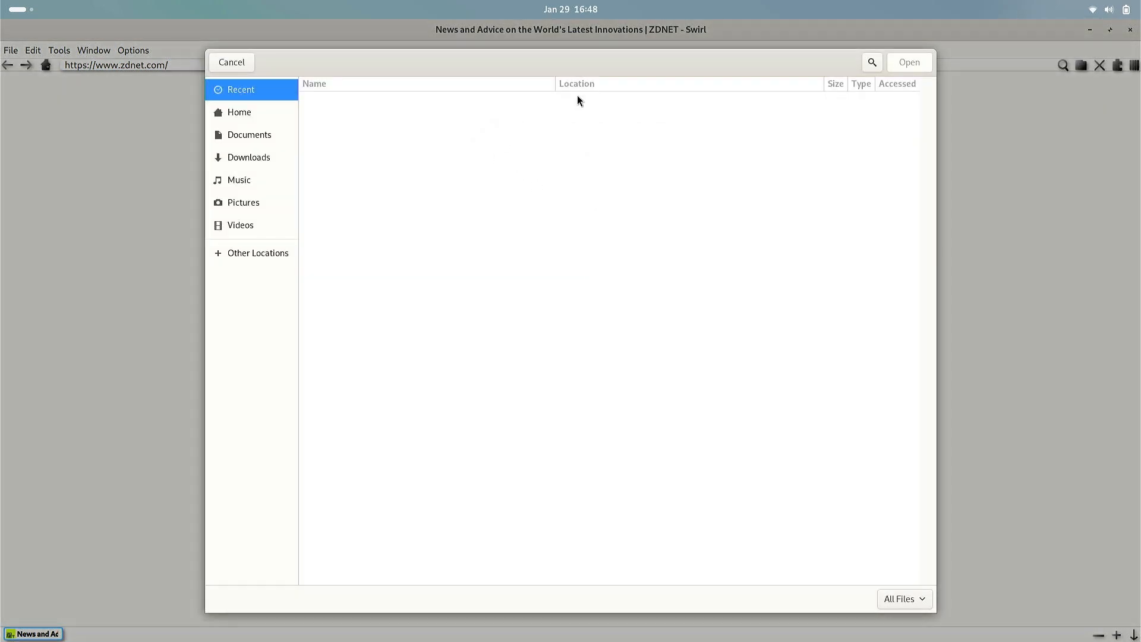
{"action": "mouse_move", "coordinate": [231, 57]}
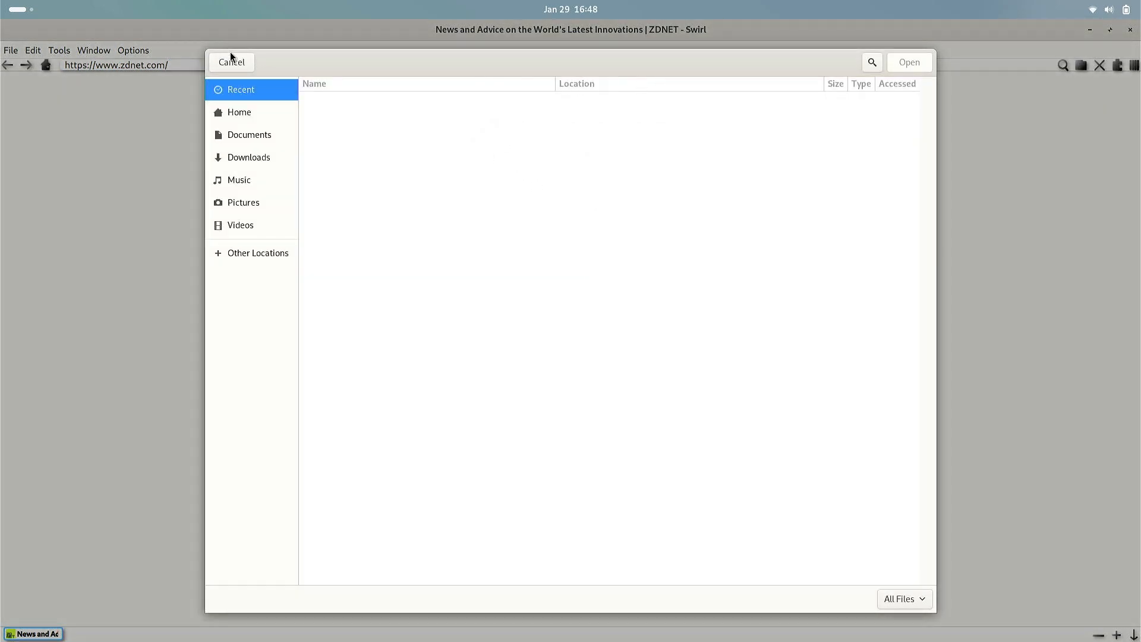
{"action": "left_click", "coordinate": [231, 62]}
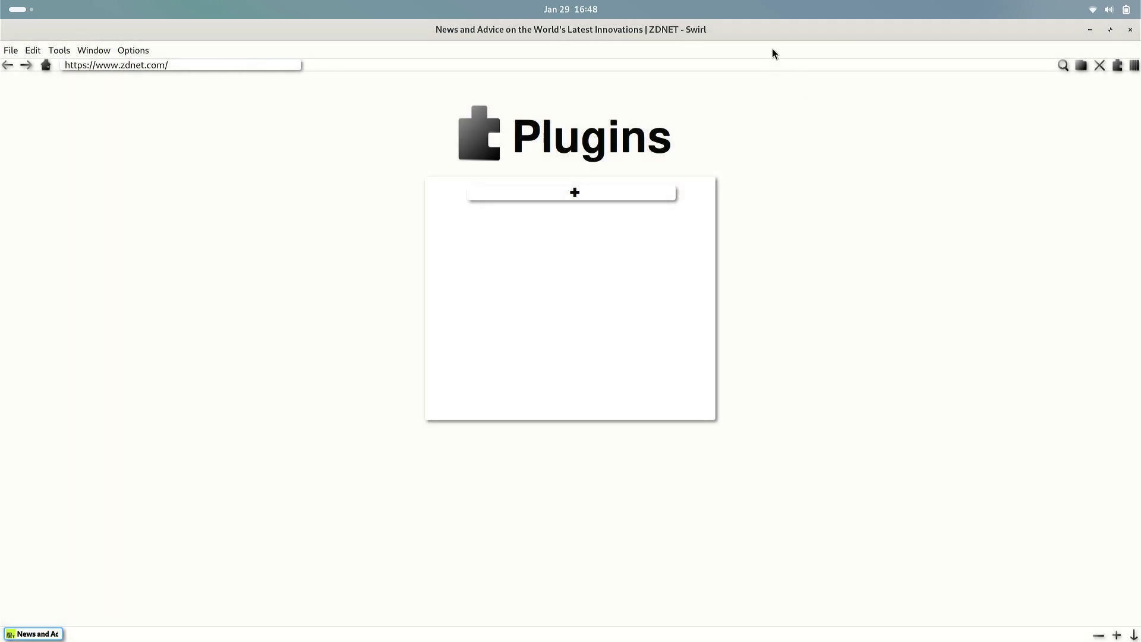
{"action": "left_click", "coordinate": [180, 64]}
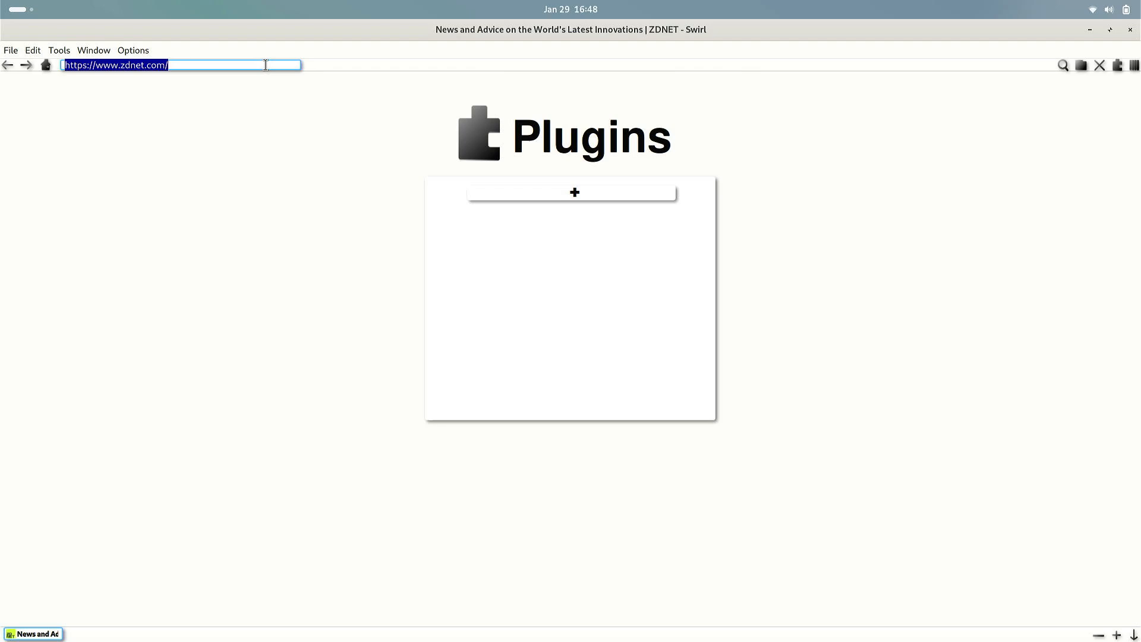
{"action": "type", "text": "bluesnews"}
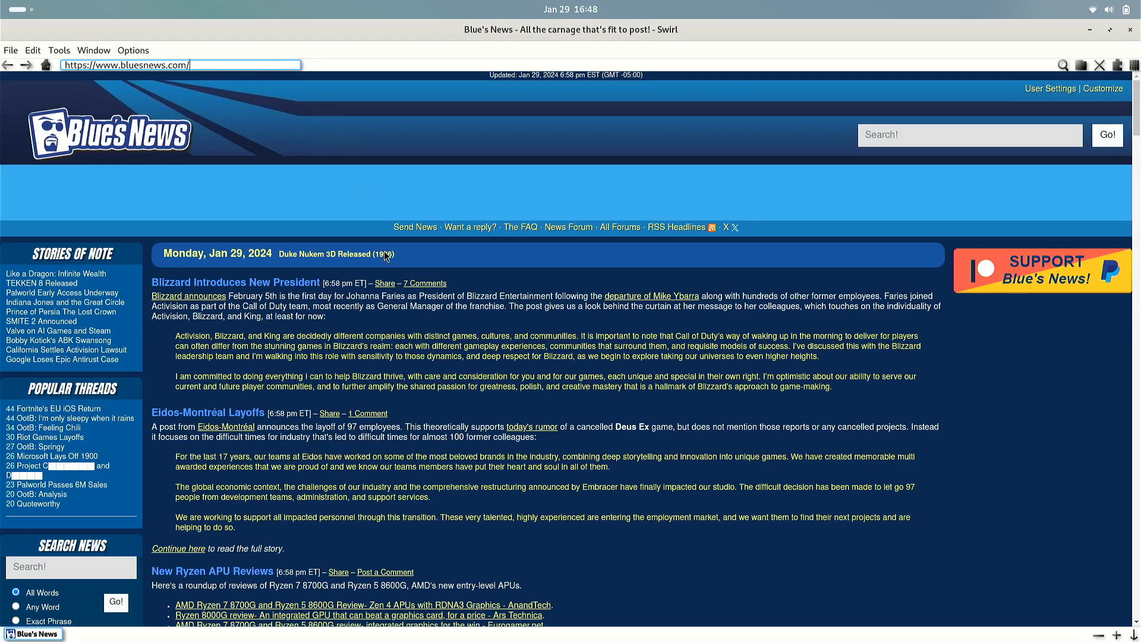
Scroll down the Blue's News page to read more stories
{"action": "scroll", "scroll_direction": "down", "scroll_amount": 3}
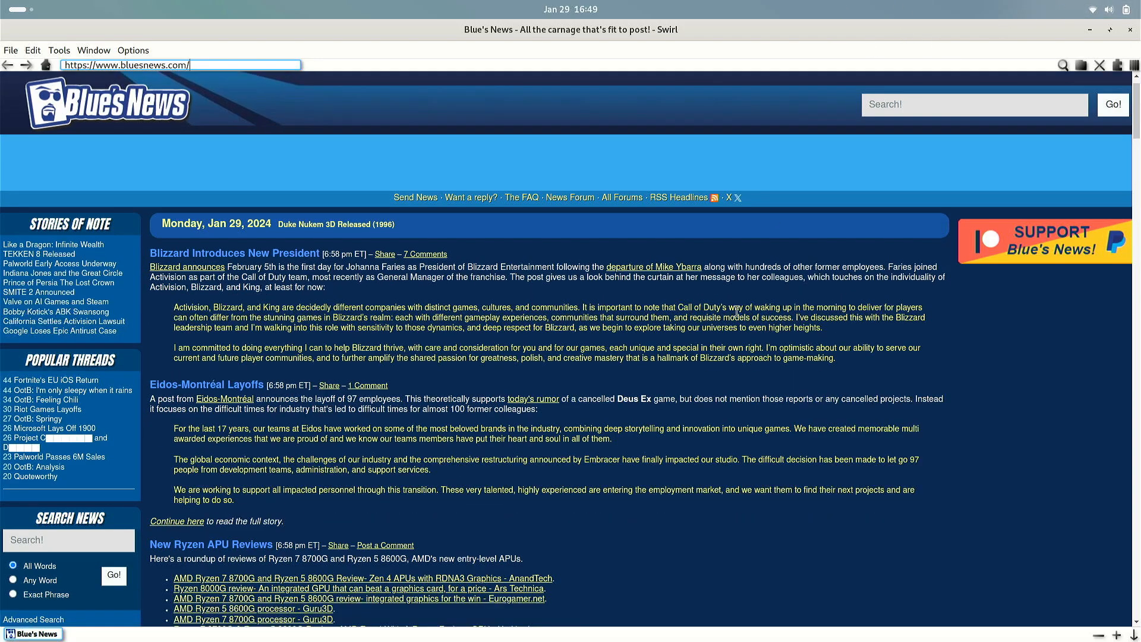
{"action": "scroll", "scroll_direction": "down", "scroll_amount": 3}
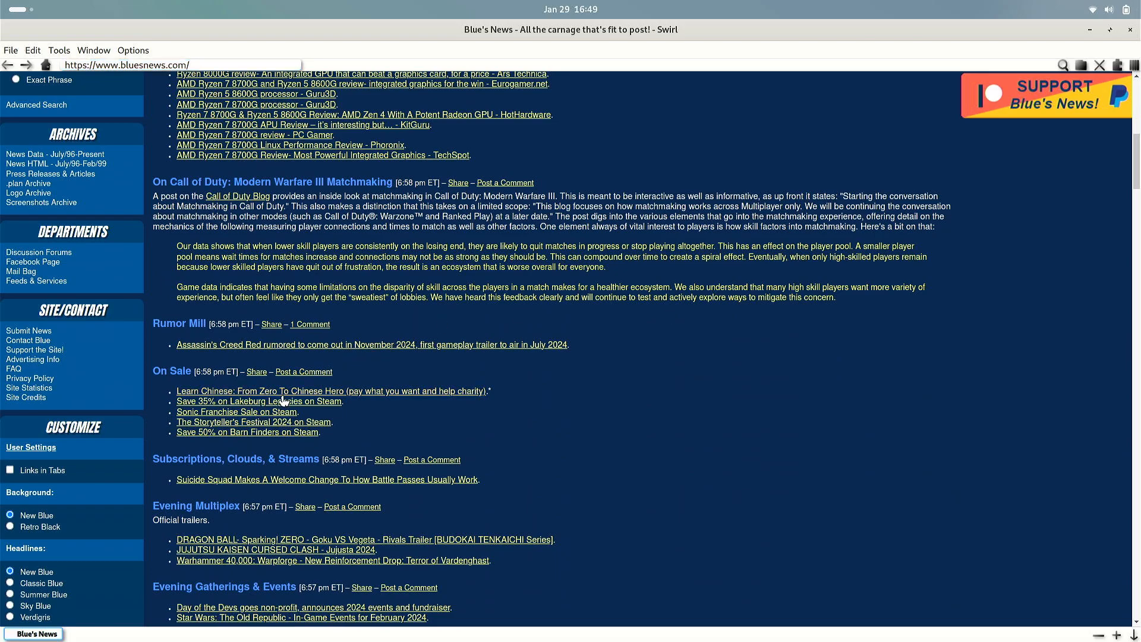
{"action": "left_click", "coordinate": [331, 391]}
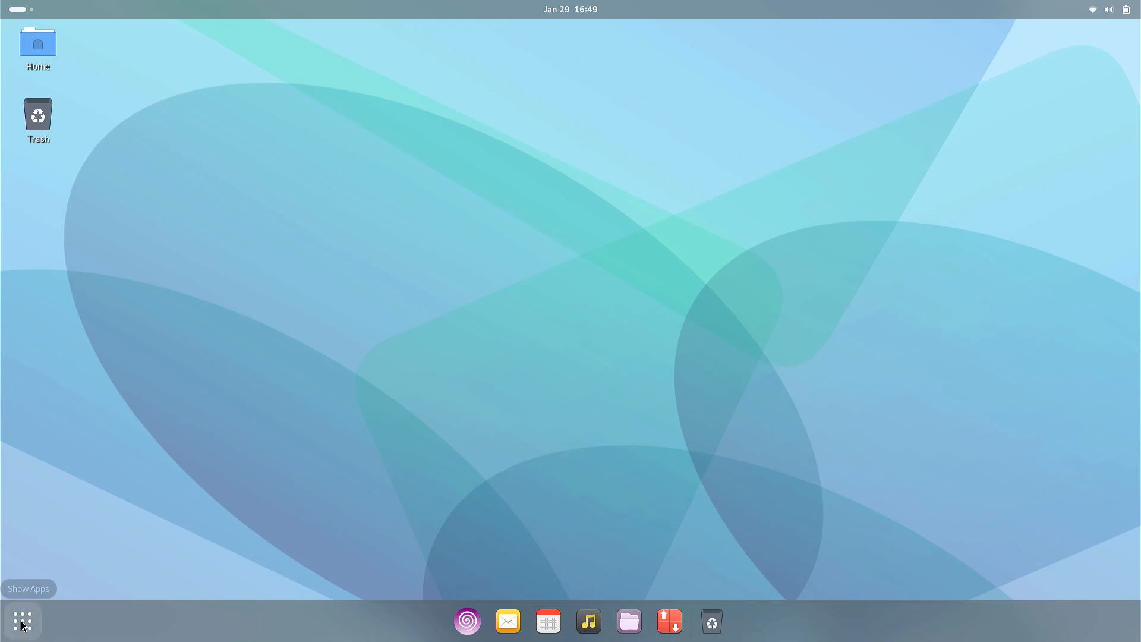
Launch Text Editor from the app grid and close its blank document
{"action": "left_click", "coordinate": [21, 621]}
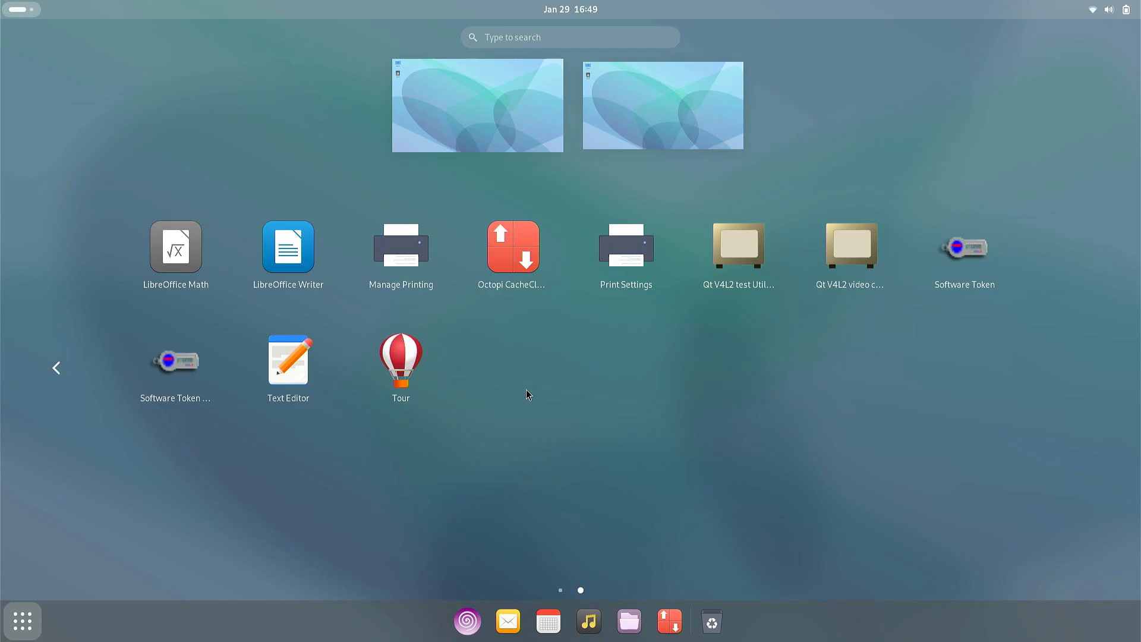
{"action": "left_click", "coordinate": [288, 357]}
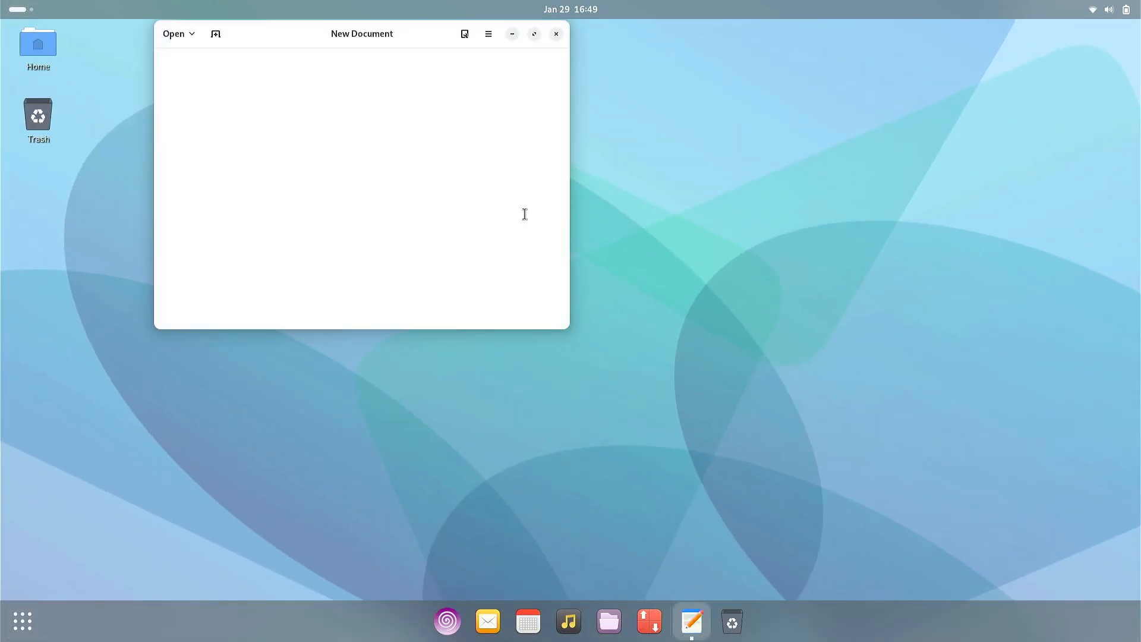
{"action": "left_click", "coordinate": [556, 33]}
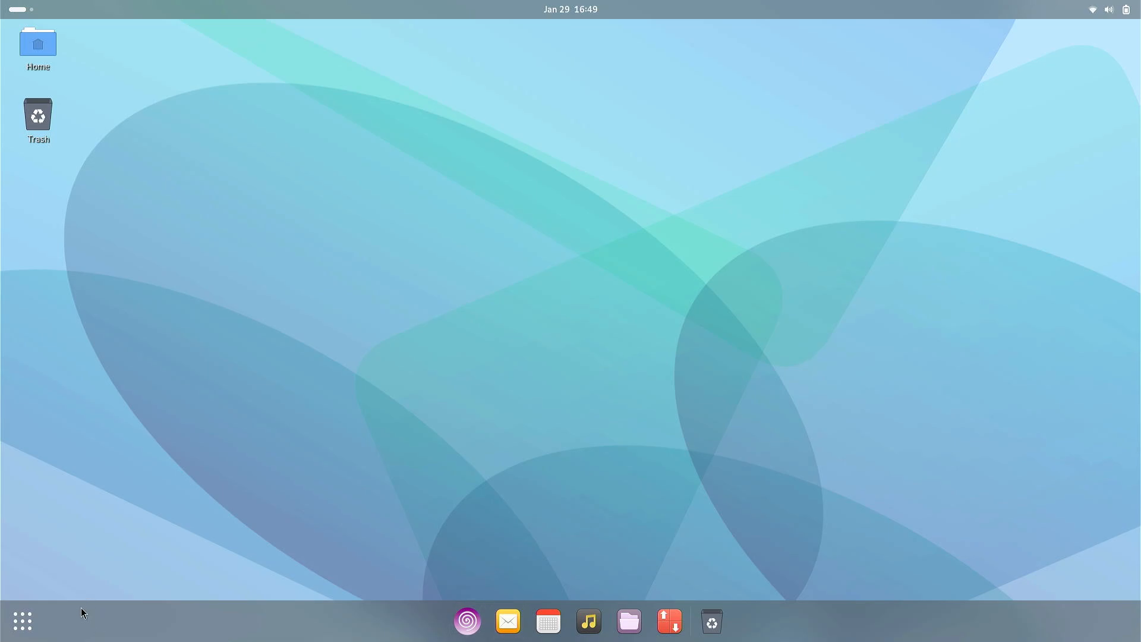
Reopen the app grid and page to its second page of applications
{"action": "left_click", "coordinate": [21, 621]}
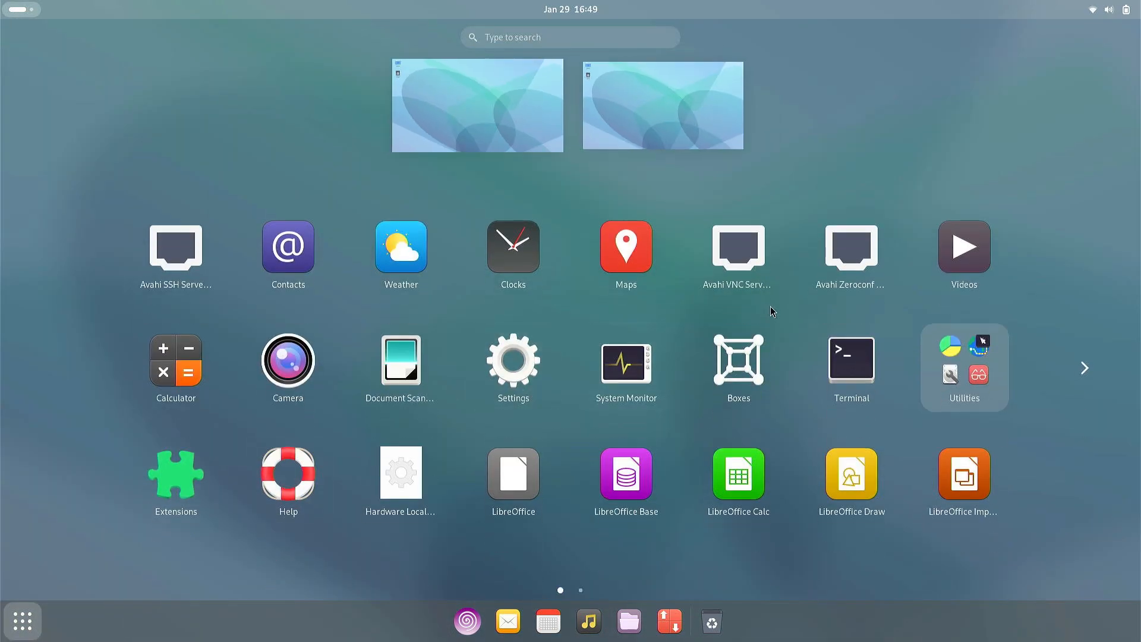
{"action": "mouse_move", "coordinate": [738, 247]}
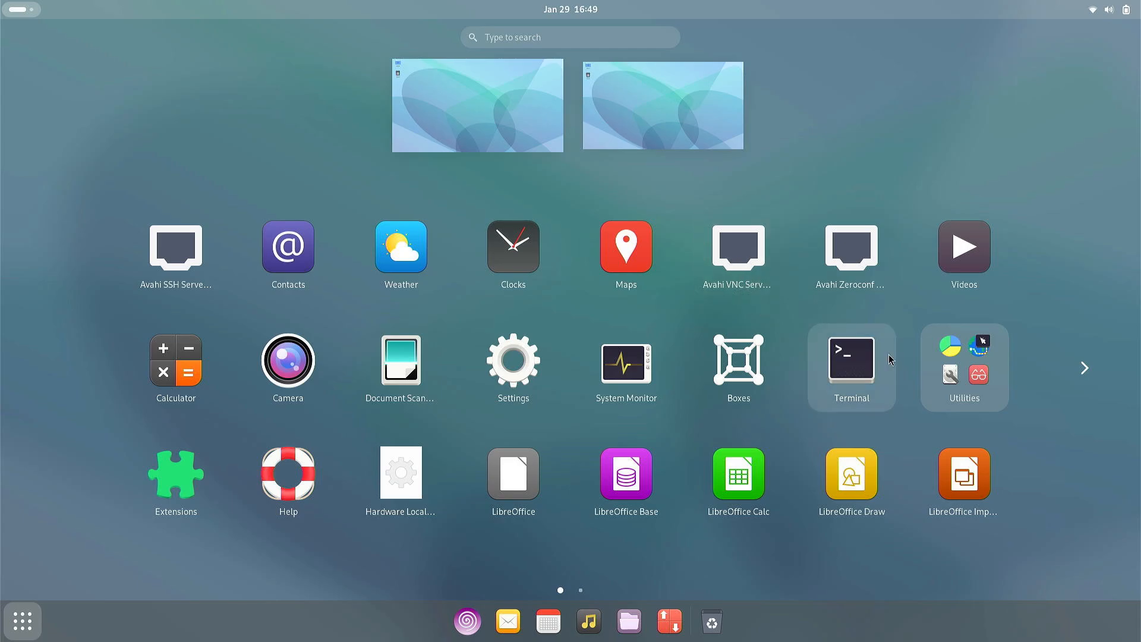
{"action": "left_click", "coordinate": [1084, 368]}
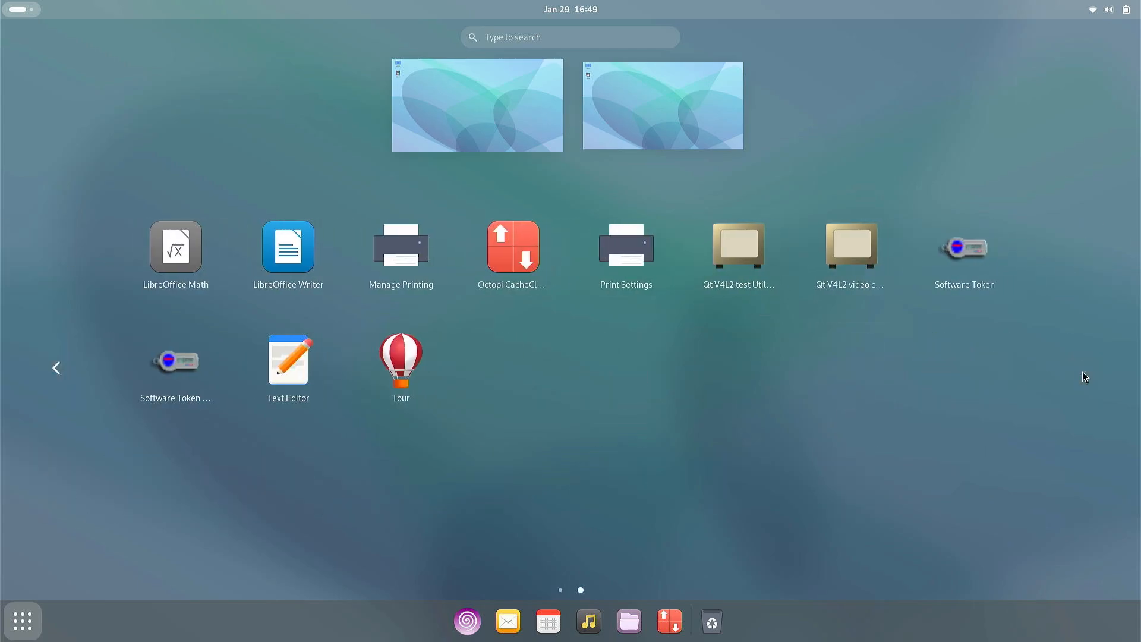
{"action": "mouse_move", "coordinate": [400, 268]}
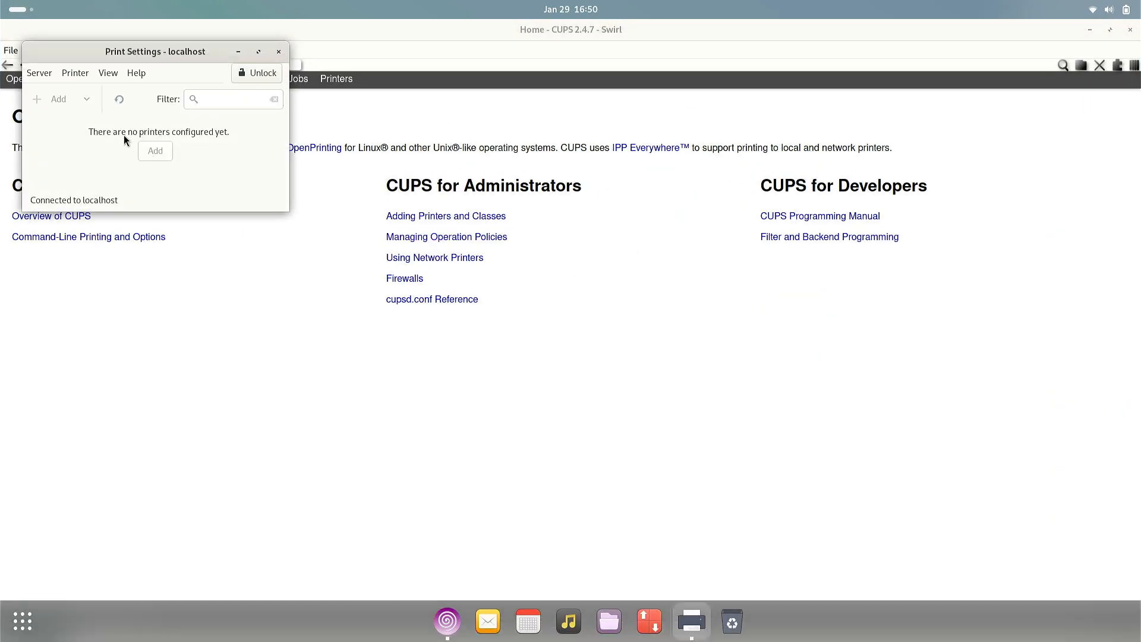
In Print Settings, open Server > Connect and dismiss the connection dialog
{"action": "left_click", "coordinate": [38, 73]}
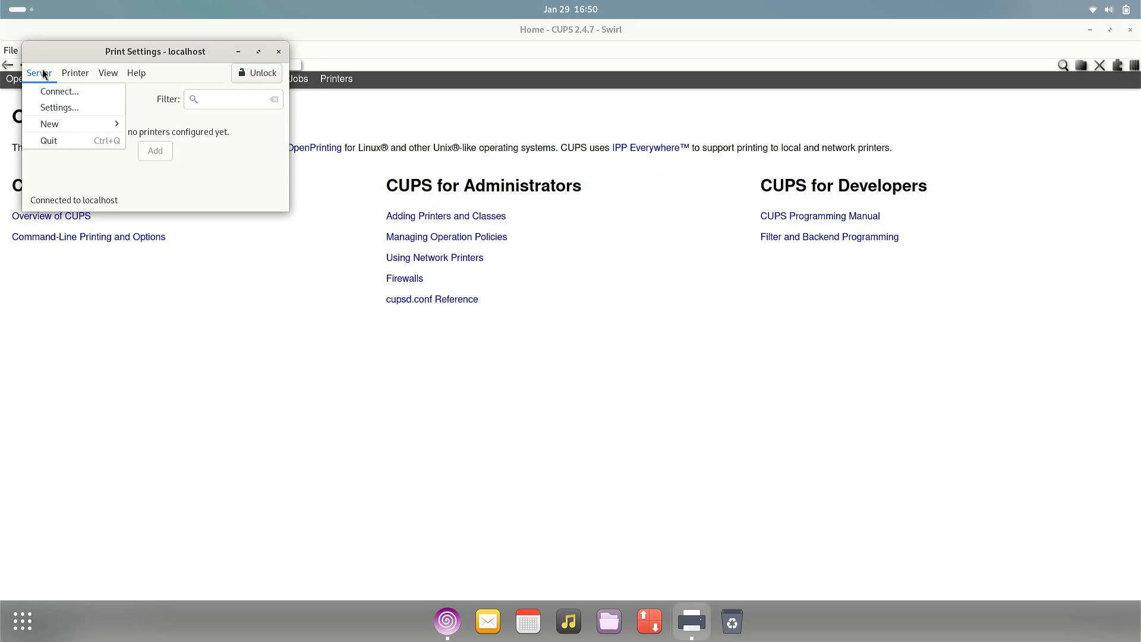
{"action": "left_click", "coordinate": [59, 92]}
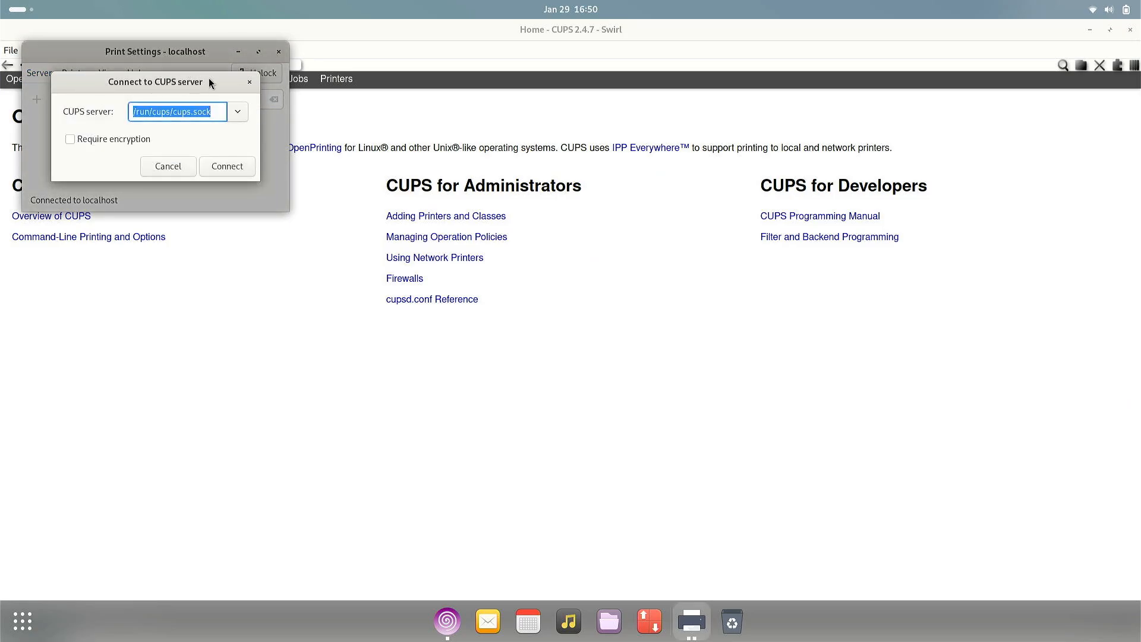
{"action": "left_click", "coordinate": [167, 166]}
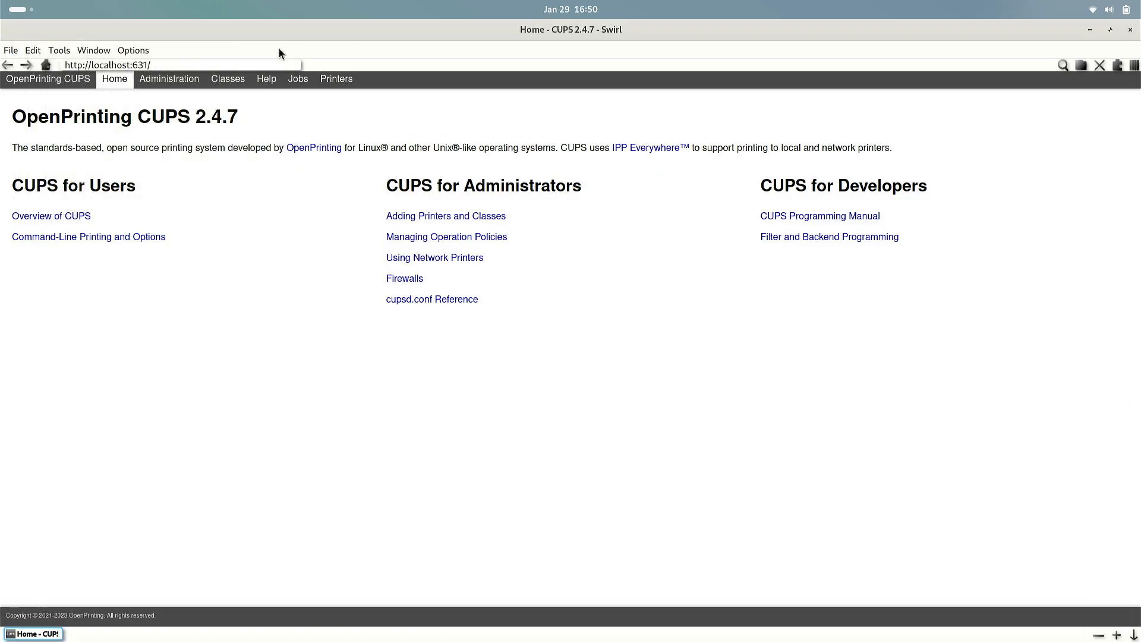
{"action": "mouse_move", "coordinate": [355, 204]}
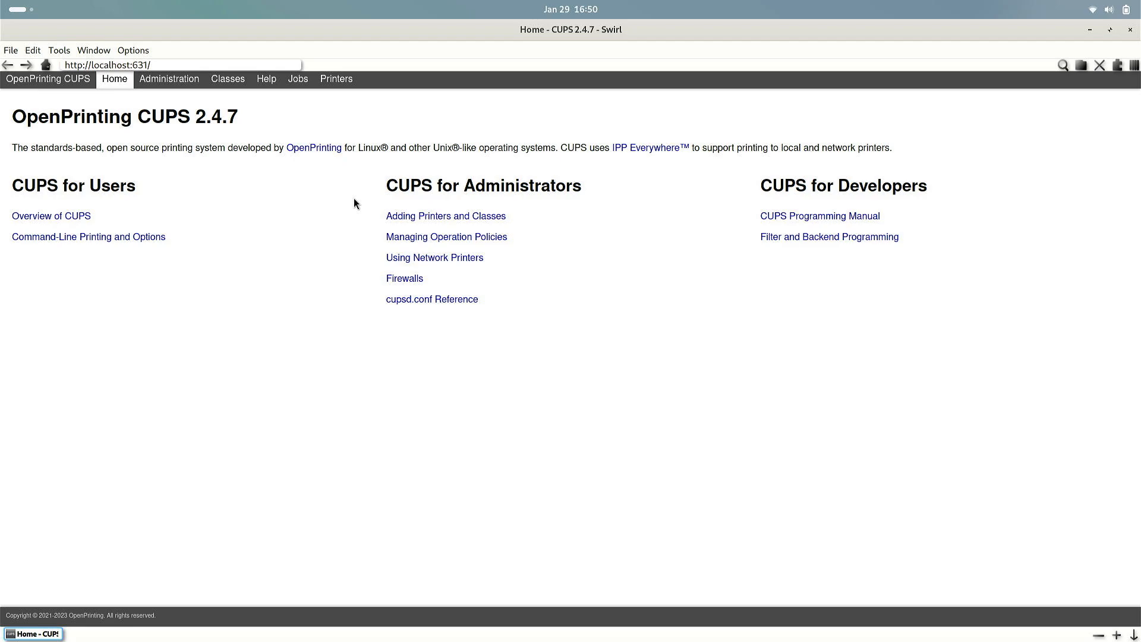
{"action": "mouse_move", "coordinate": [390, 147]}
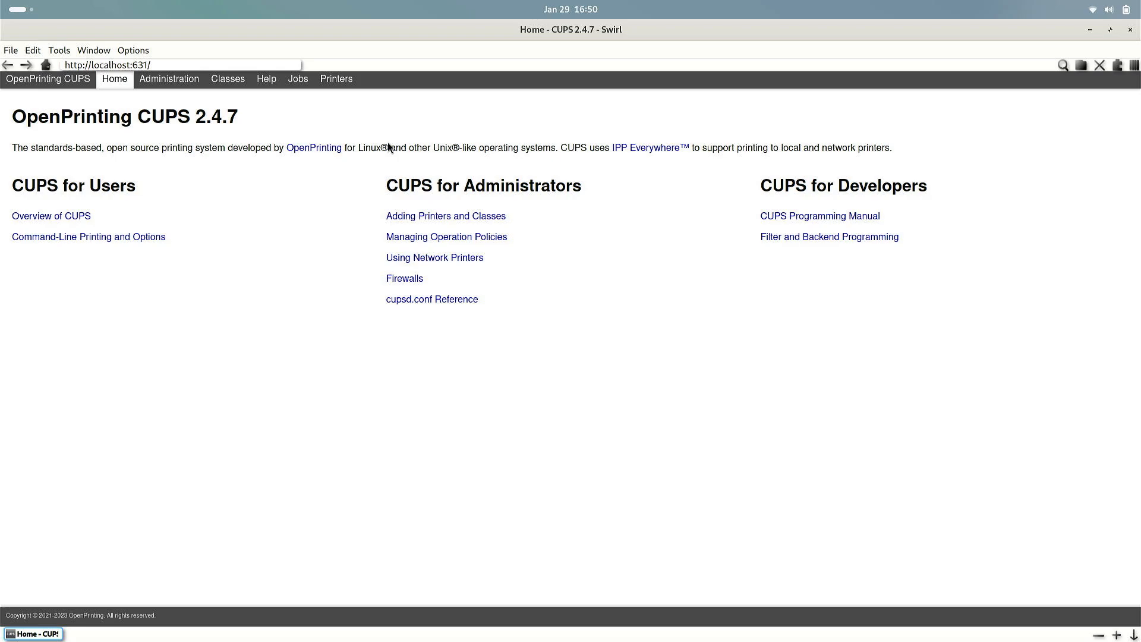
{"action": "mouse_move", "coordinate": [565, 163]}
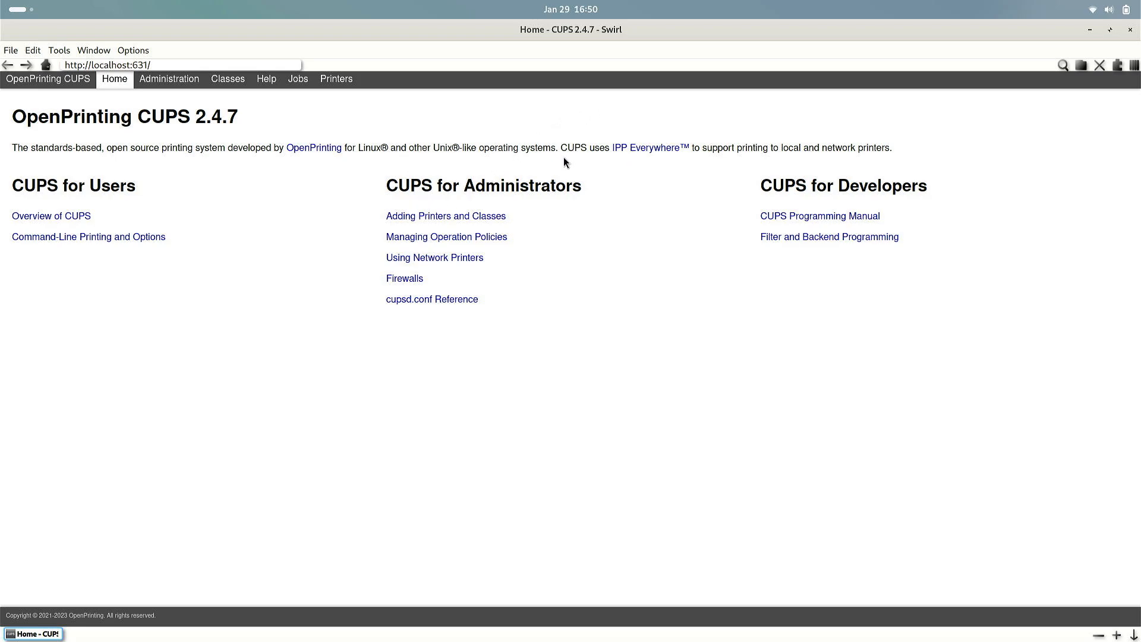
{"action": "mouse_move", "coordinate": [504, 138]}
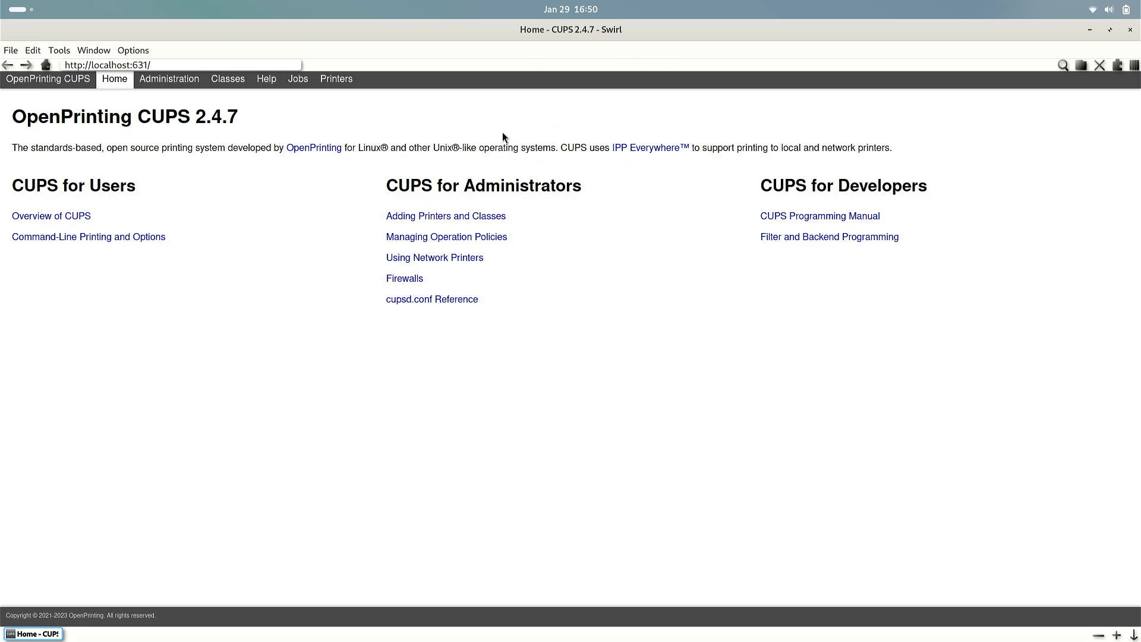
{"action": "mouse_move", "coordinate": [73, 283]}
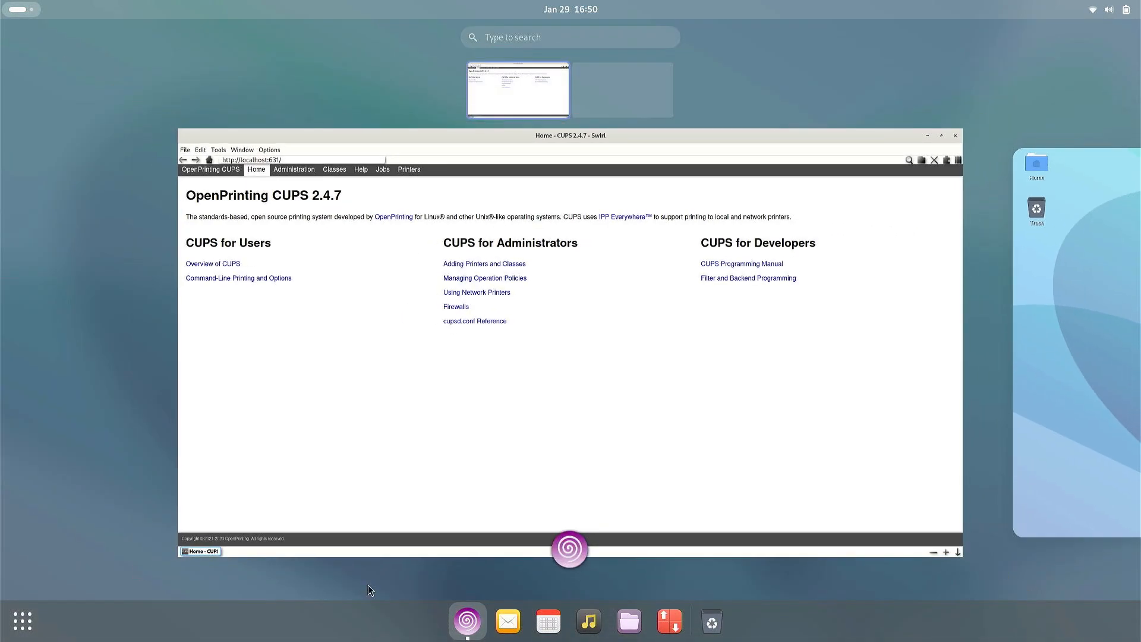
Launch the Octopi package manager from the dock in the Activities overview
{"action": "left_click", "coordinate": [939, 136]}
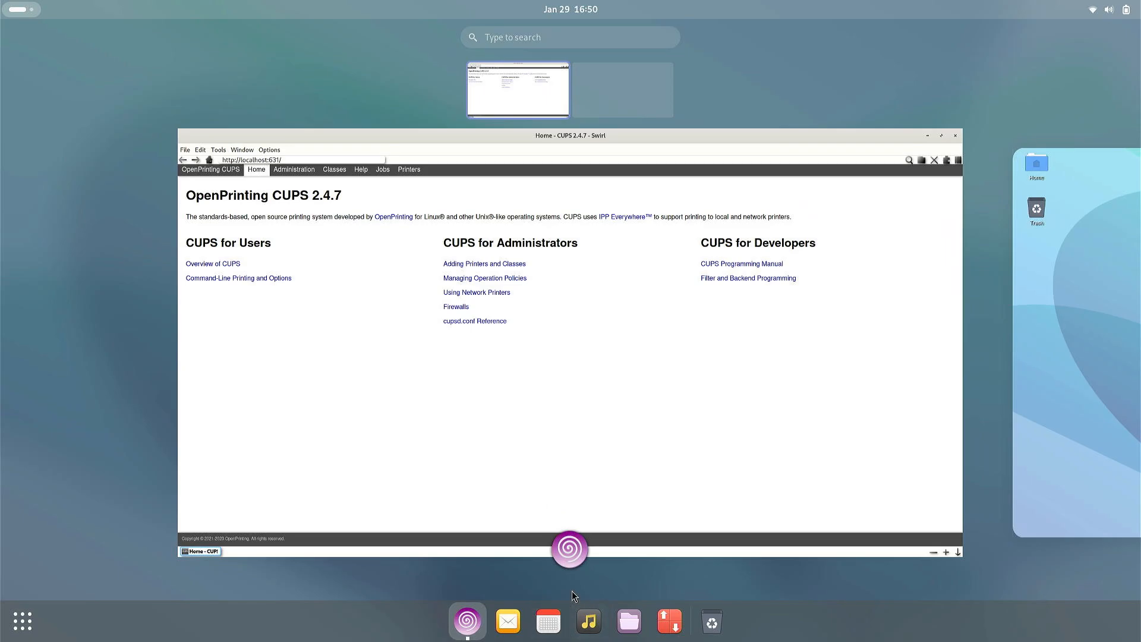
{"action": "mouse_move", "coordinate": [595, 573]}
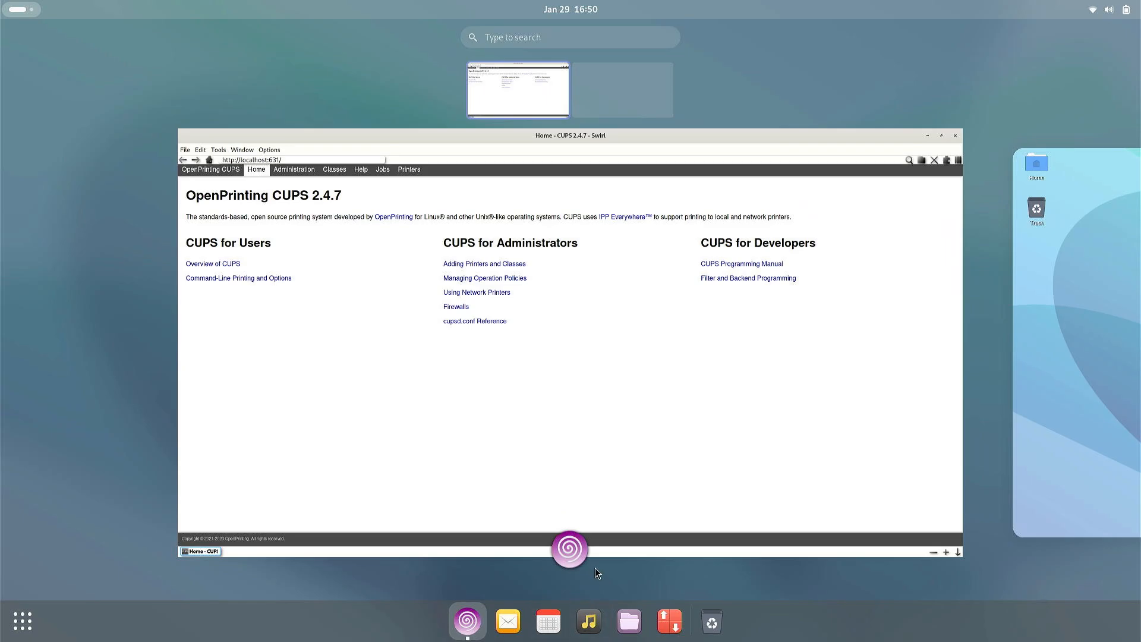
{"action": "mouse_move", "coordinate": [629, 620]}
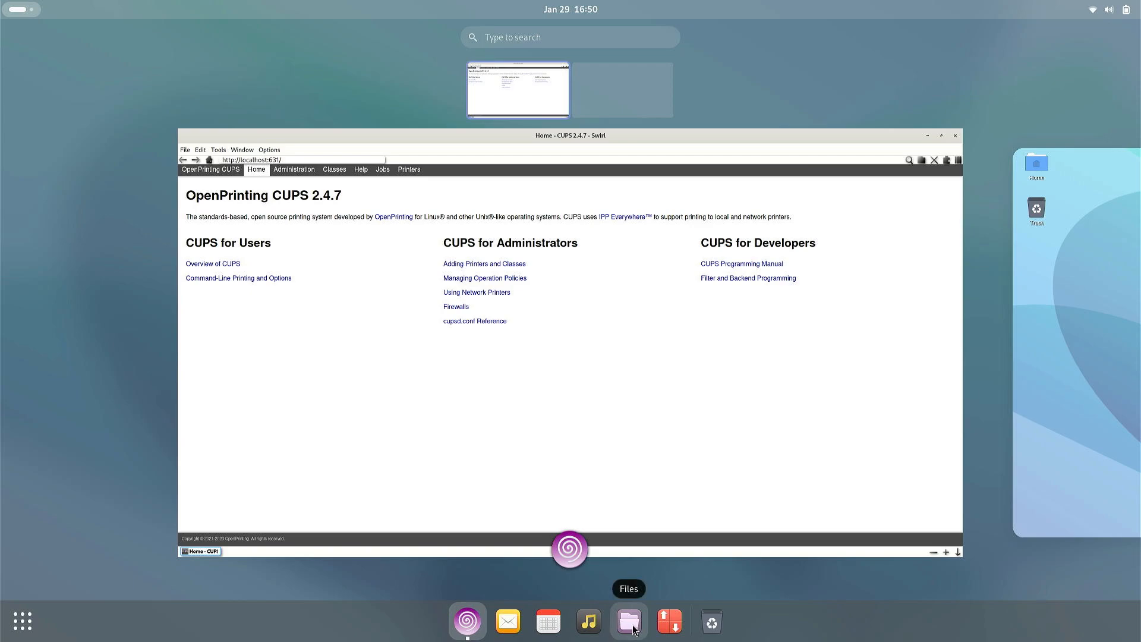
{"action": "mouse_move", "coordinate": [631, 630]}
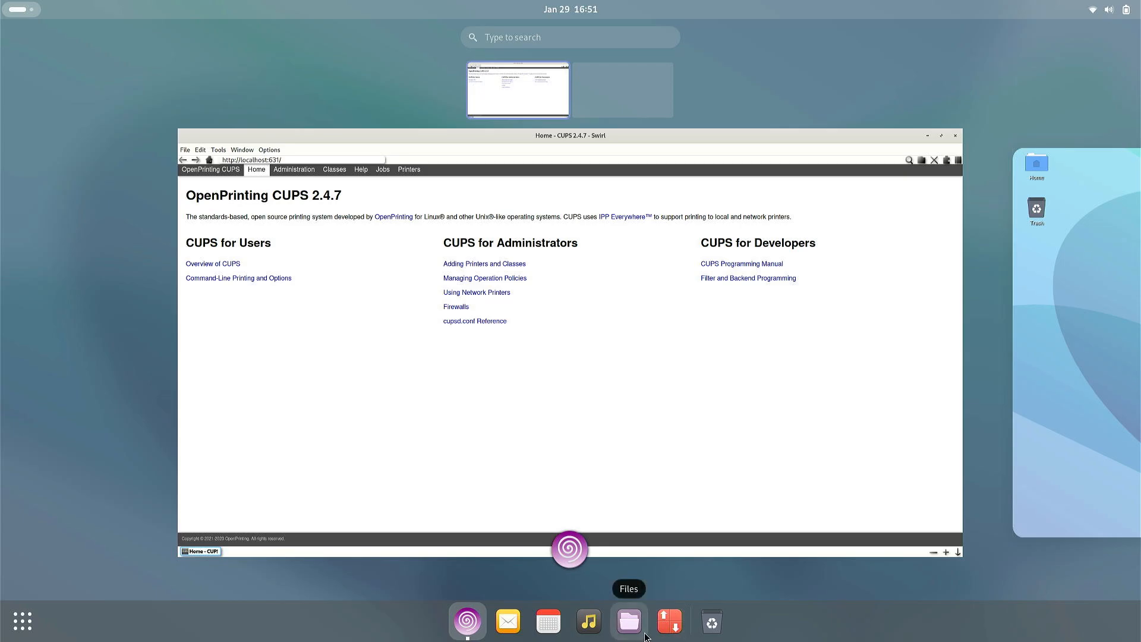
{"action": "left_click", "coordinate": [669, 620]}
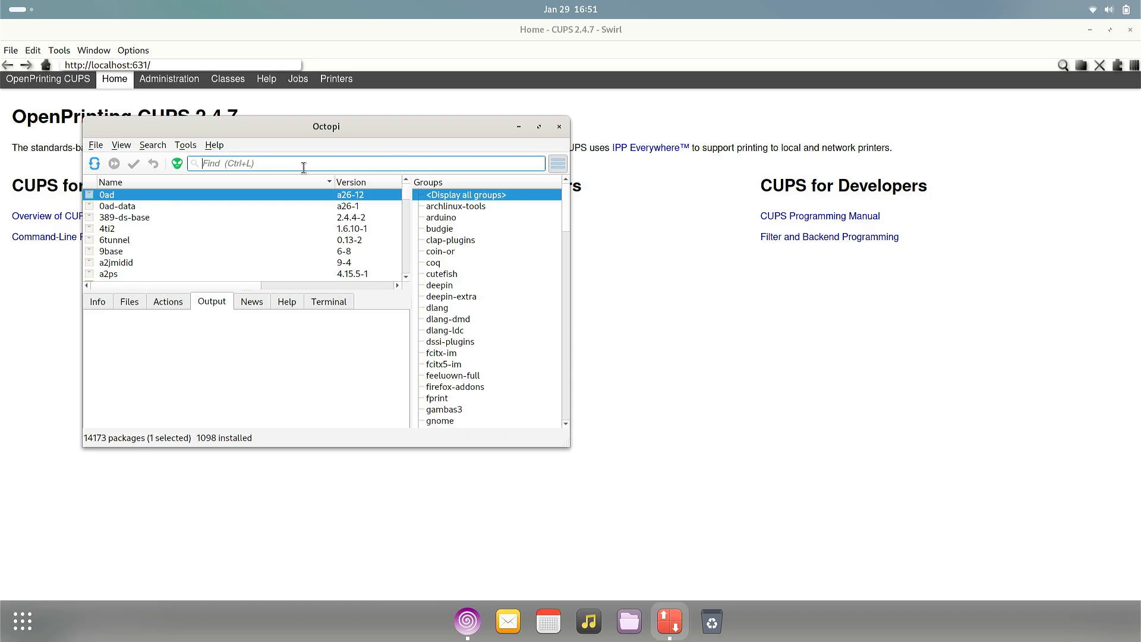
Search Octopi for 'brave', refresh the package database, then return to Swirl's Classes page
{"action": "type", "text": "brave"}
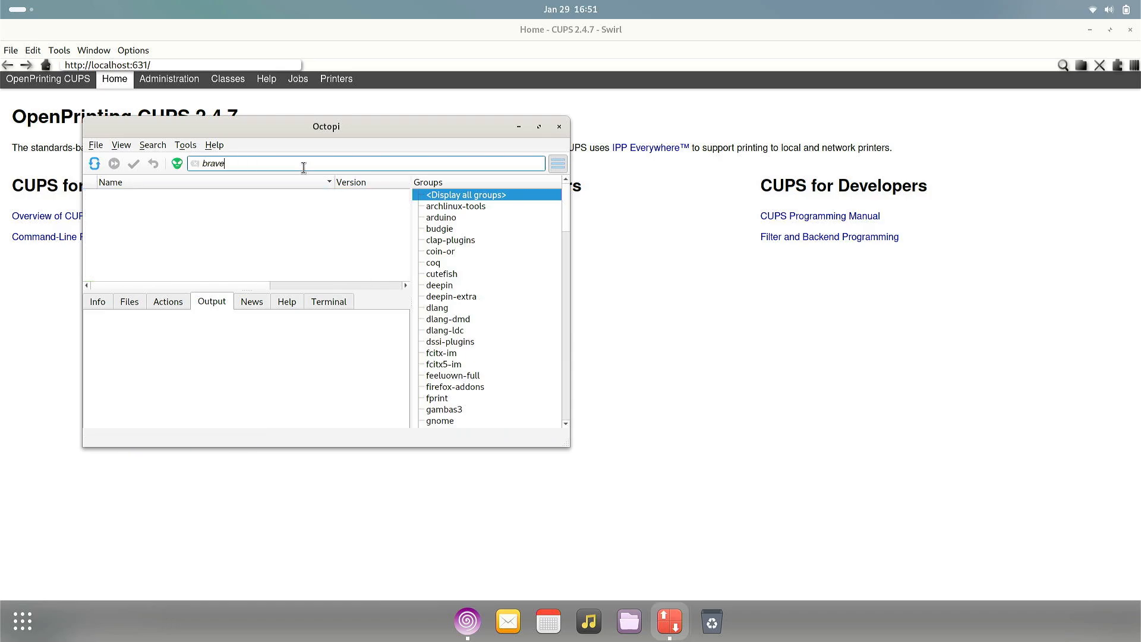
{"action": "left_click", "coordinate": [94, 163]}
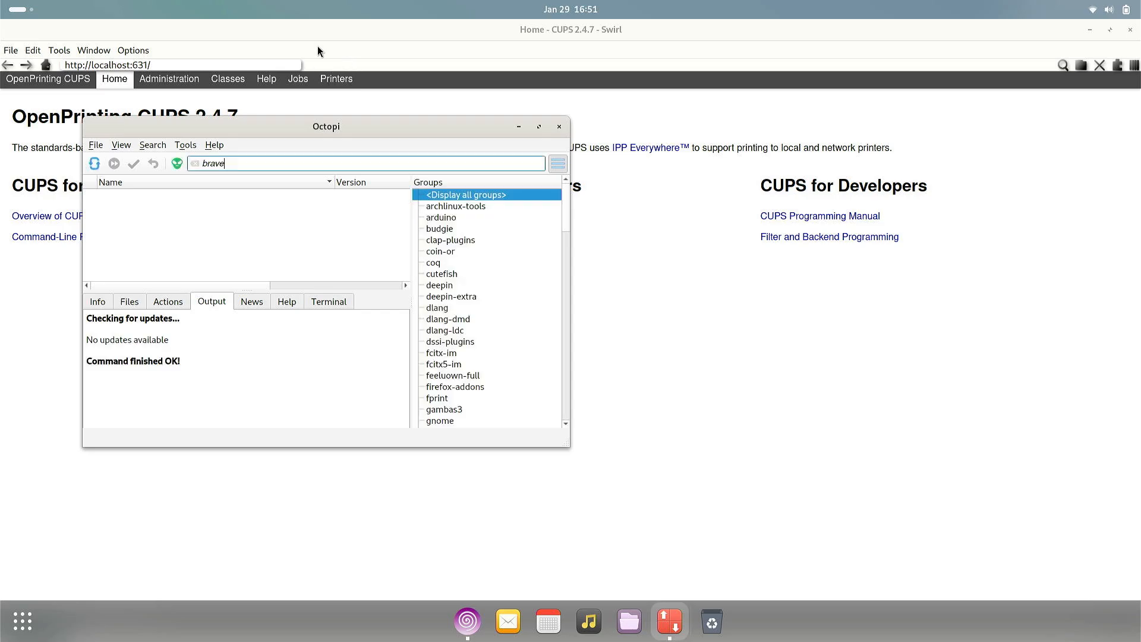
{"action": "left_click", "coordinate": [227, 78]}
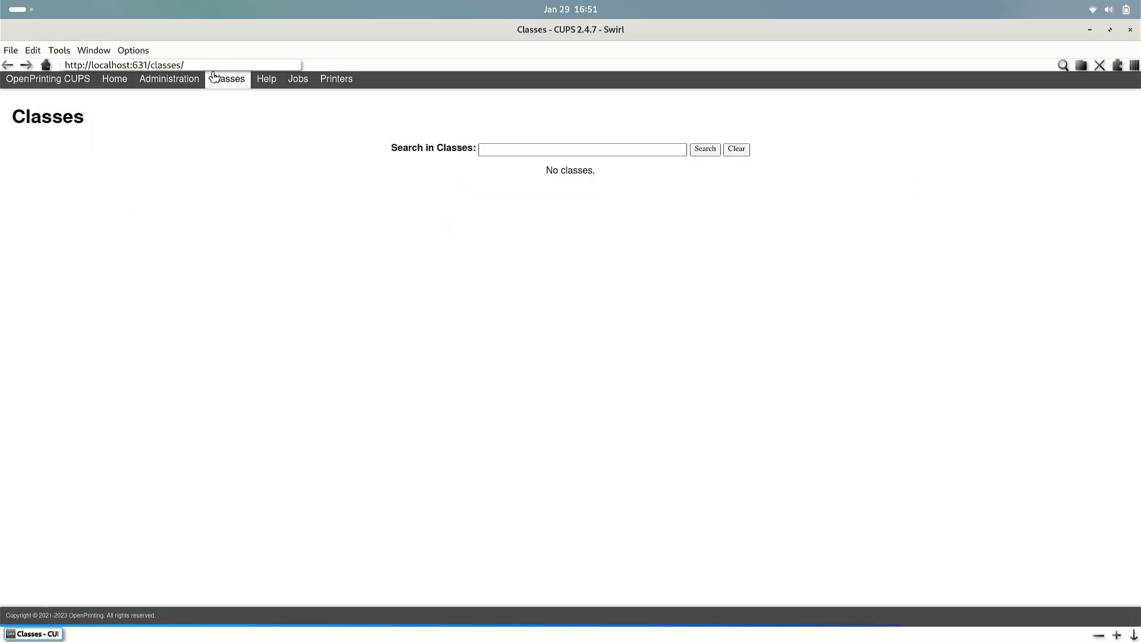
{"action": "type", "text": "brave"}
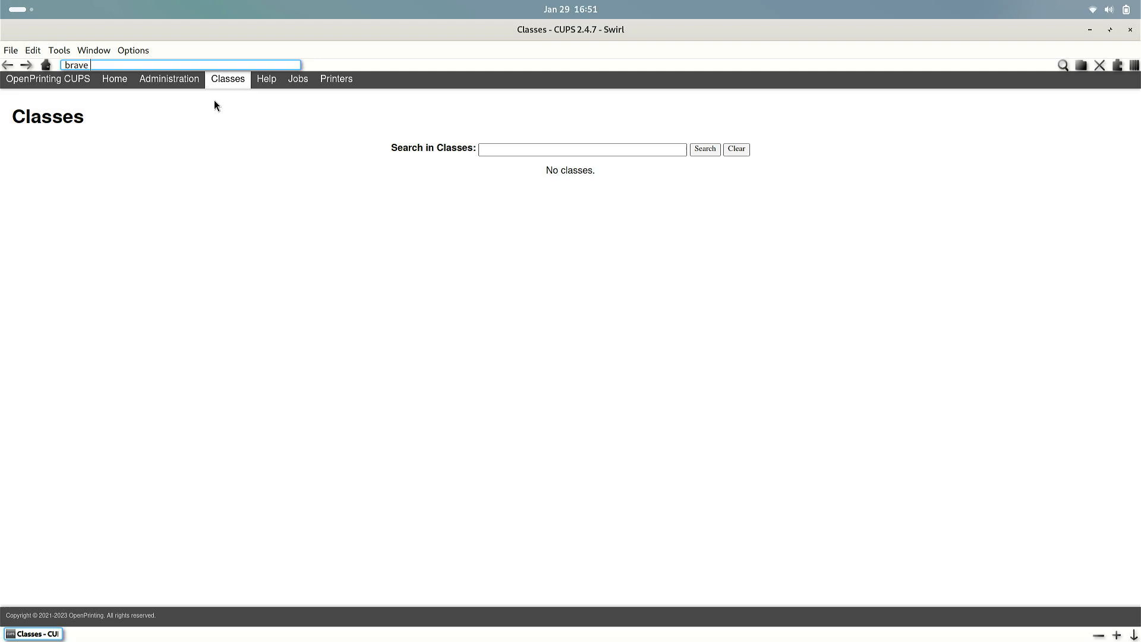
{"action": "type", "text": "browser"}
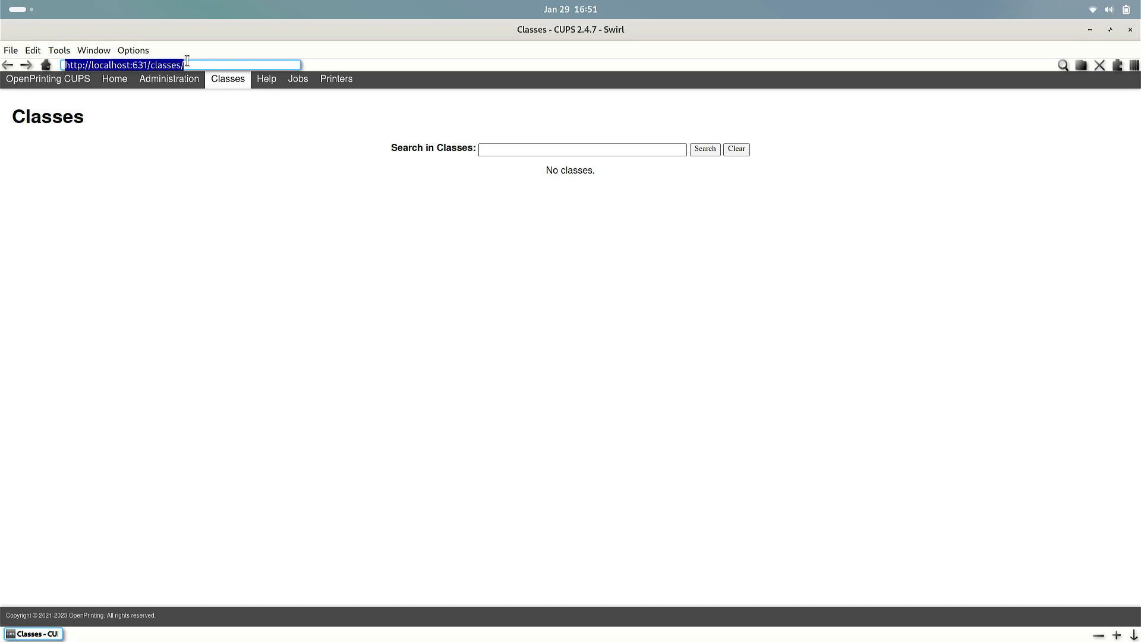
{"action": "type", "text": "https://www.google.com/"}
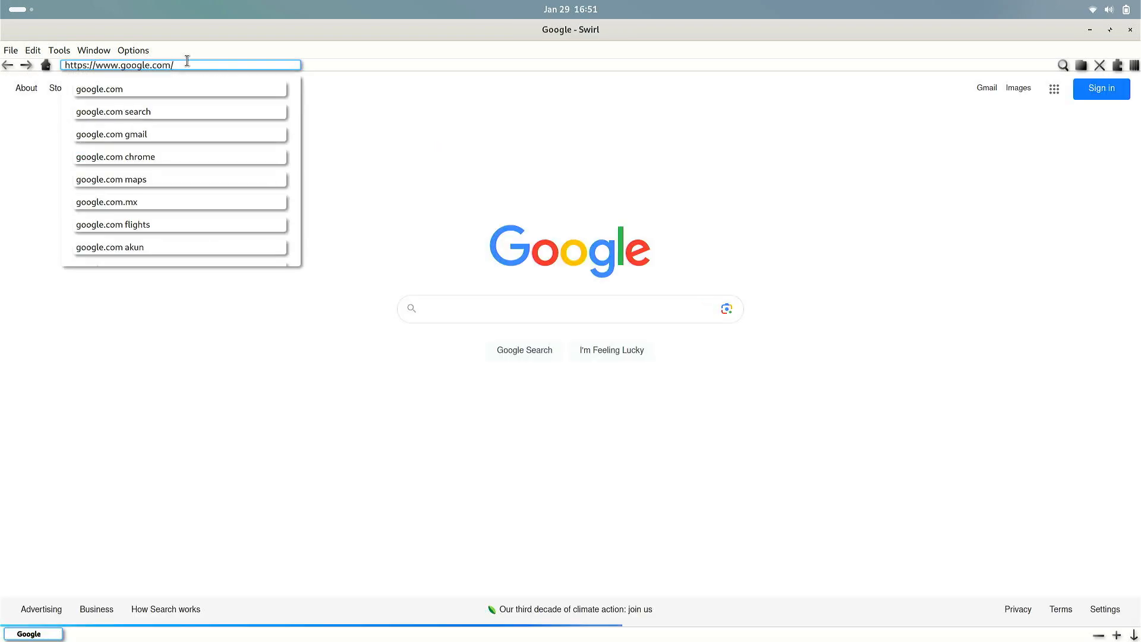
Search Google for 'brave browser download' using the 'brave b' suggestion
{"action": "left_click", "coordinate": [568, 308]}
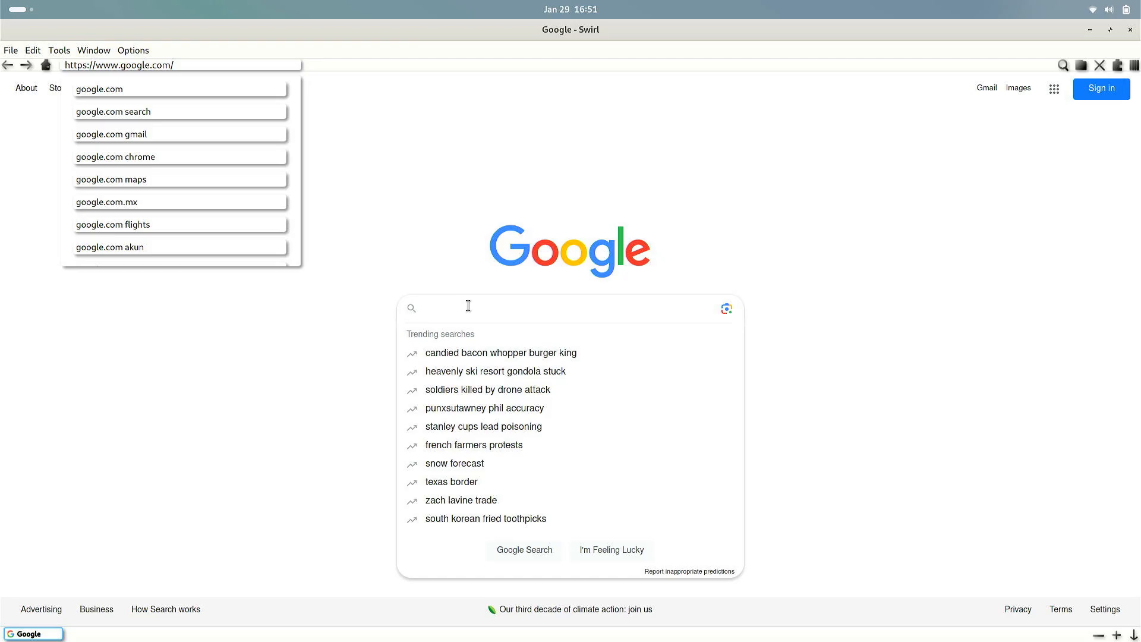
{"action": "left_click", "coordinate": [466, 308]}
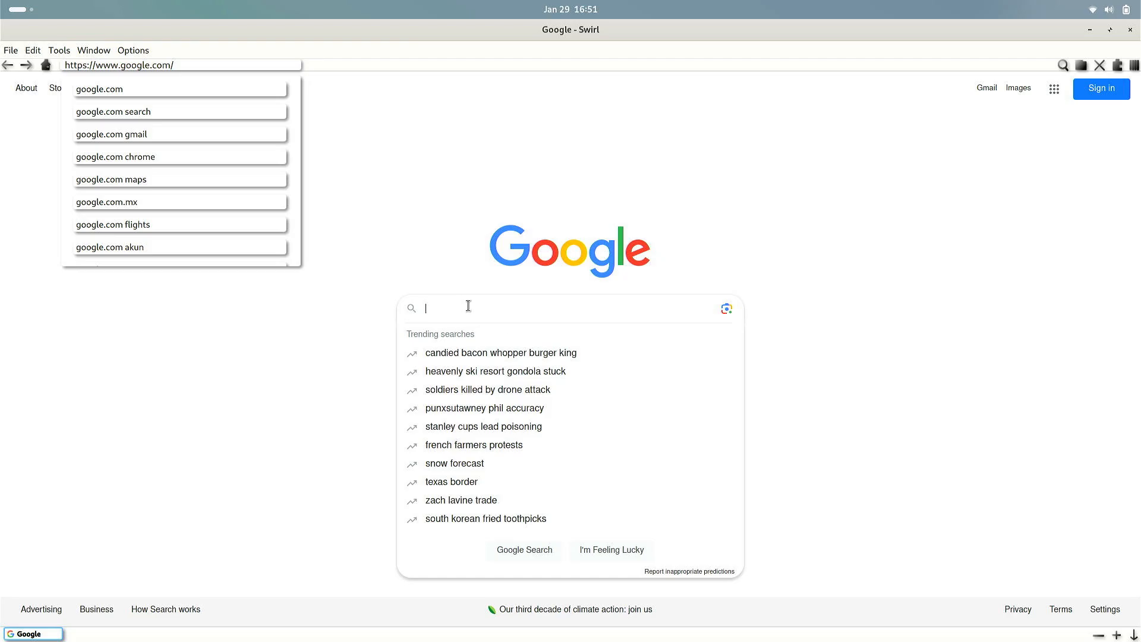
{"action": "type", "text": "brave b"}
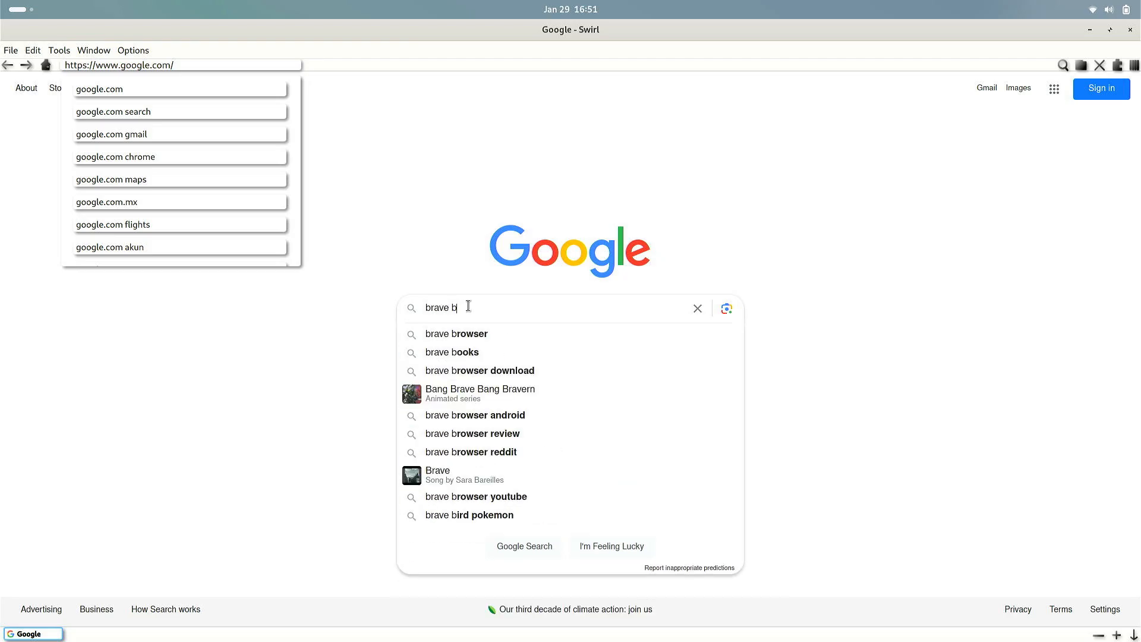
{"action": "left_click", "coordinate": [480, 371]}
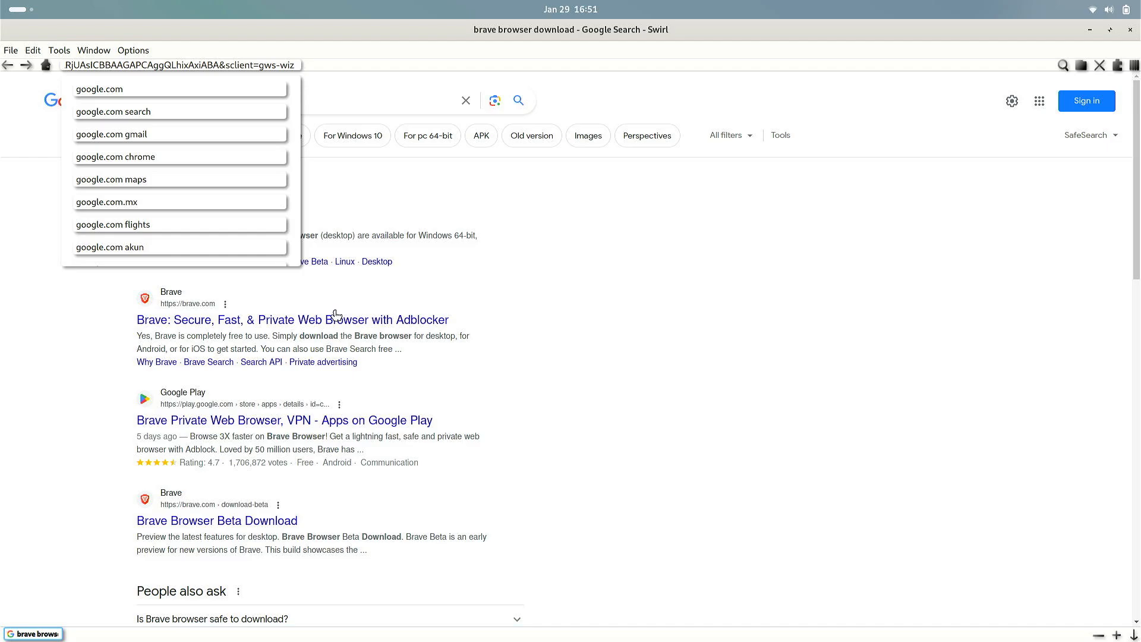
Open the brave.com result and read down its Linux installation page
{"action": "left_click", "coordinate": [293, 320]}
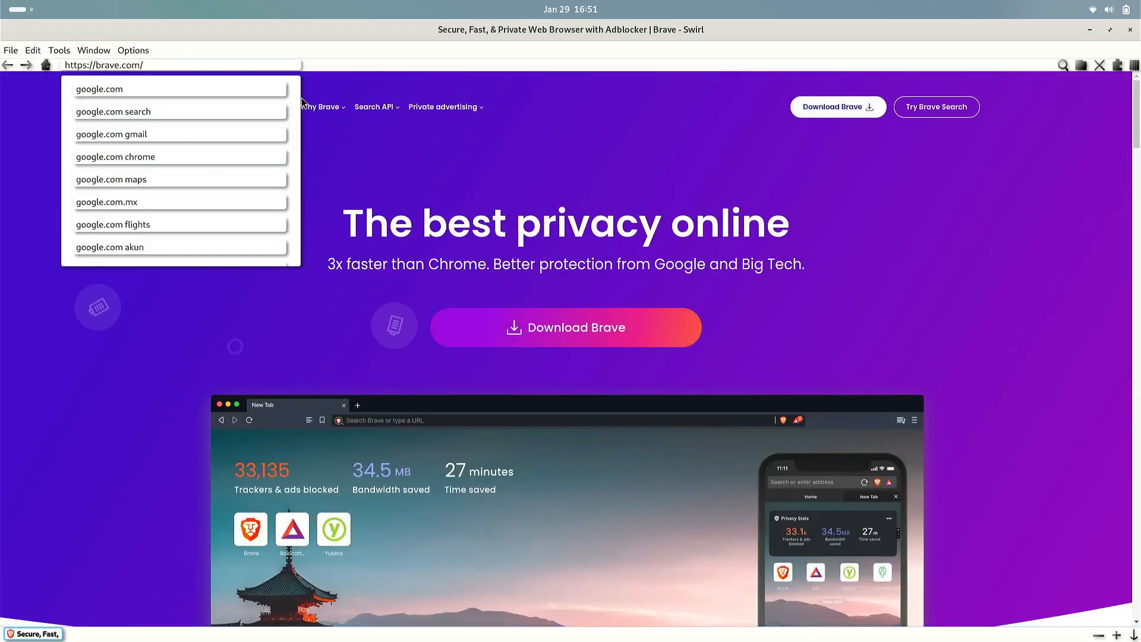
{"action": "mouse_move", "coordinate": [313, 105]}
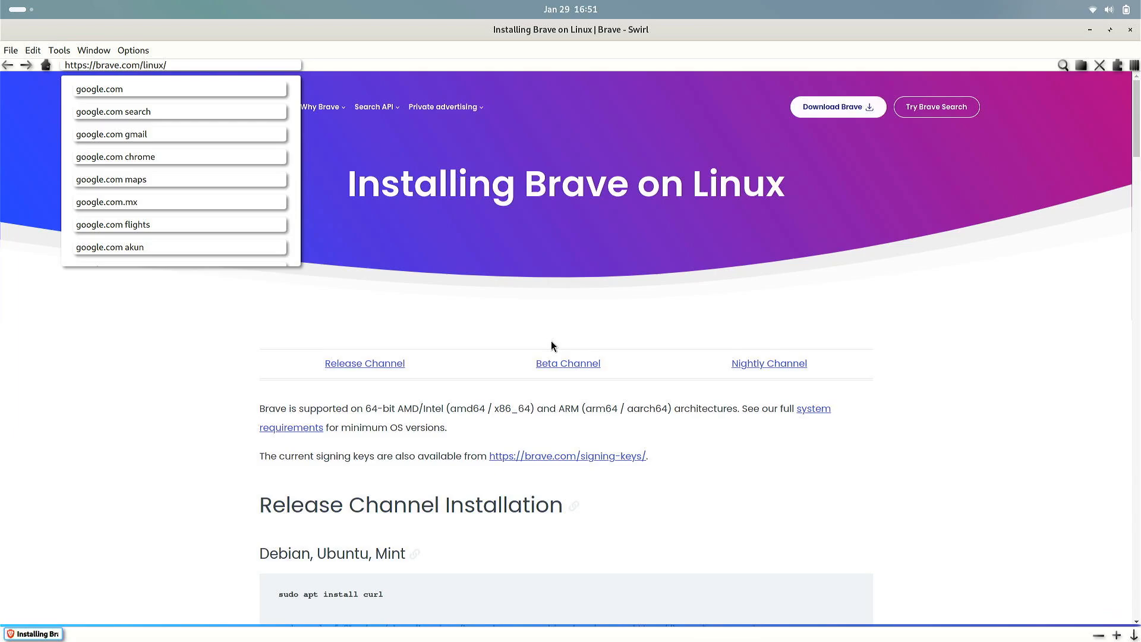
{"action": "scroll", "scroll_direction": "down", "scroll_amount": 3}
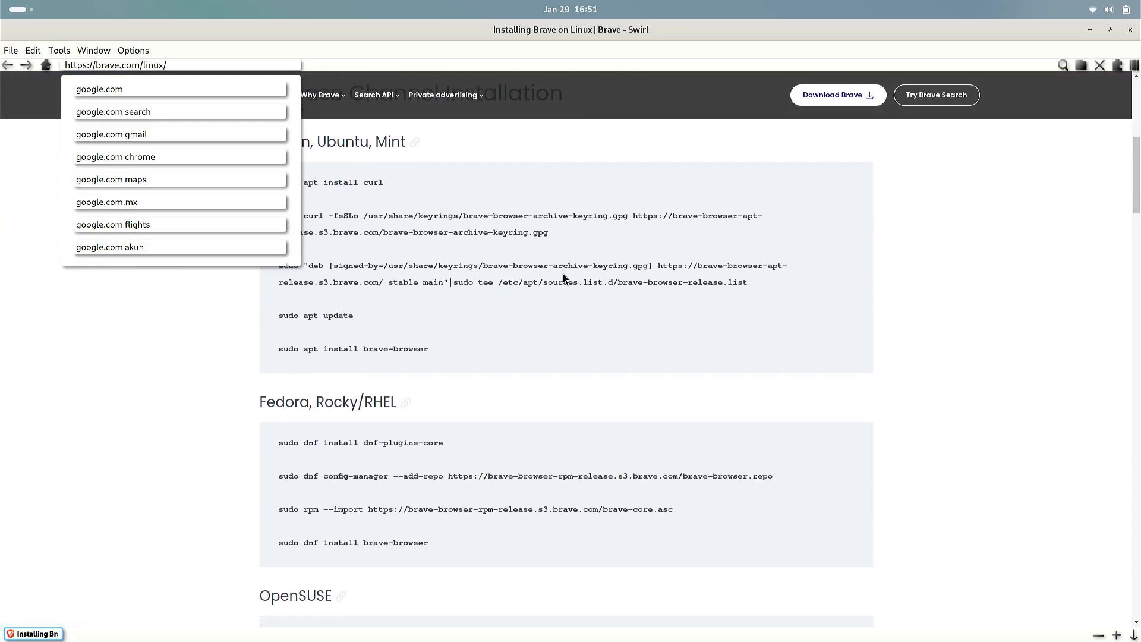
{"action": "scroll", "scroll_direction": "down", "scroll_amount": 3}
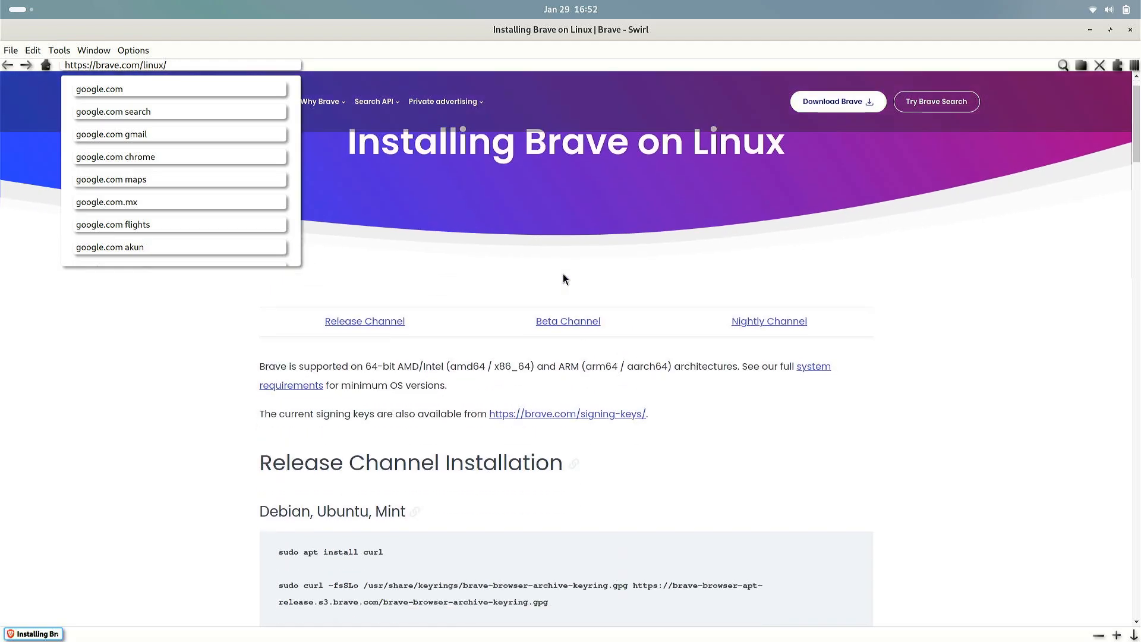
{"action": "scroll", "scroll_direction": "down", "scroll_amount": 3}
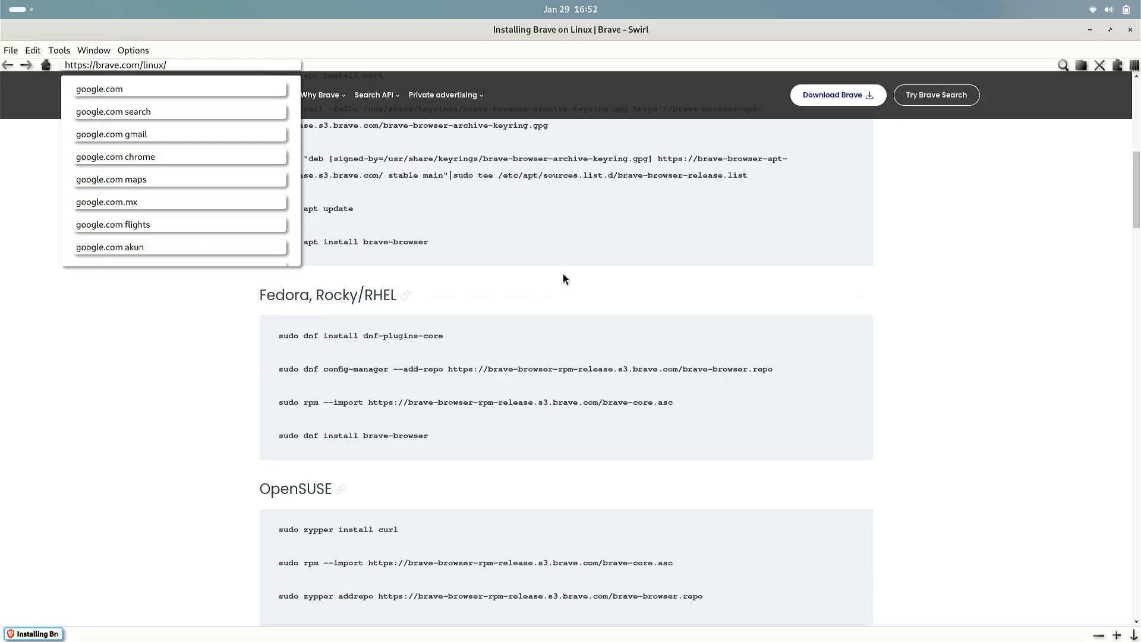
{"action": "scroll", "scroll_direction": "down", "scroll_amount": 3}
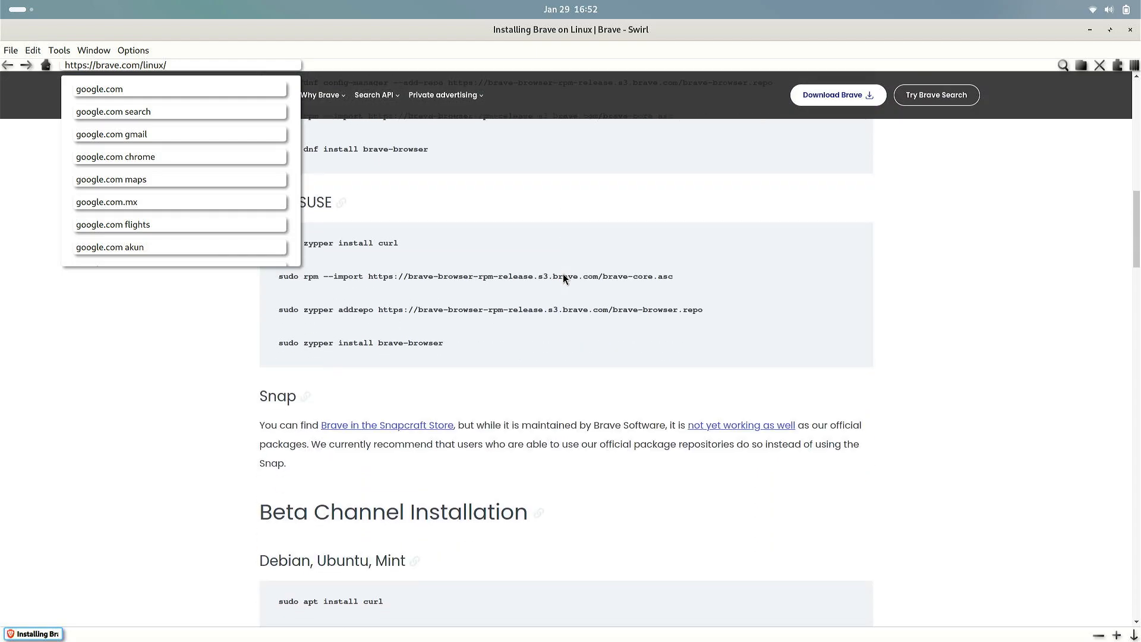
{"action": "scroll", "scroll_direction": "down", "scroll_amount": 3}
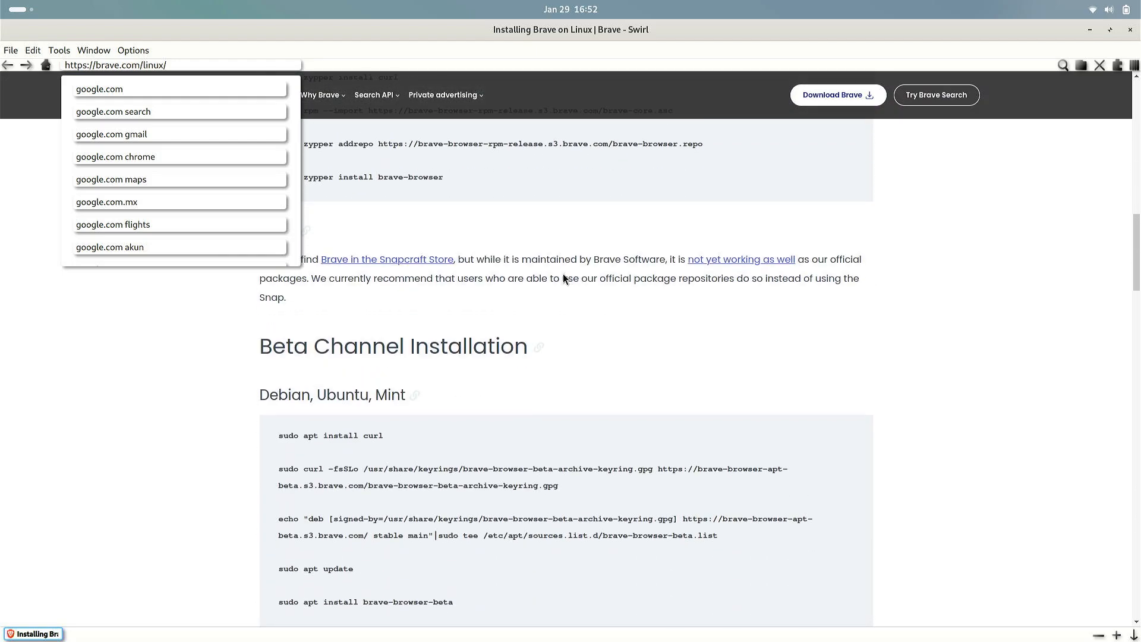
{"action": "scroll", "scroll_direction": "down", "scroll_amount": 3}
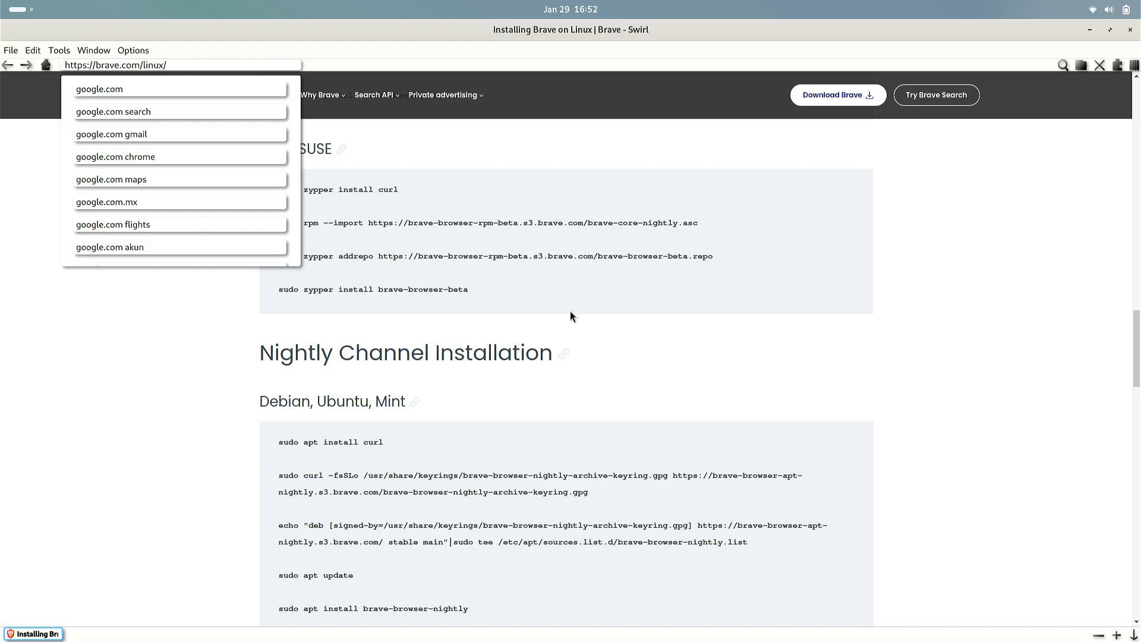
Reach the Arch section and select the yay -S brave-bin command
{"action": "scroll", "scroll_direction": "down", "scroll_amount": 3}
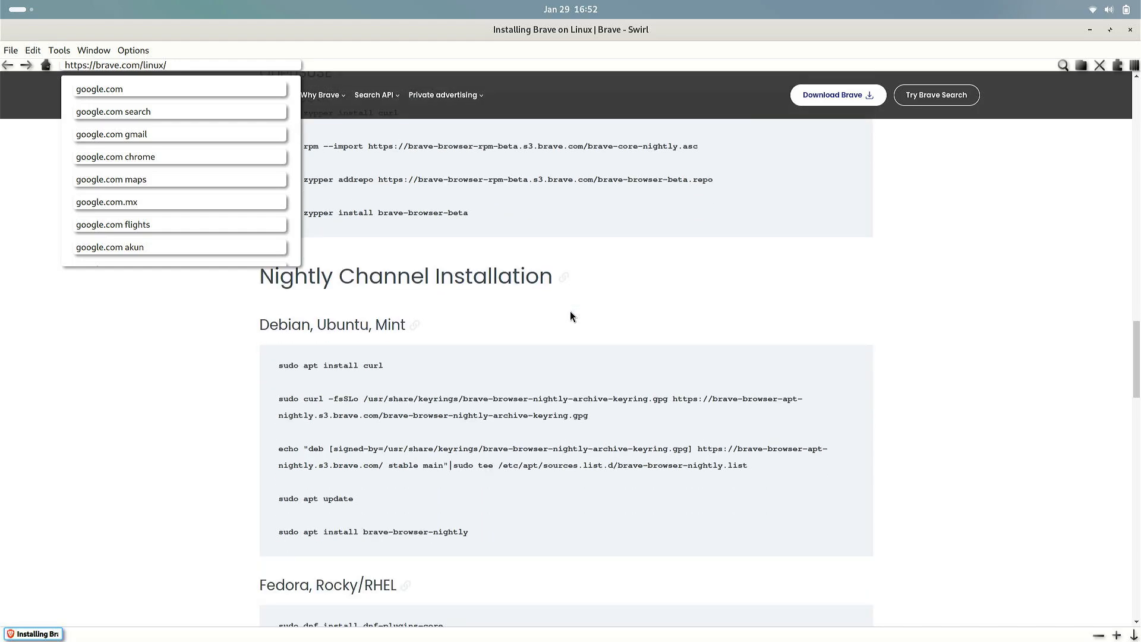
{"action": "scroll", "scroll_direction": "down", "scroll_amount": 3}
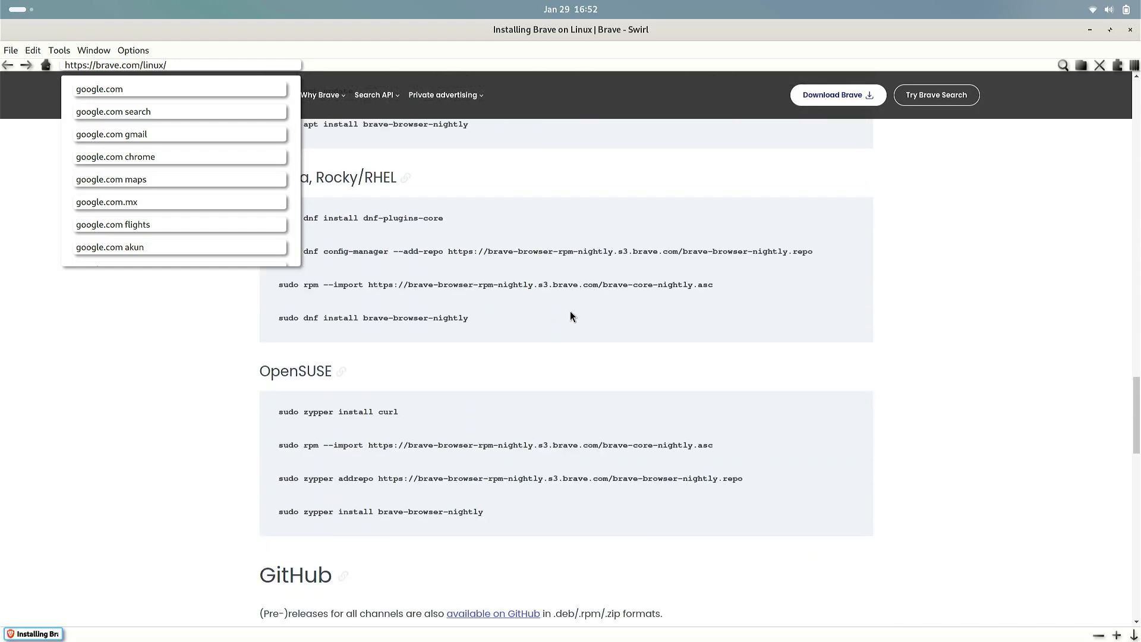
{"action": "scroll", "scroll_direction": "down", "scroll_amount": 3}
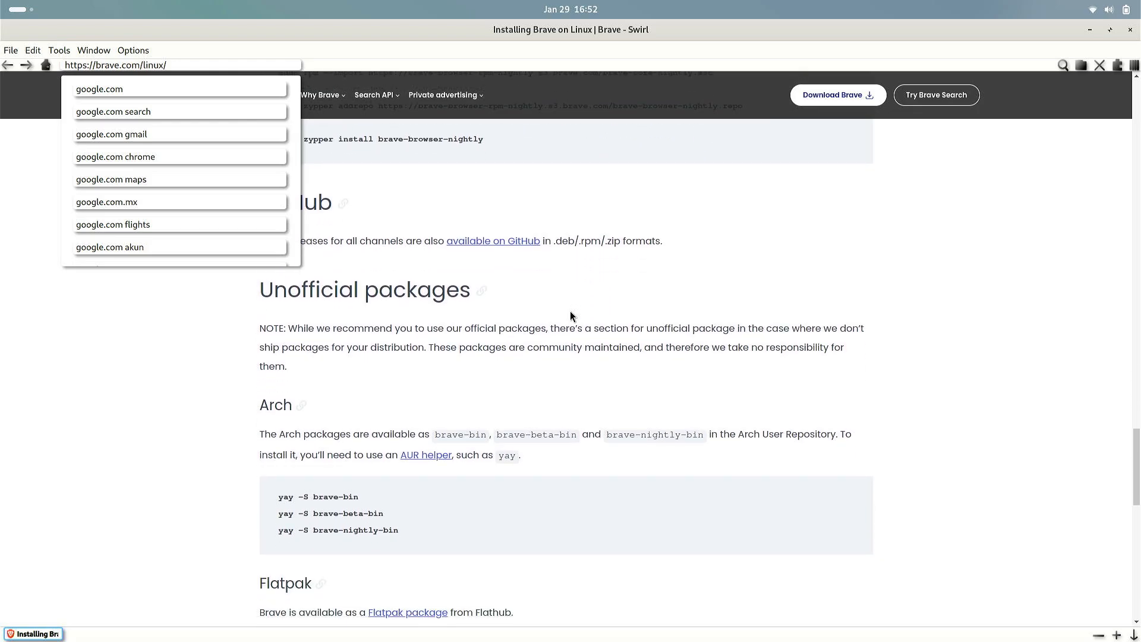
{"action": "scroll", "scroll_direction": "down", "scroll_amount": 3}
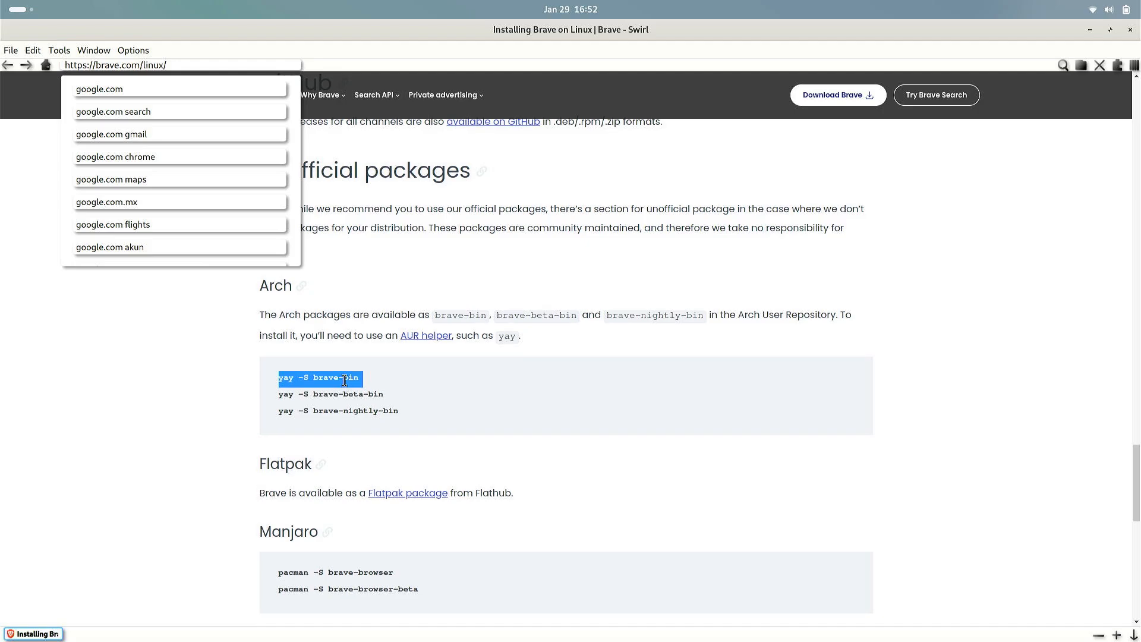
{"action": "double_click", "coordinate": [347, 378]}
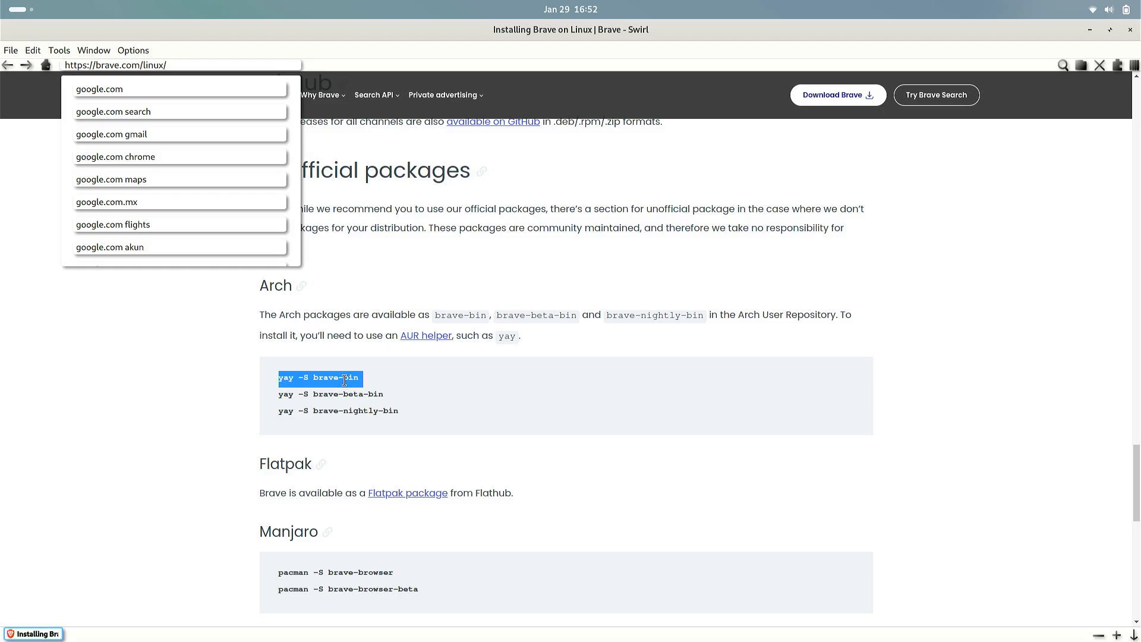
{"action": "mouse_move", "coordinate": [313, 426]}
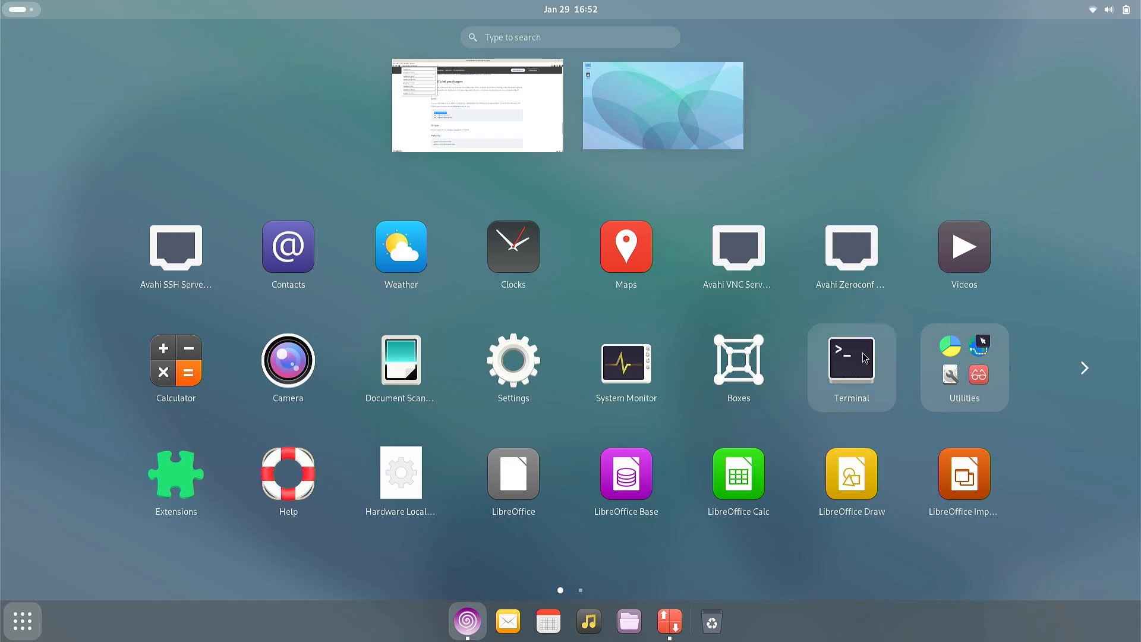
Launch Terminal and try yay -S brave-bin, which is not found
{"action": "left_click", "coordinate": [850, 359]}
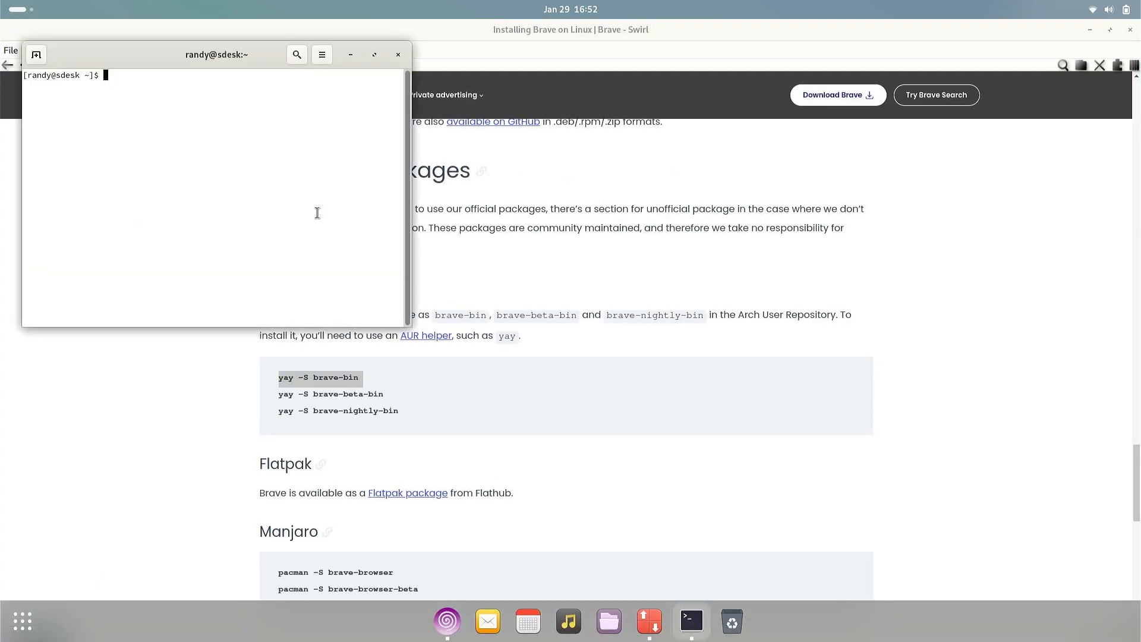
{"action": "type", "text": "yay -S brave-bin"}
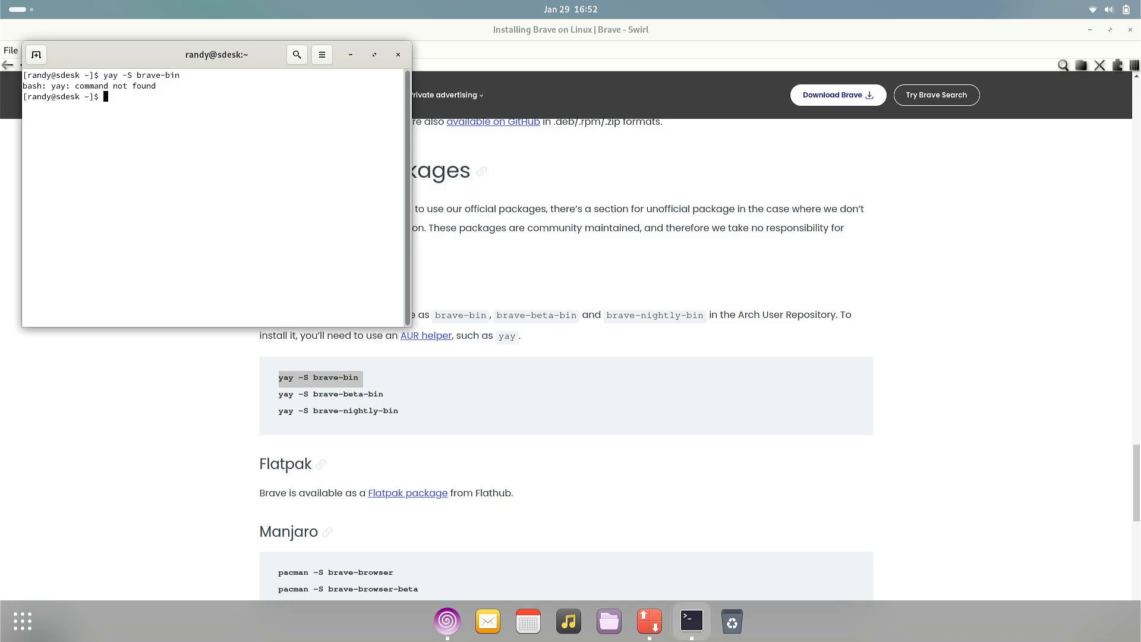
Run 'sudo octopi install' and enter the administrator password to reopen Octopi
{"action": "type", "text": "sudo"}
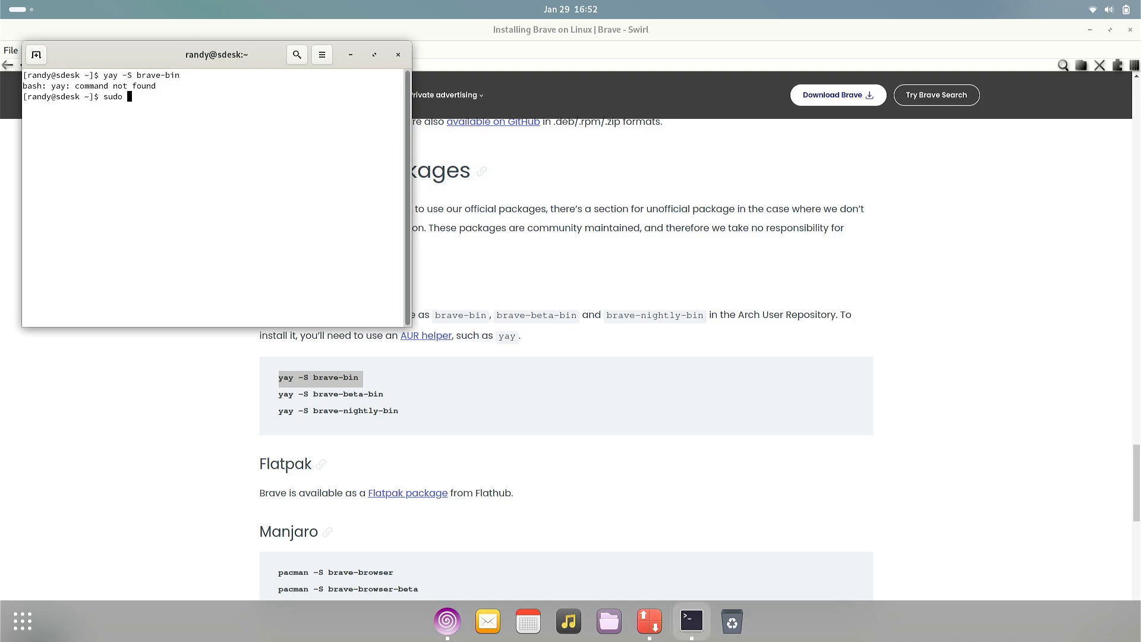
{"action": "type", "text": "octopi"}
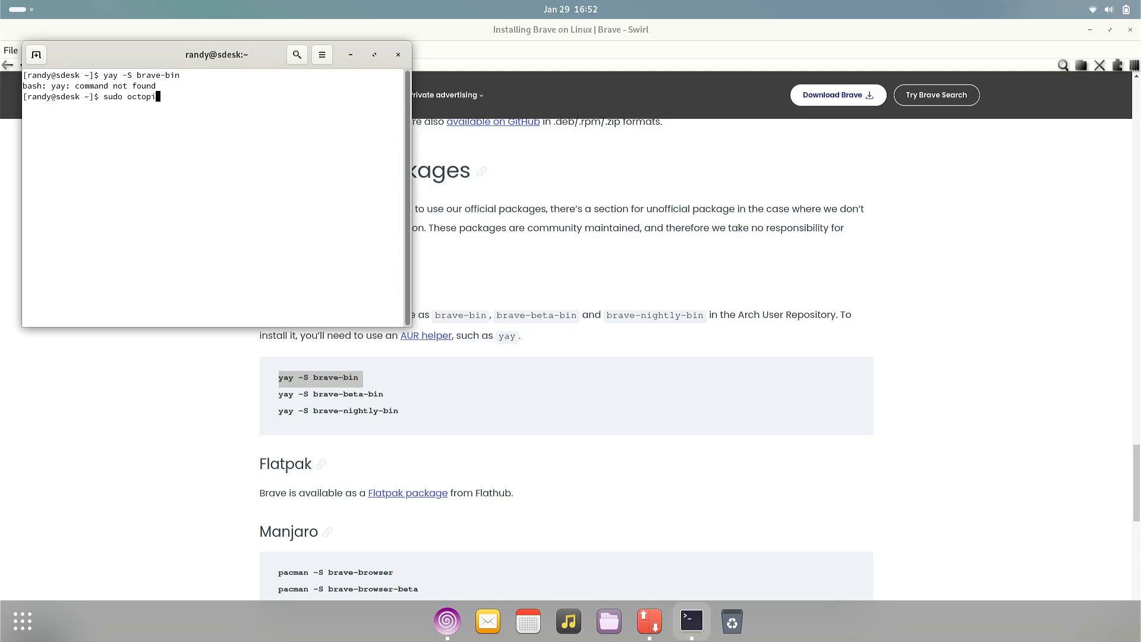
{"action": "type", "text": "install yay"}
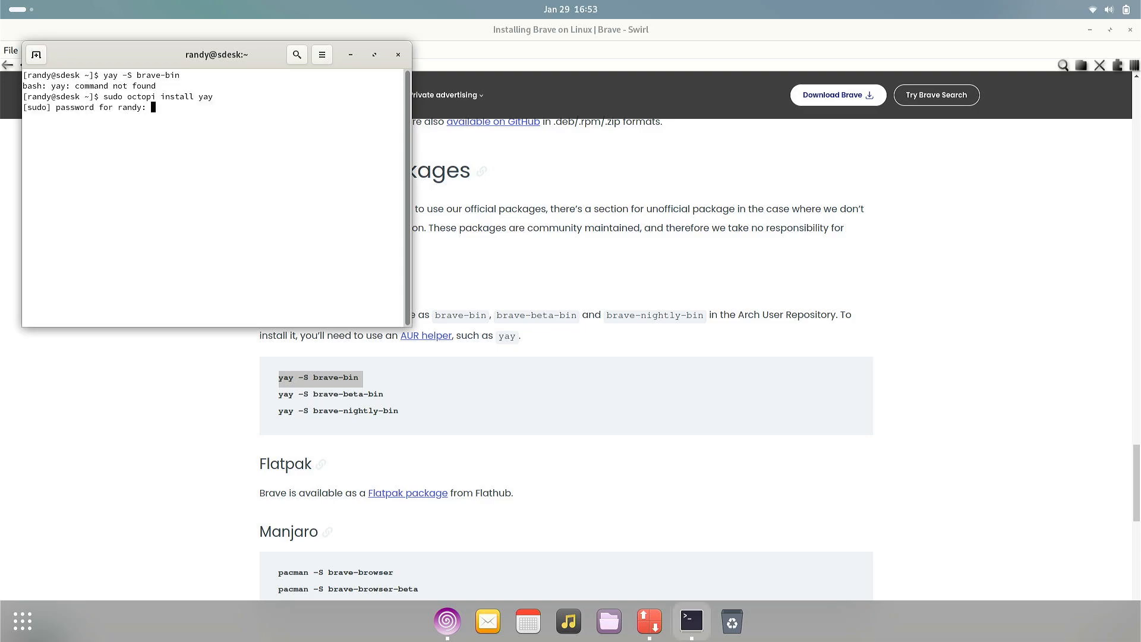
{"action": "key", "text": "Return"}
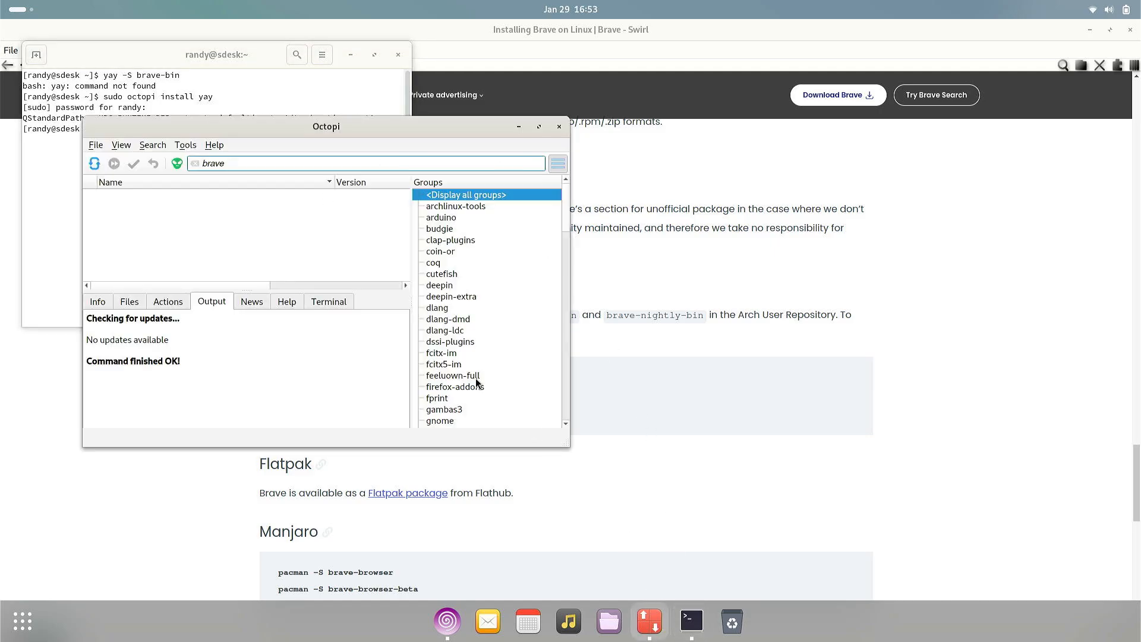
{"action": "left_click", "coordinate": [185, 145]}
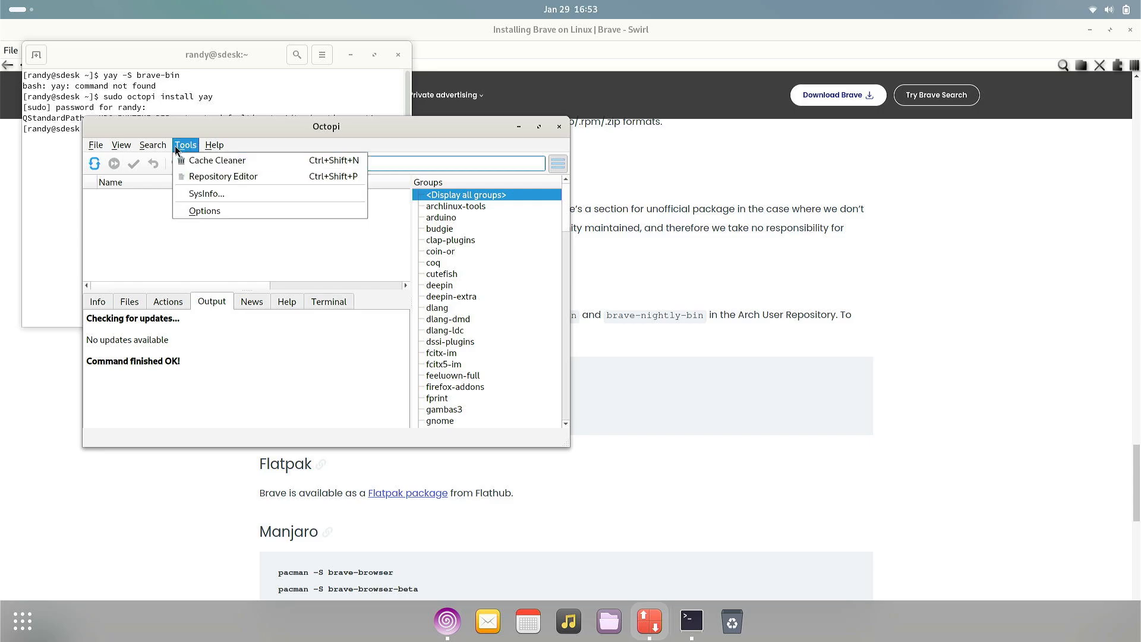
{"action": "left_click", "coordinate": [95, 144]}
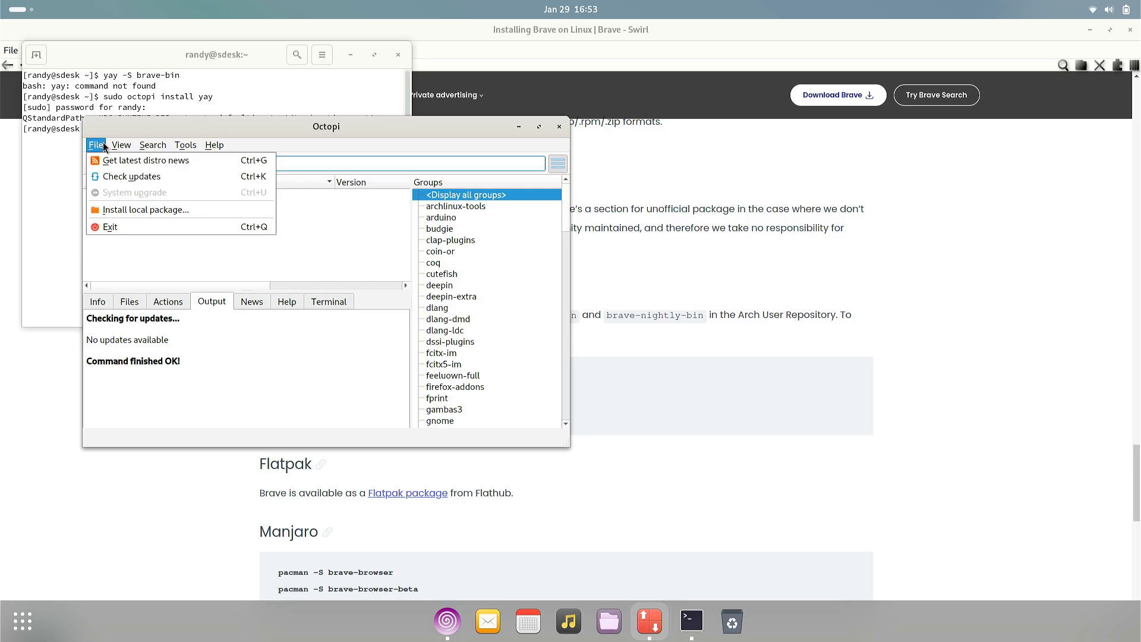
{"action": "mouse_move", "coordinate": [104, 148]}
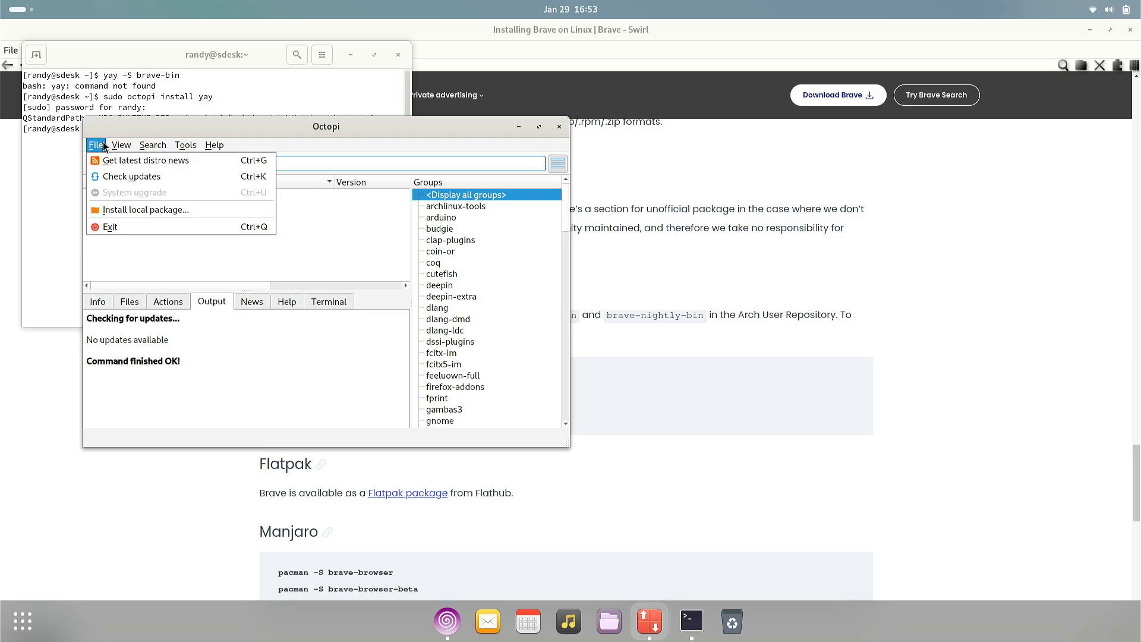
{"action": "left_click", "coordinate": [185, 143]}
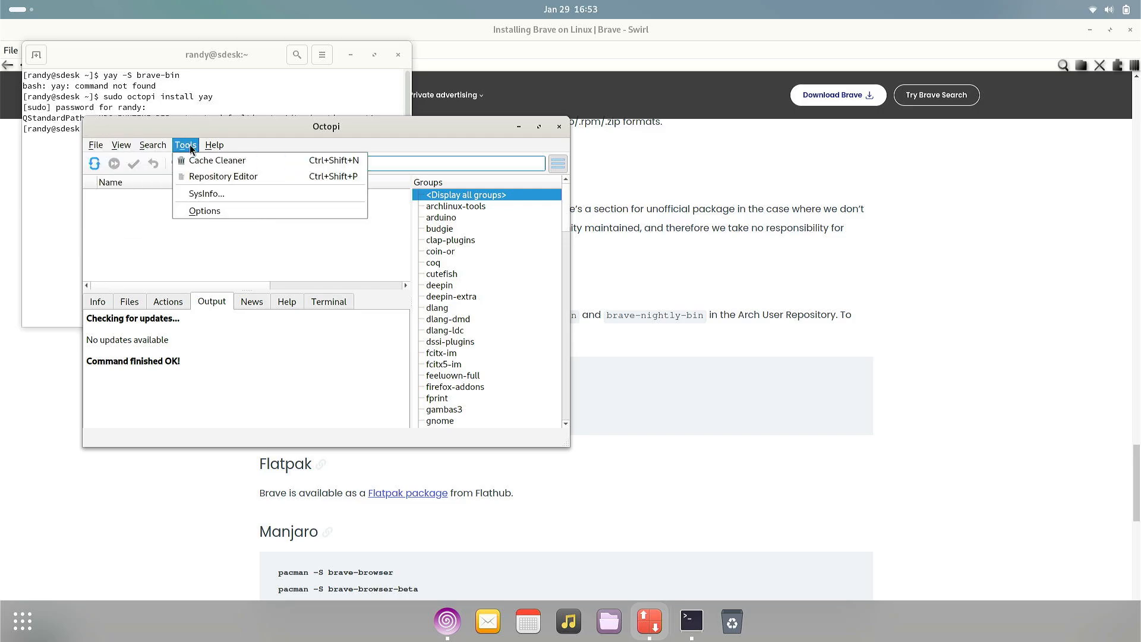
{"action": "left_click", "coordinate": [204, 210]}
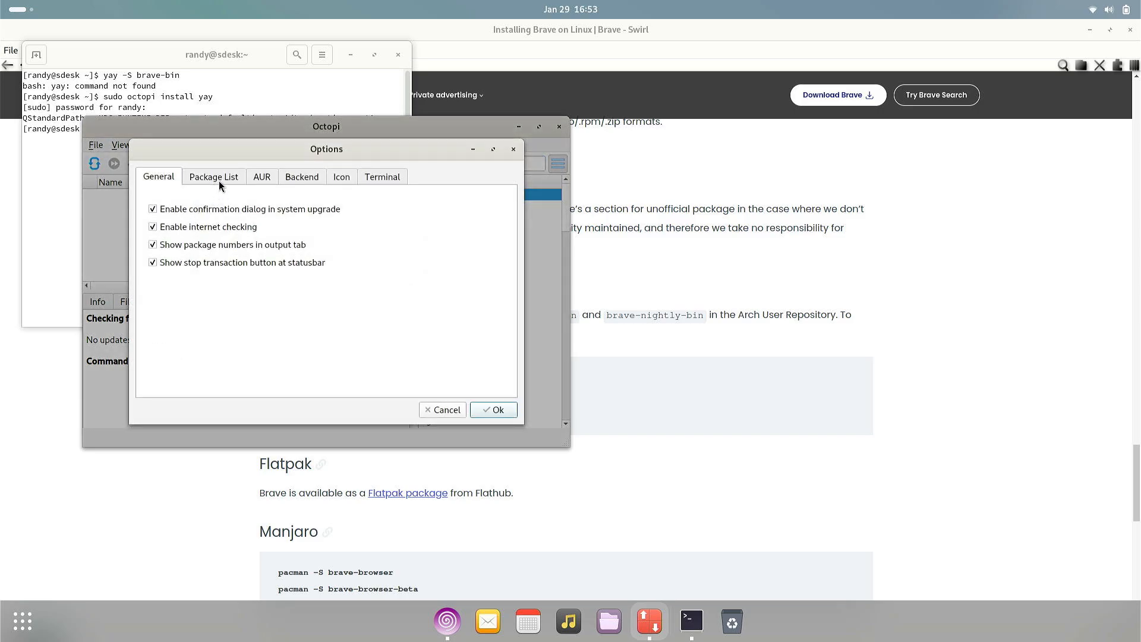
{"action": "left_click", "coordinate": [262, 176]}
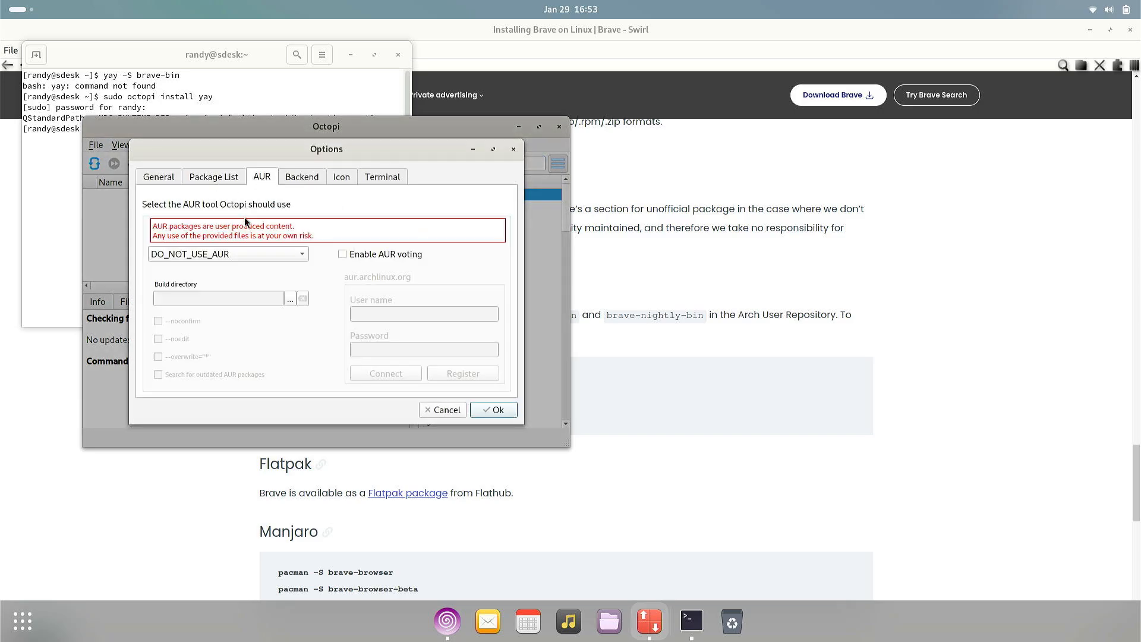
{"action": "left_click", "coordinate": [228, 254]}
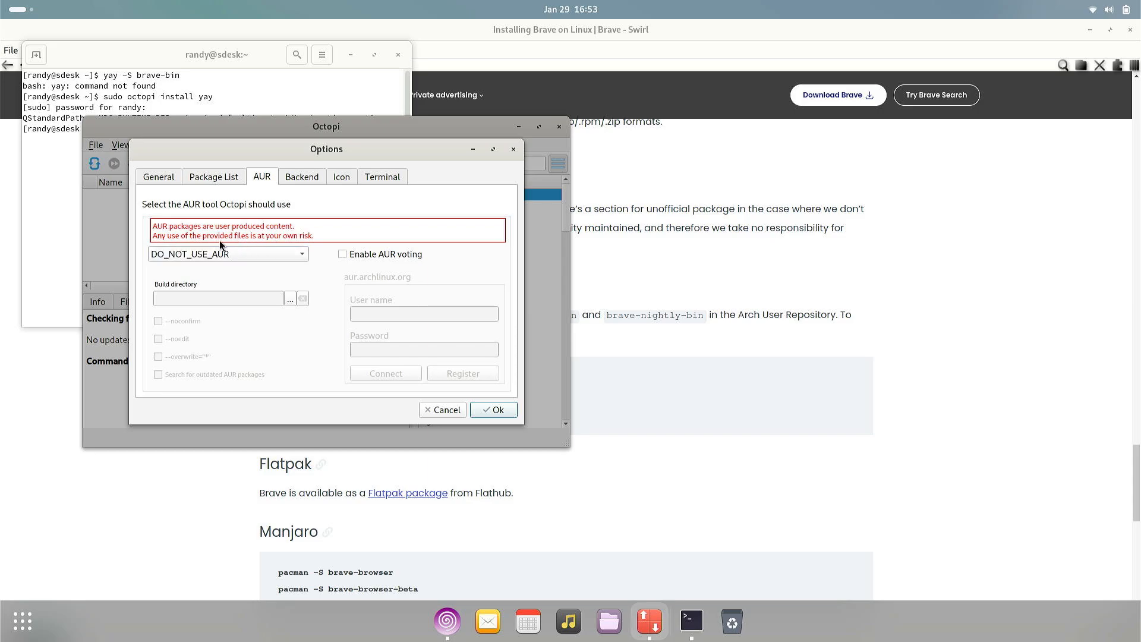
{"action": "mouse_move", "coordinate": [264, 282]}
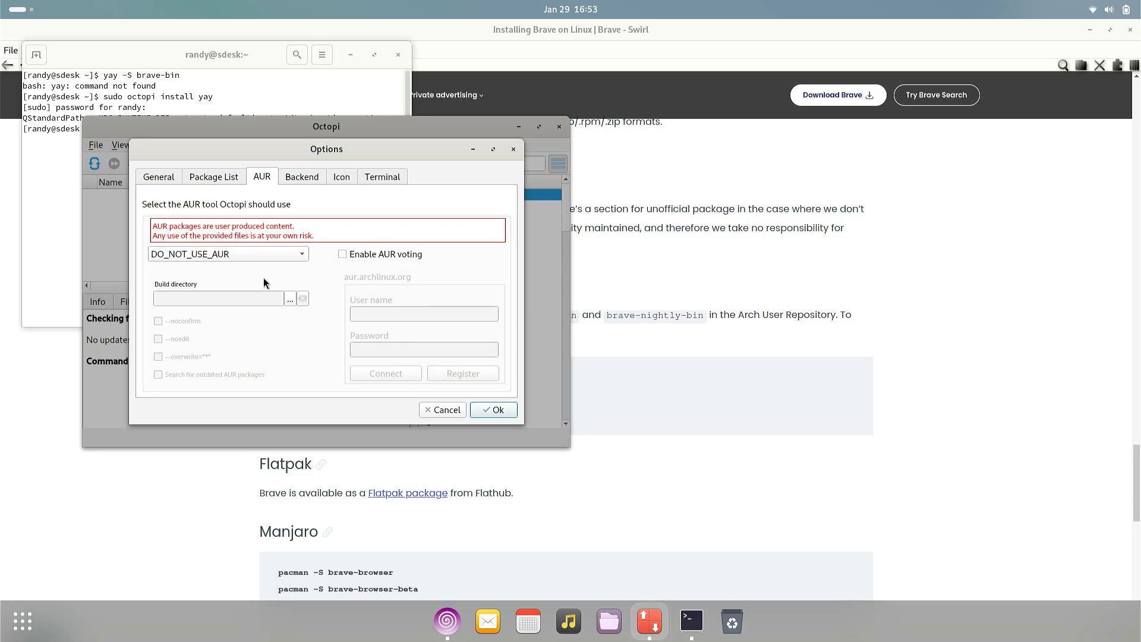
{"action": "left_click", "coordinate": [301, 176]}
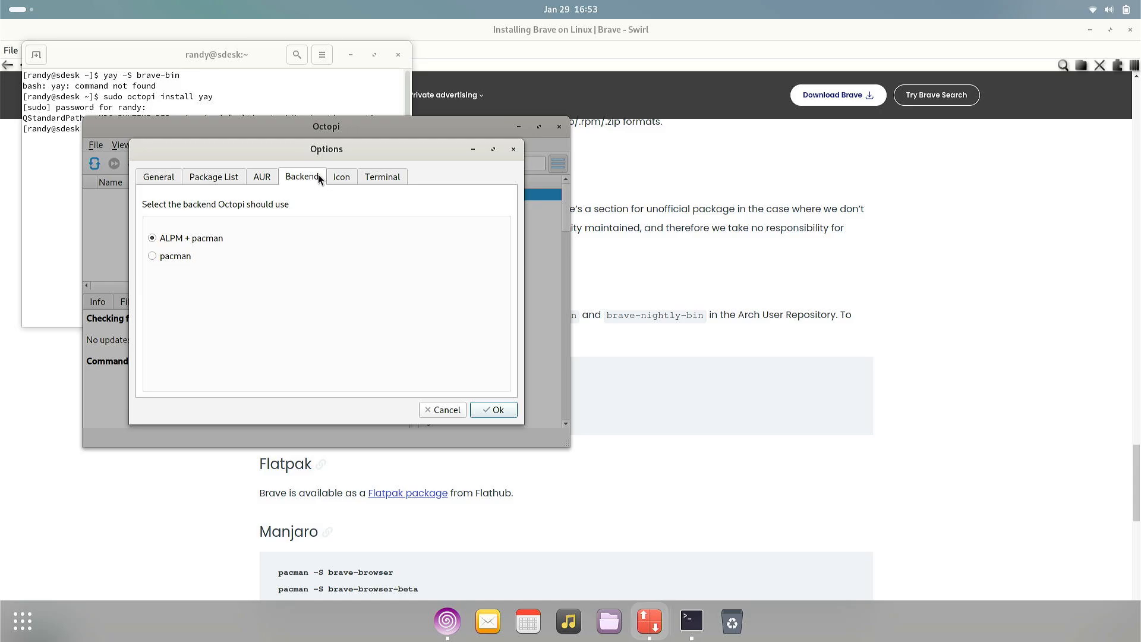
{"action": "left_click", "coordinate": [341, 178]}
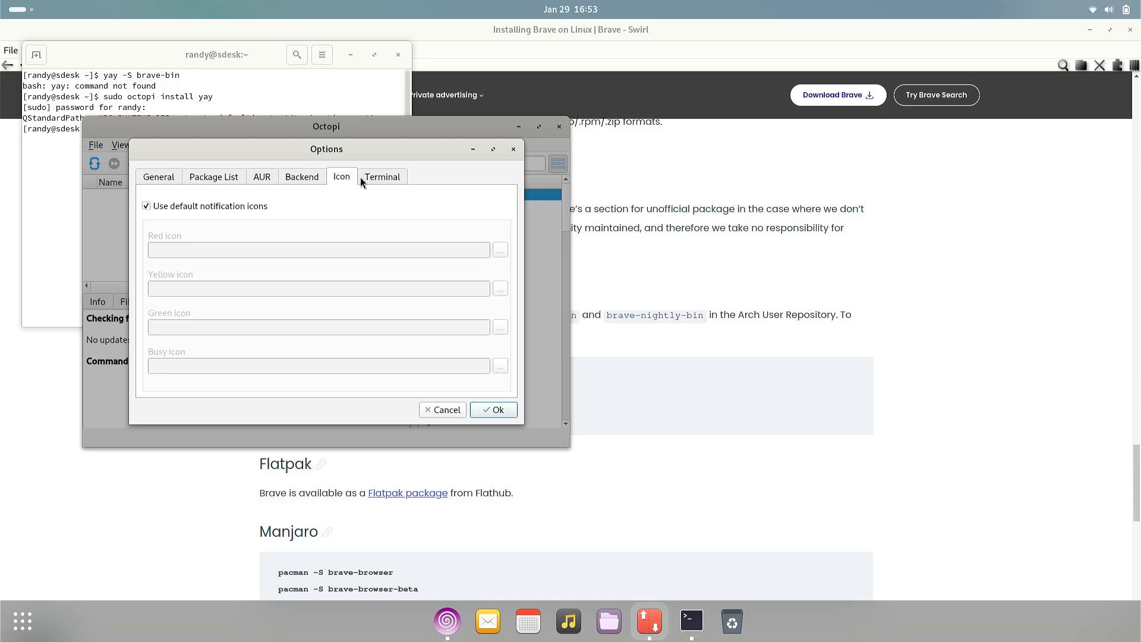
{"action": "left_click", "coordinate": [213, 176]}
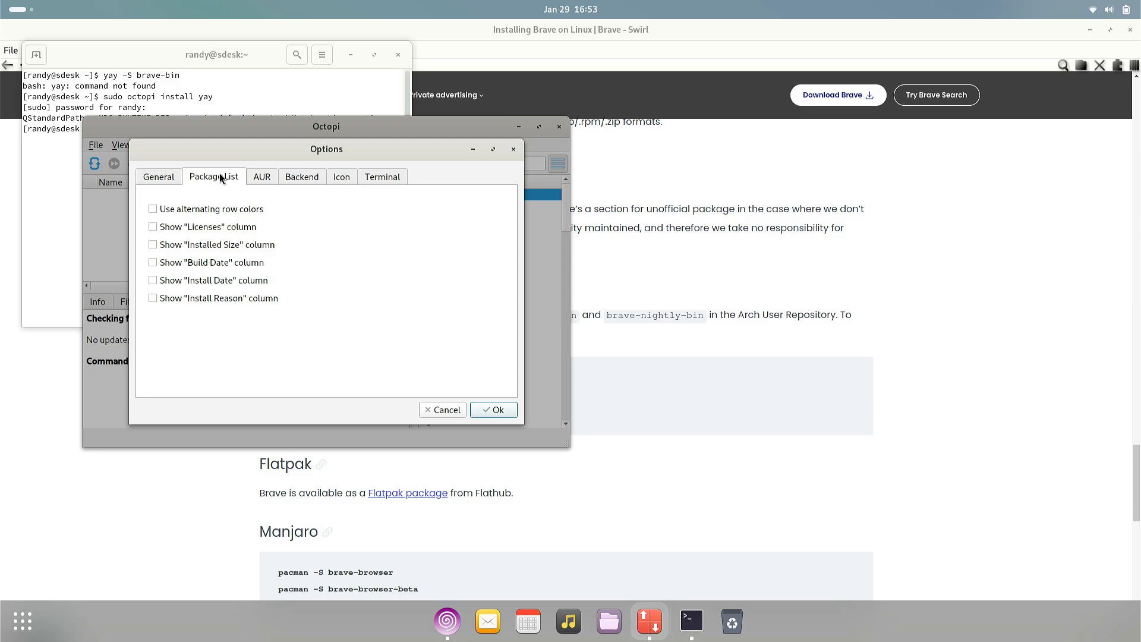
{"action": "left_click", "coordinate": [158, 176]}
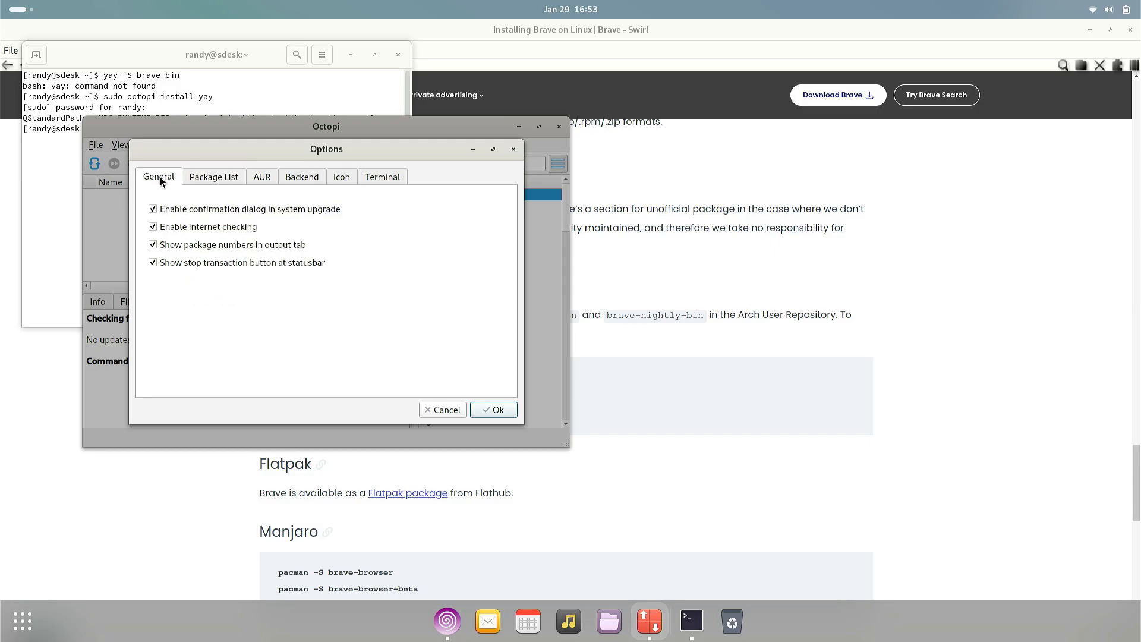
{"action": "left_click", "coordinate": [213, 176]}
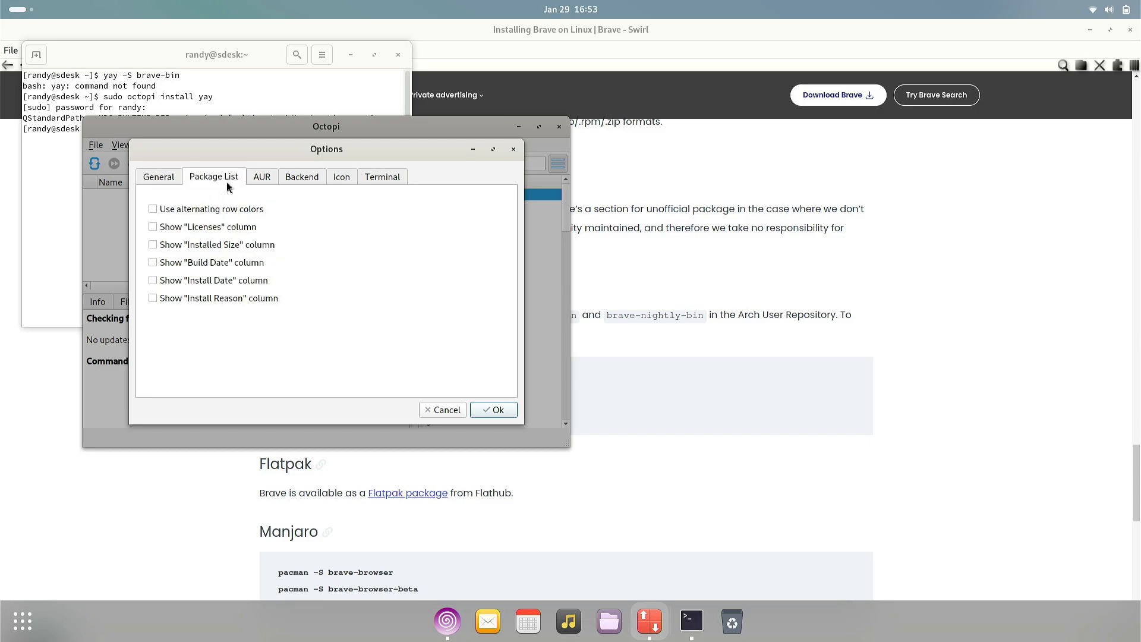
{"action": "left_click", "coordinate": [262, 175]}
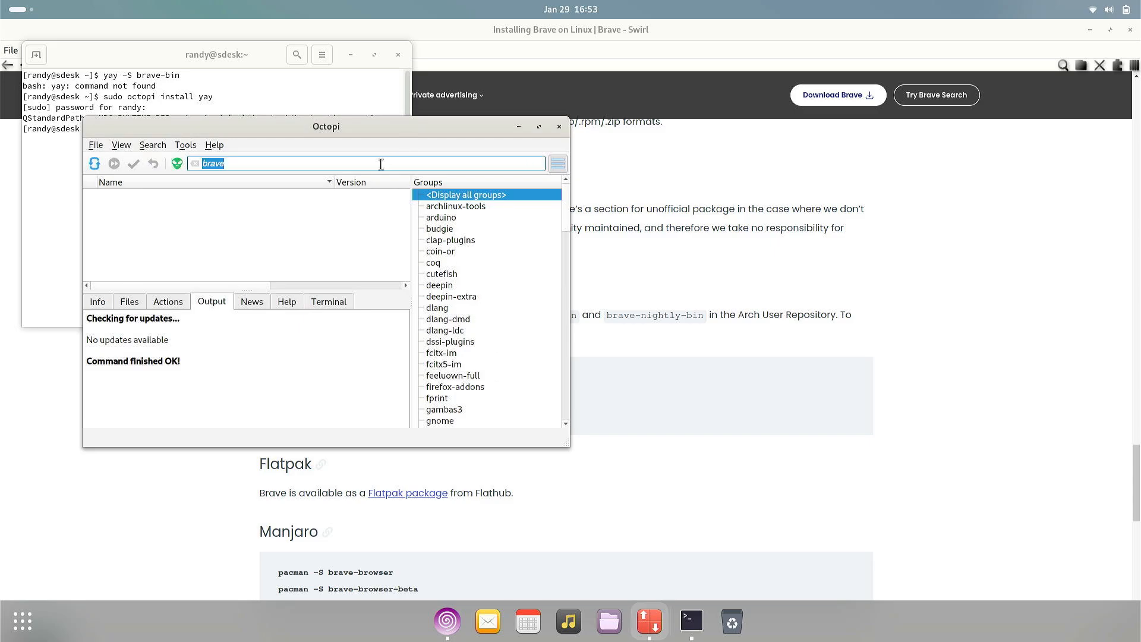
Find the obsidian package, mark it for installation and commit
{"action": "type", "text": "obsidian"}
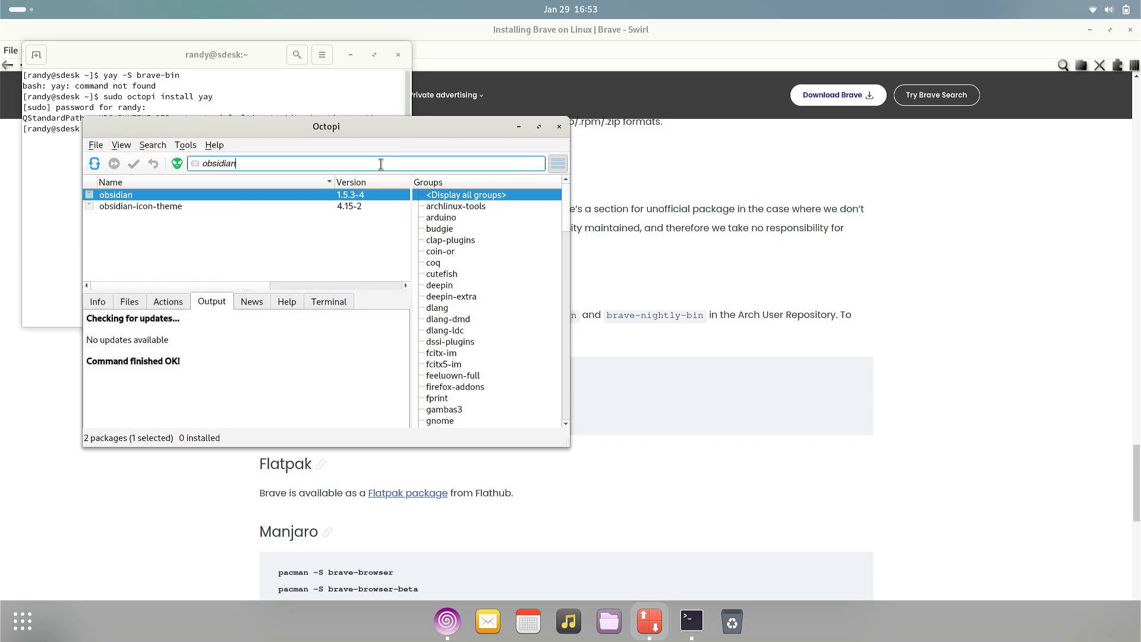
{"action": "right_click", "coordinate": [115, 194]}
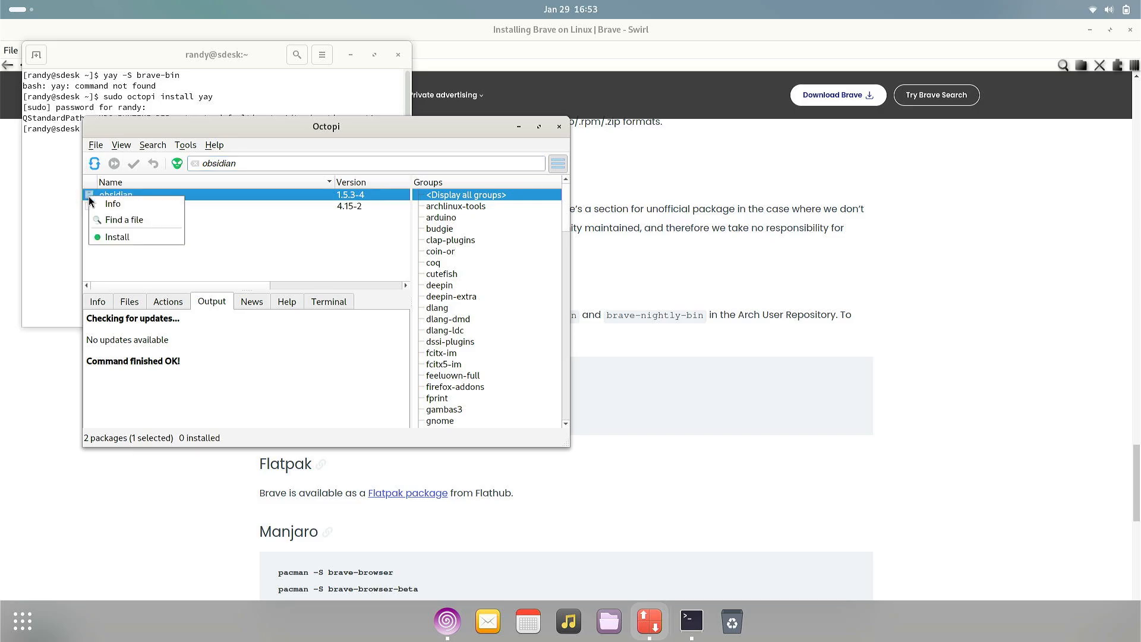
{"action": "left_click", "coordinate": [117, 237]}
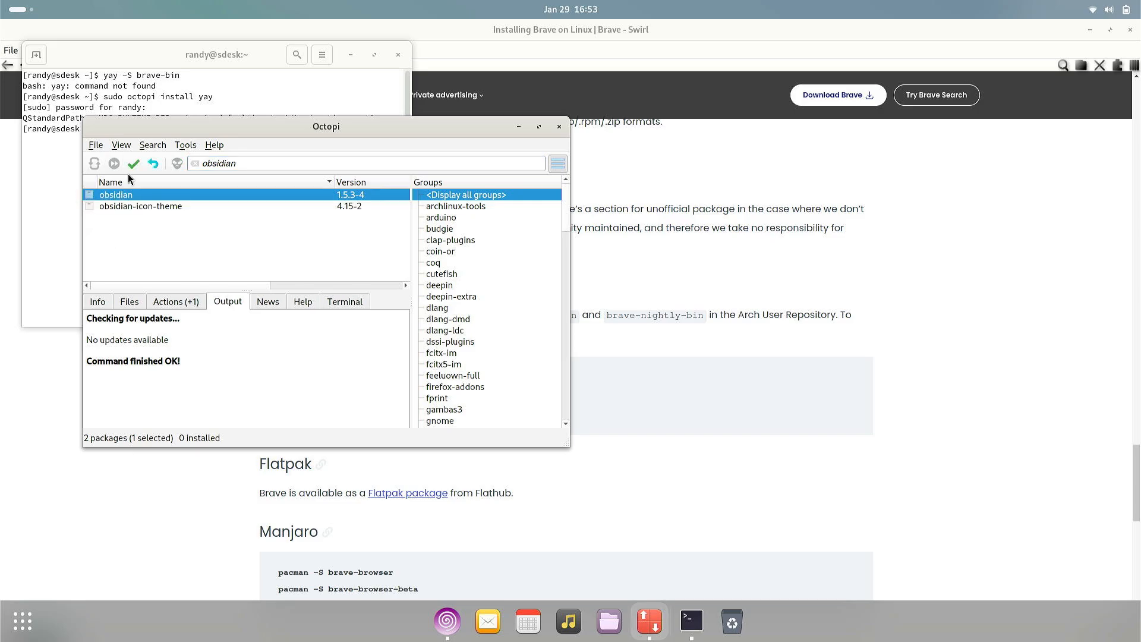
{"action": "left_click", "coordinate": [133, 163]}
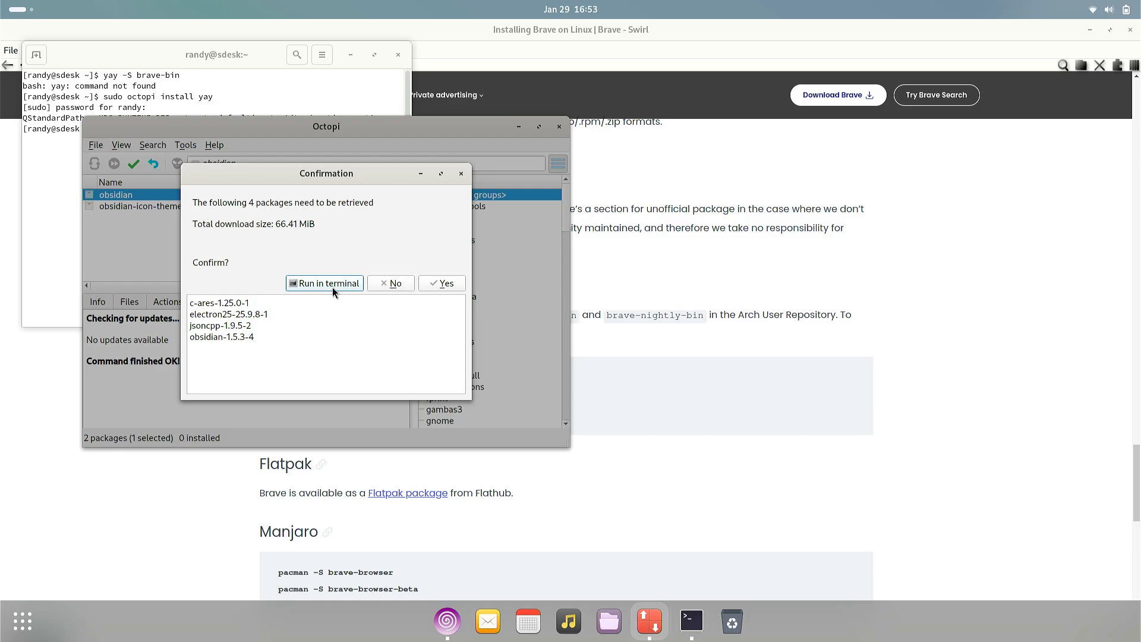
Confirm the four-package download with the sudo password and let obsidian install
{"action": "left_click", "coordinate": [442, 283]}
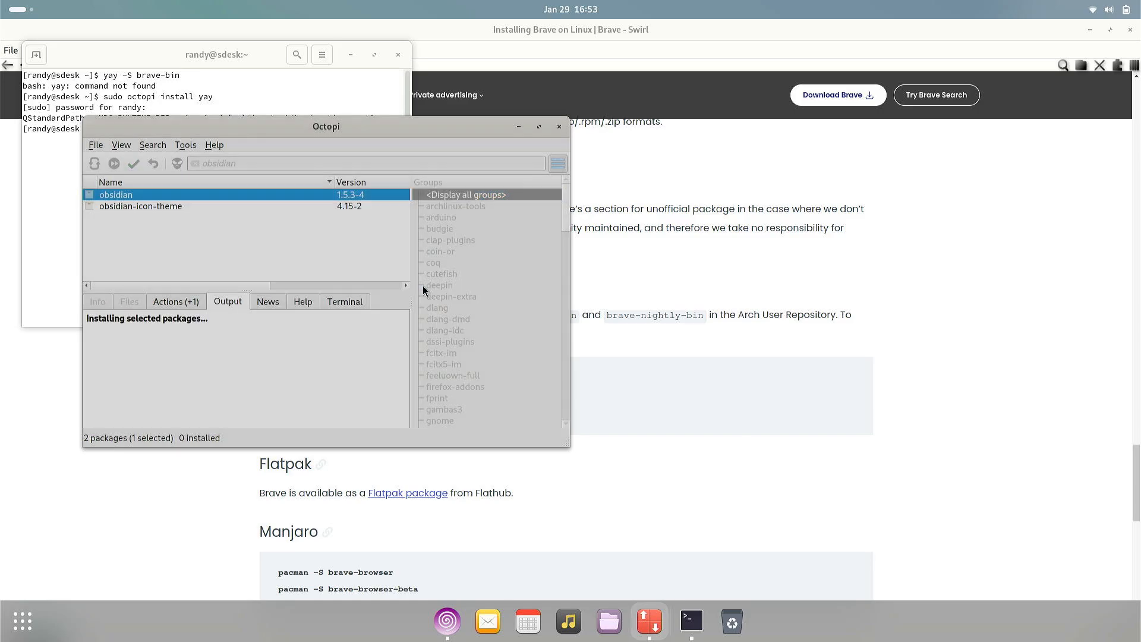
{"action": "type", "text": "••••"}
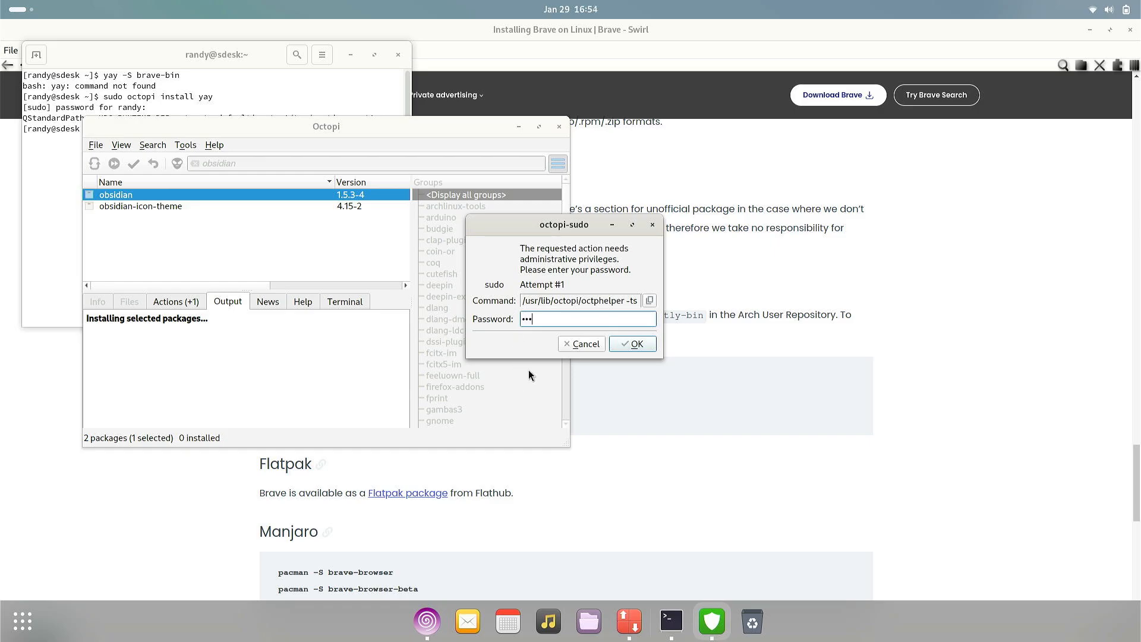
{"action": "left_click", "coordinate": [631, 344]}
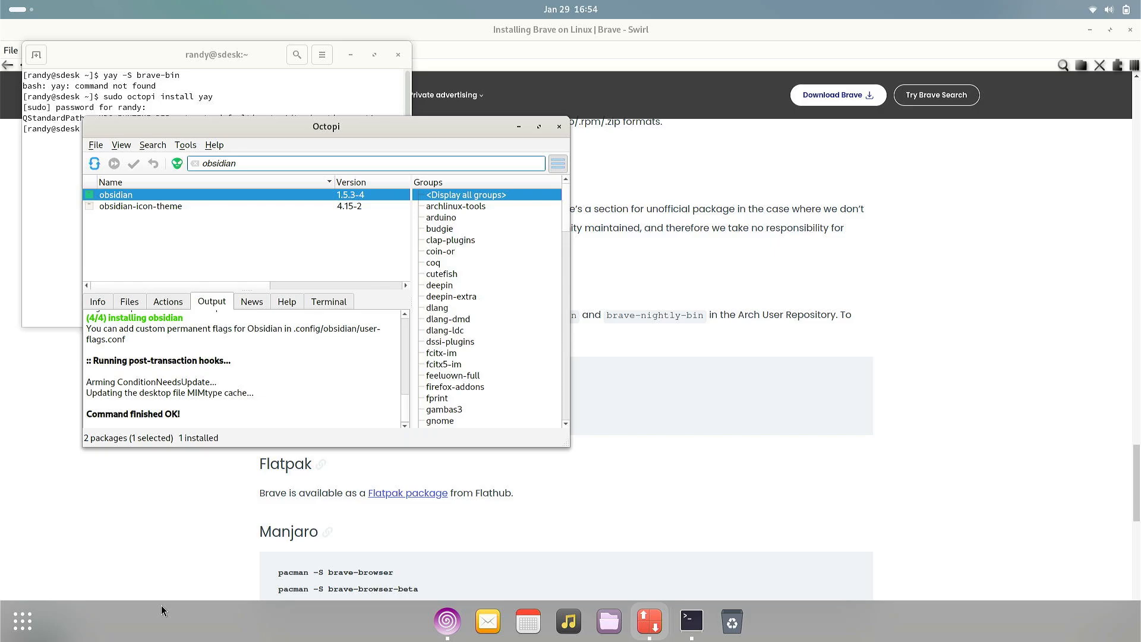
{"action": "left_click", "coordinate": [21, 621]}
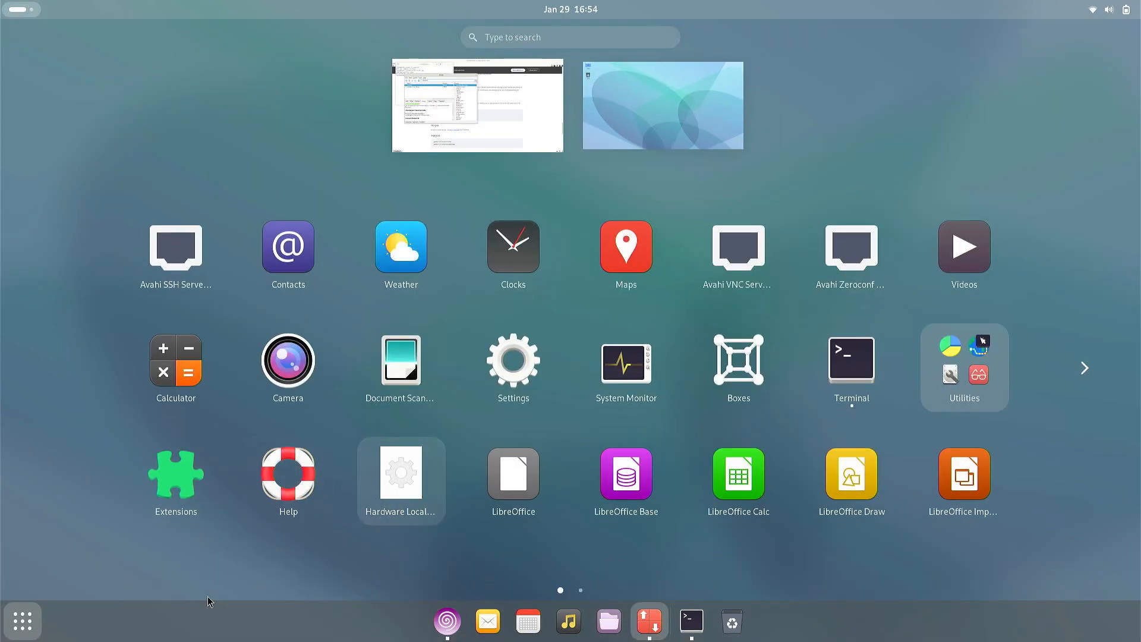
{"action": "left_click", "coordinate": [1084, 368]}
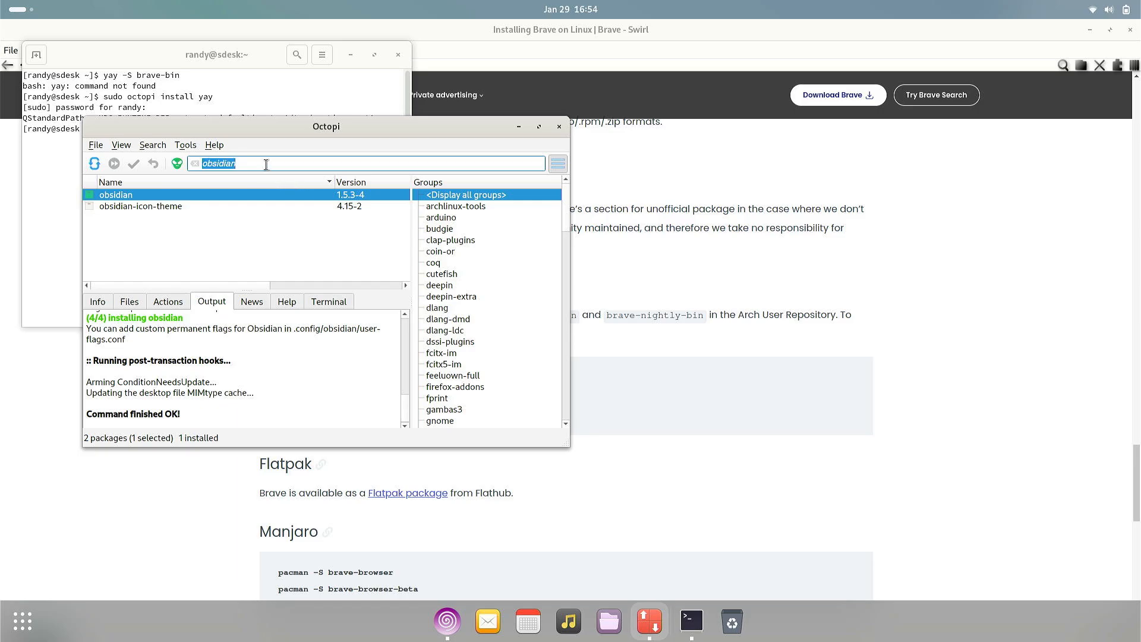
Install firefox with mailcap, skipping optional deps, then close the Firefox welcome window
{"action": "type", "text": "firefox"}
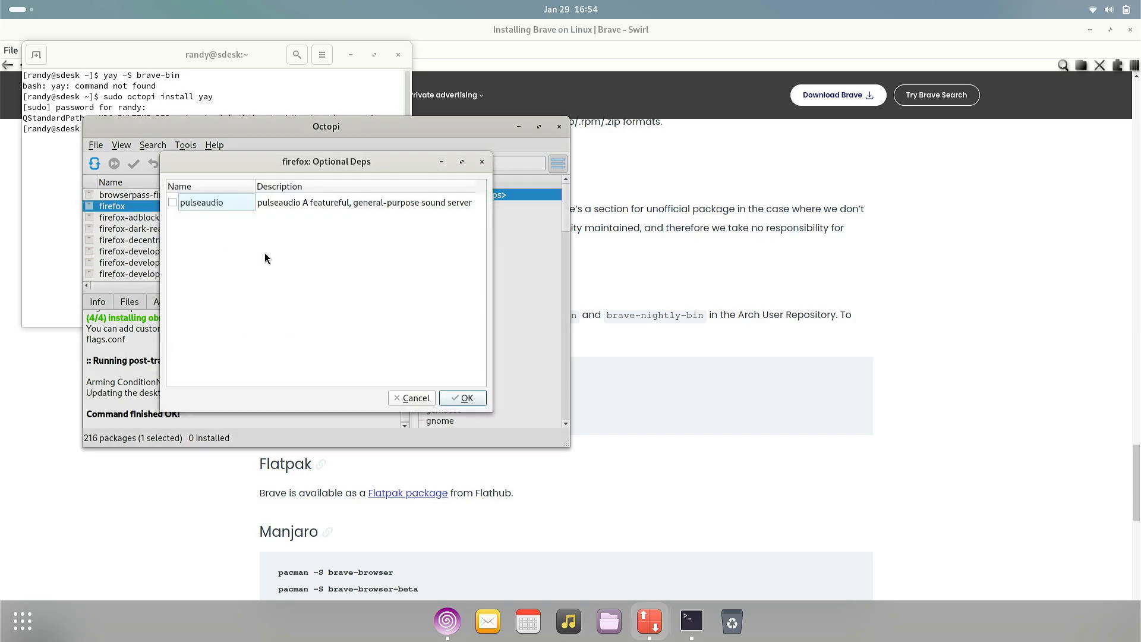
{"action": "left_click", "coordinate": [461, 397]}
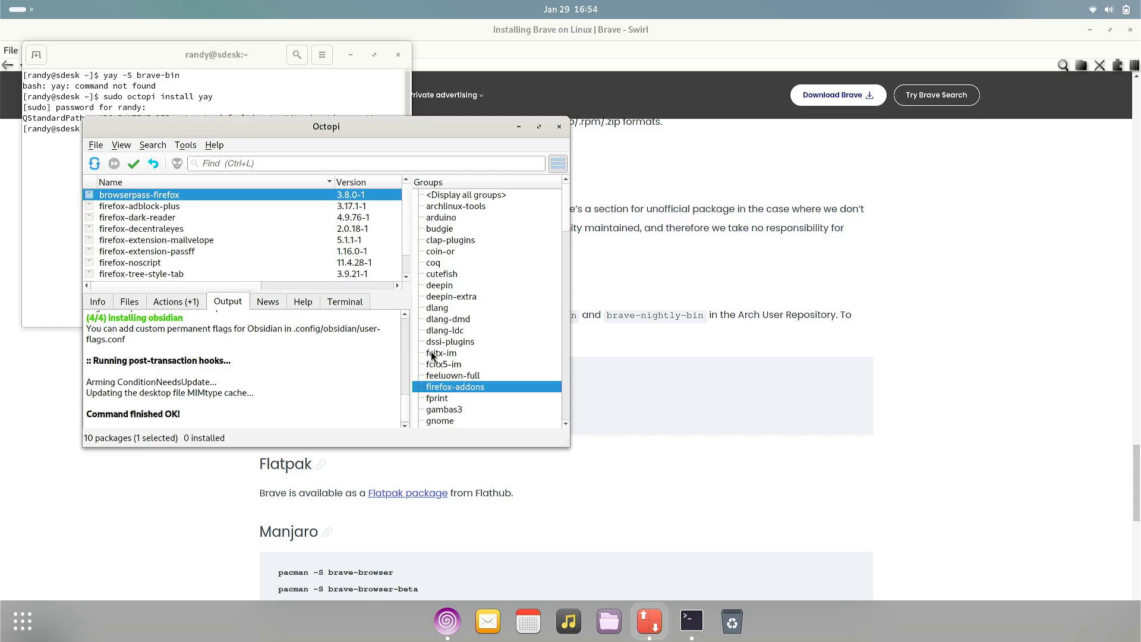
{"action": "left_click", "coordinate": [133, 163]}
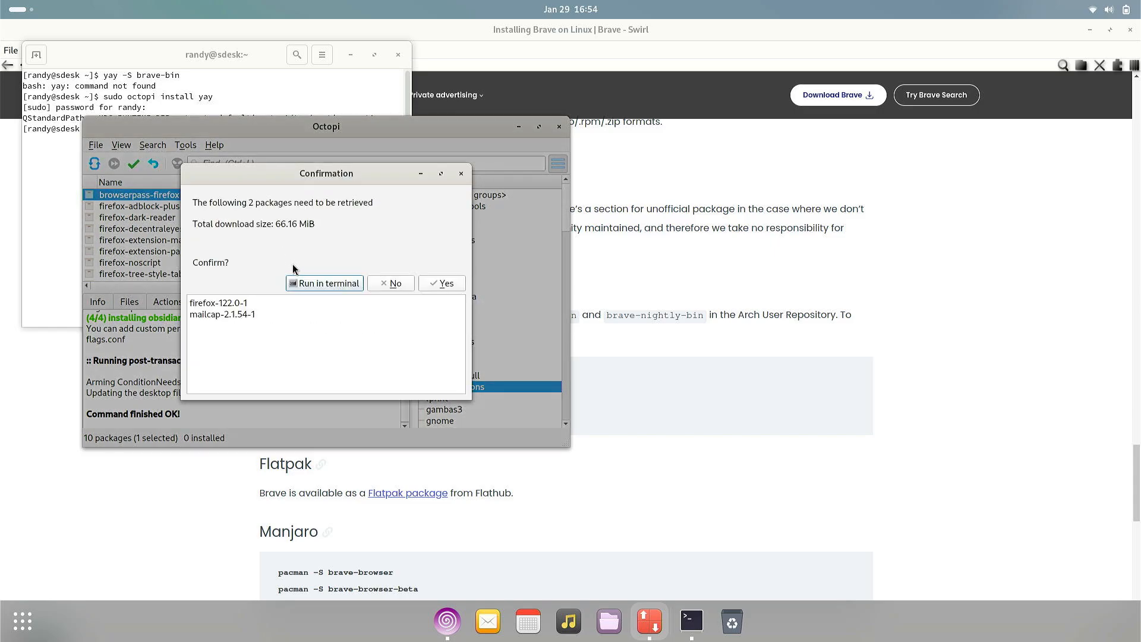
{"action": "left_click", "coordinate": [440, 283]}
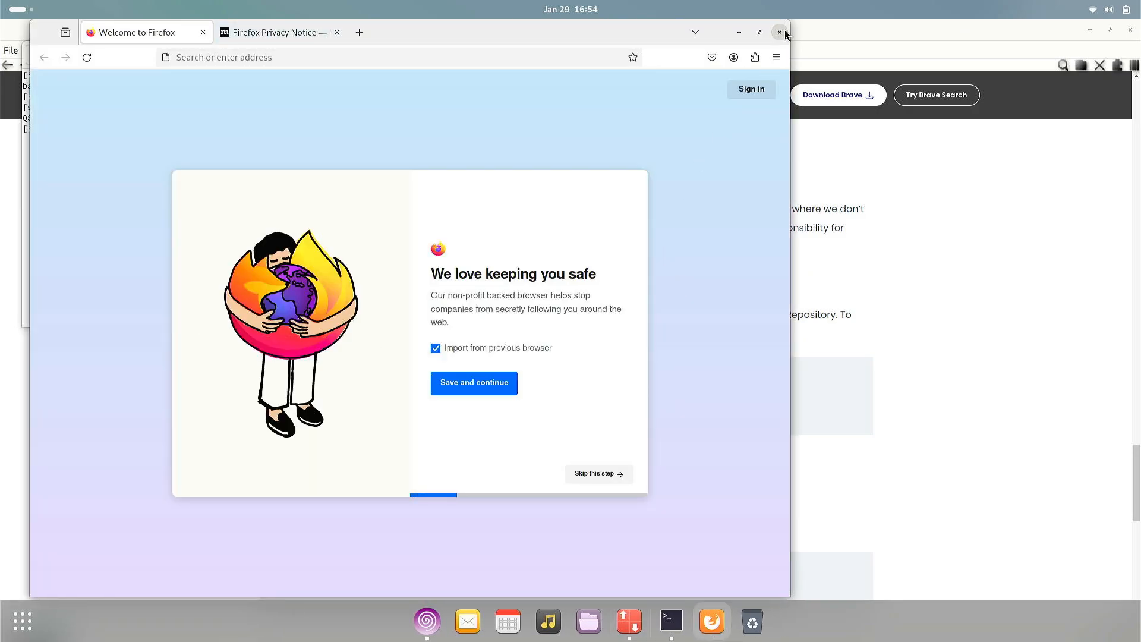
{"action": "left_click", "coordinate": [779, 32]}
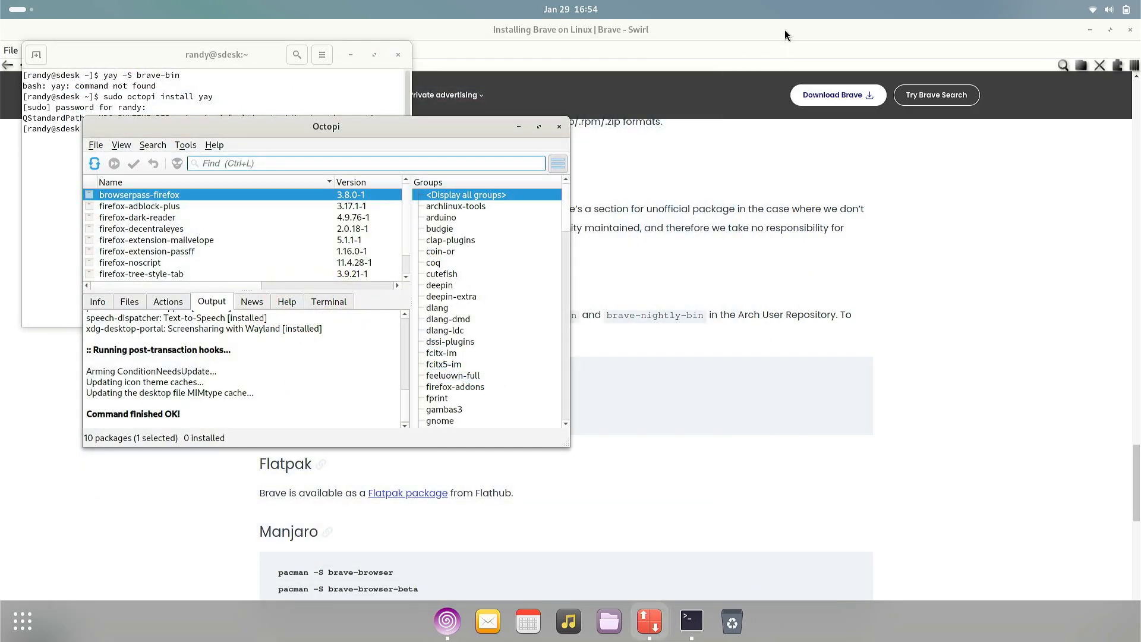